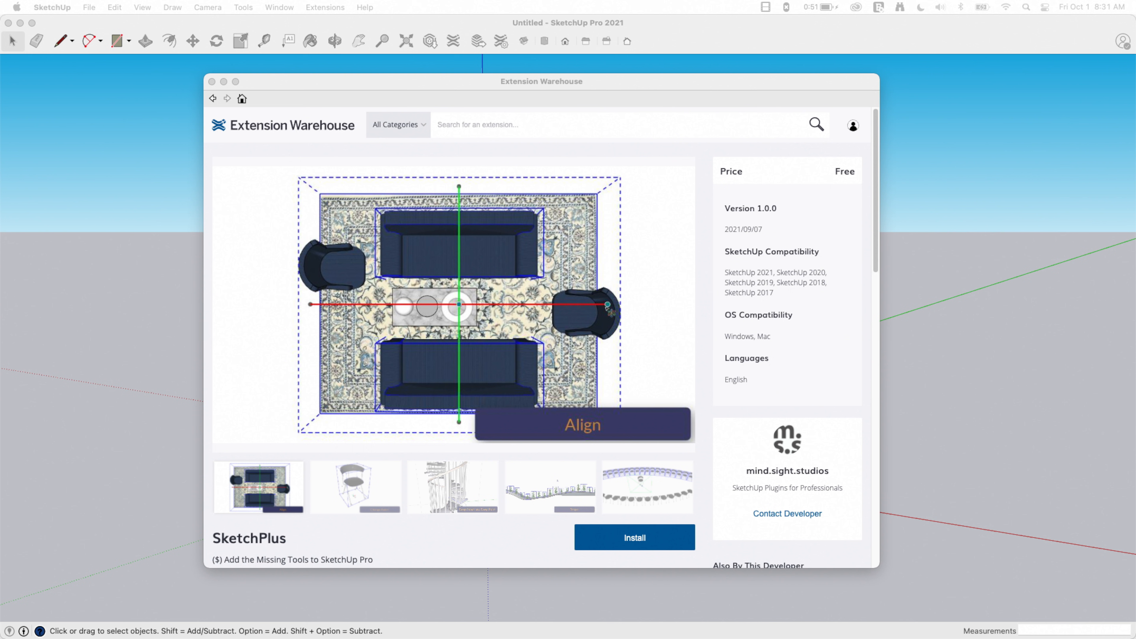
- Finish browsing the Extension Warehouse and return to the model
scroll(down, 3)
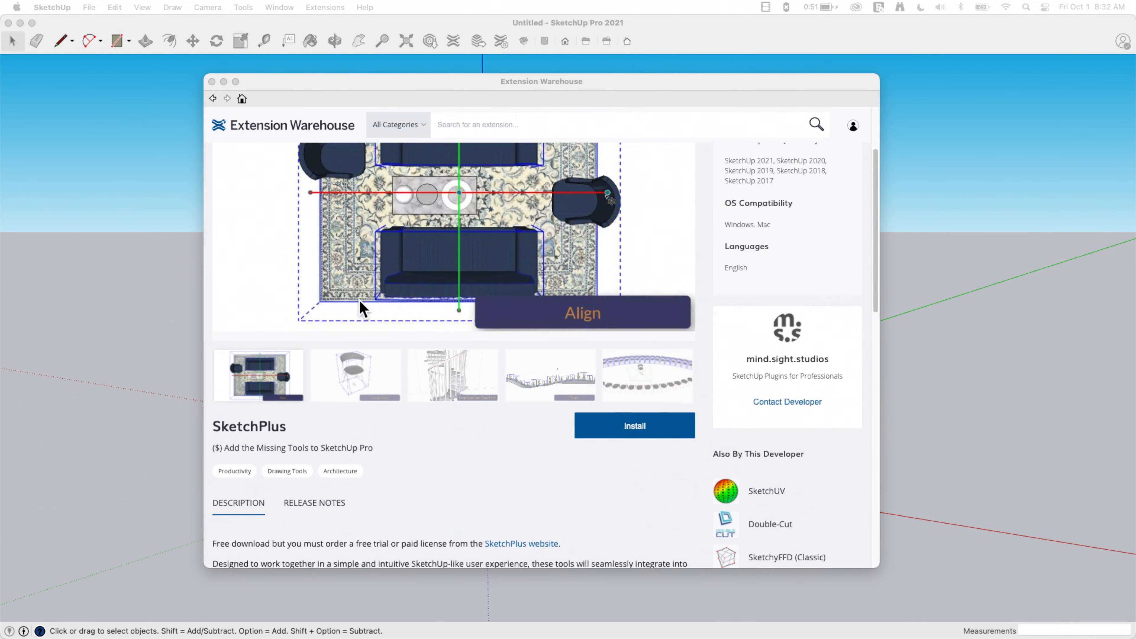
scroll(down, 3)
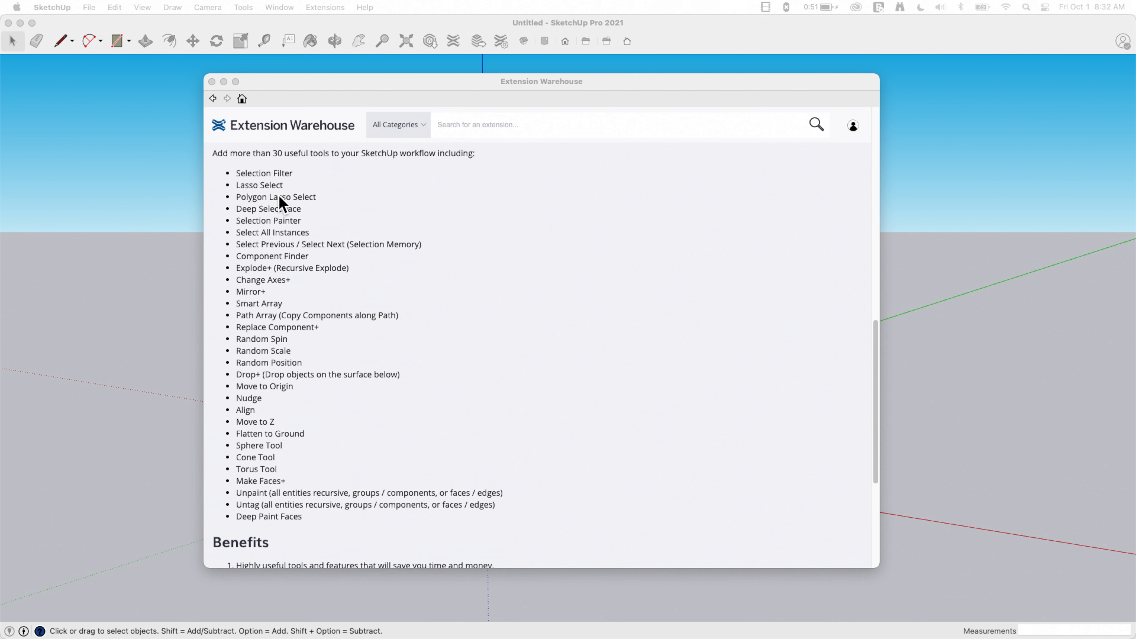
mouse_move(442, 384)
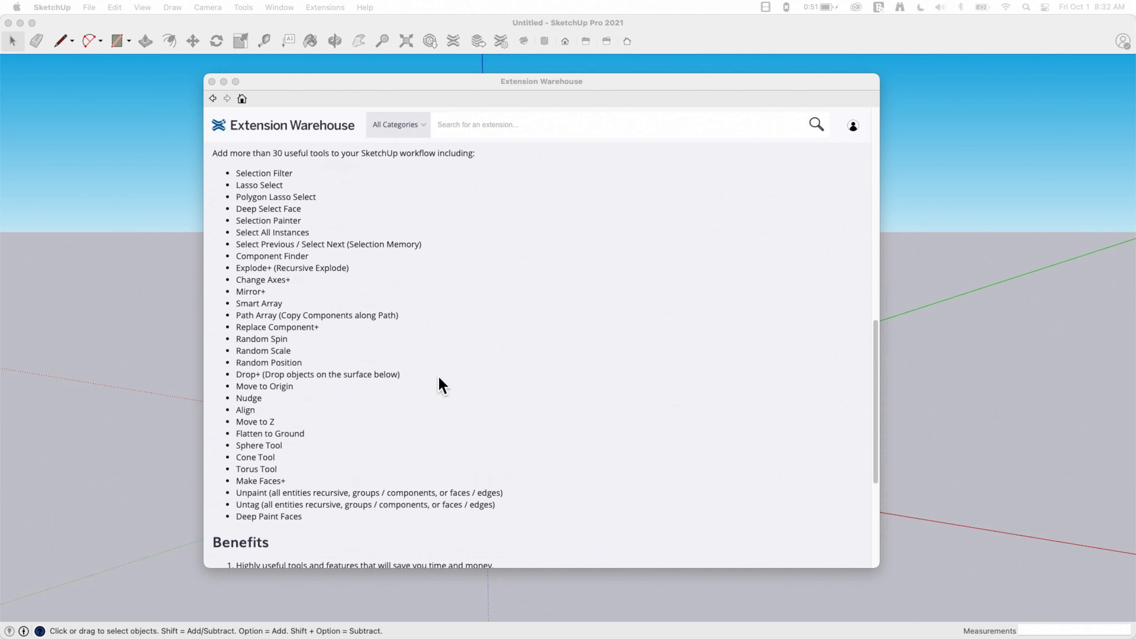
mouse_move(275, 333)
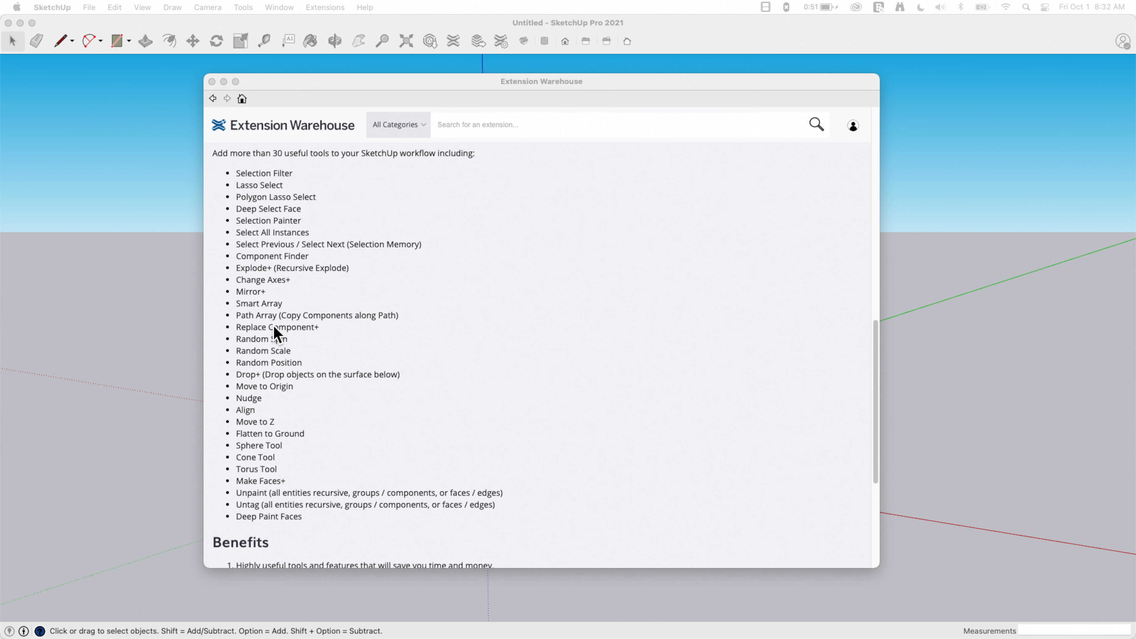
scroll(down, 3)
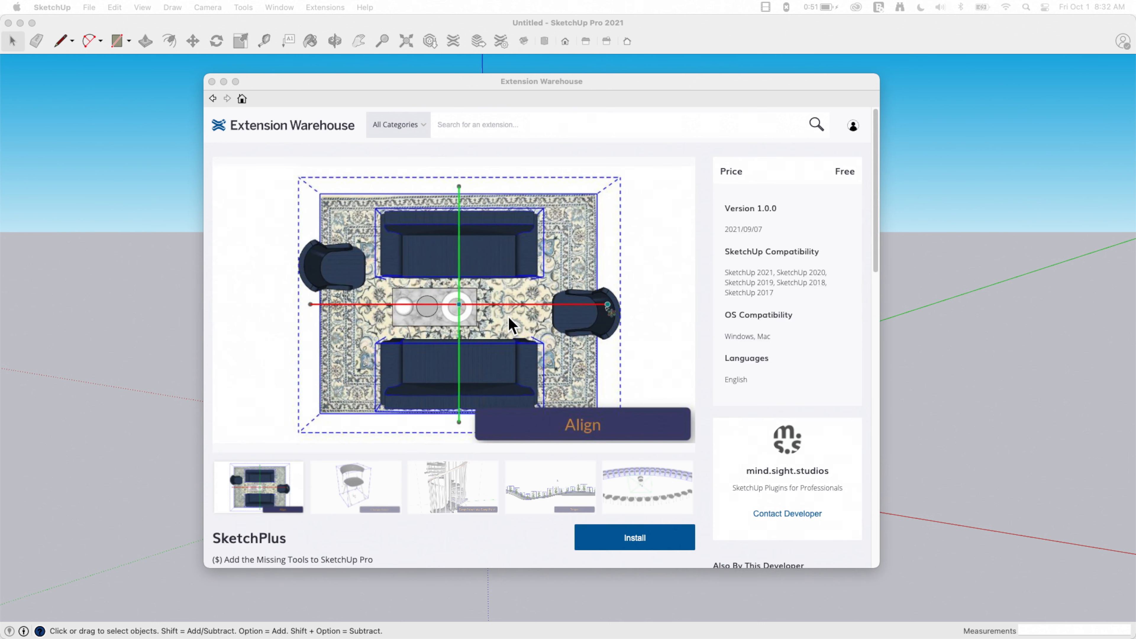
mouse_move(710, 226)
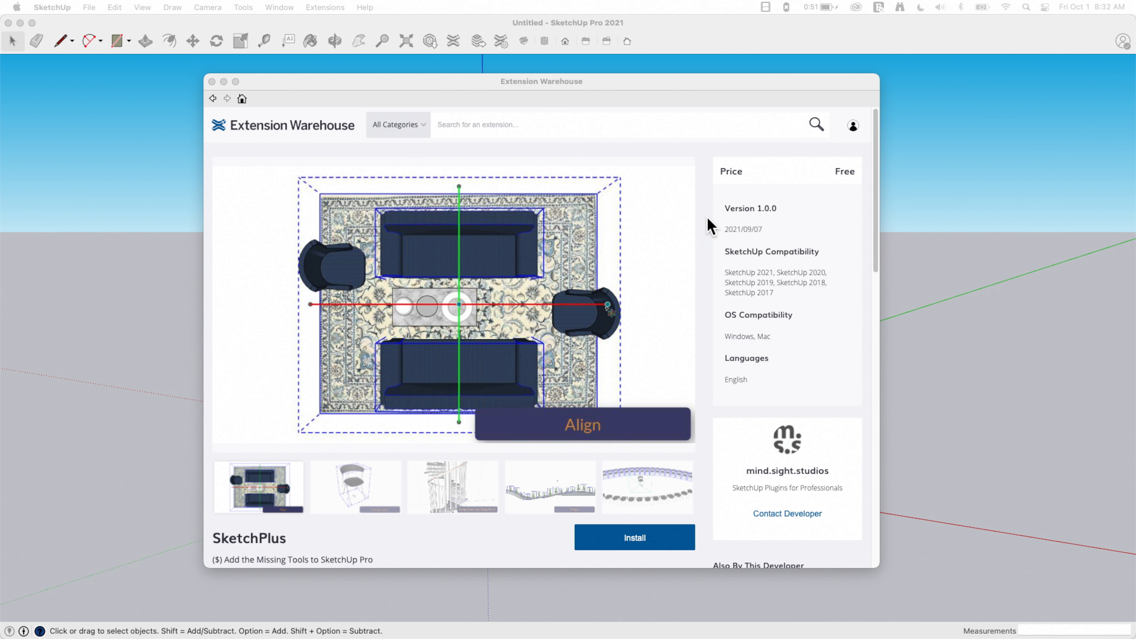
mouse_move(702, 203)
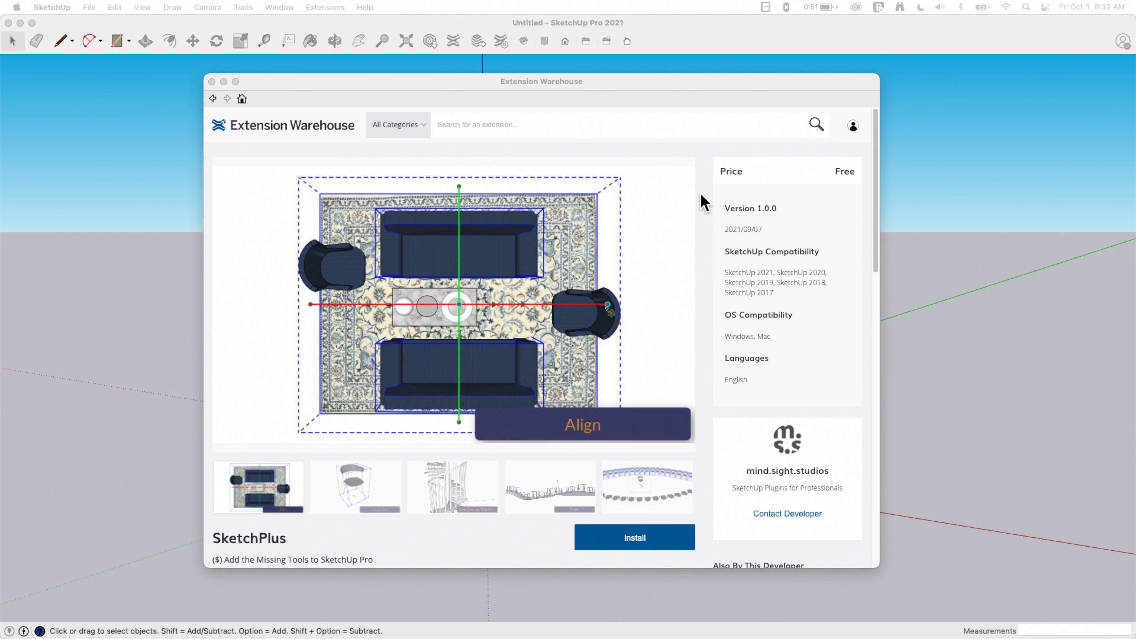
mouse_move(709, 274)
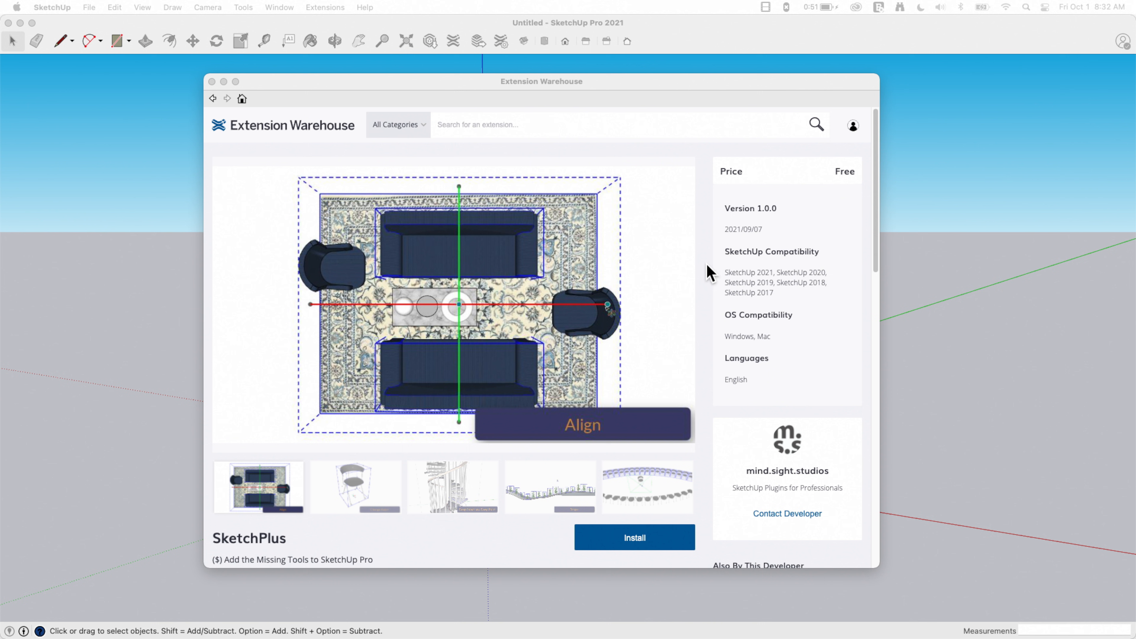
scroll(down, 3)
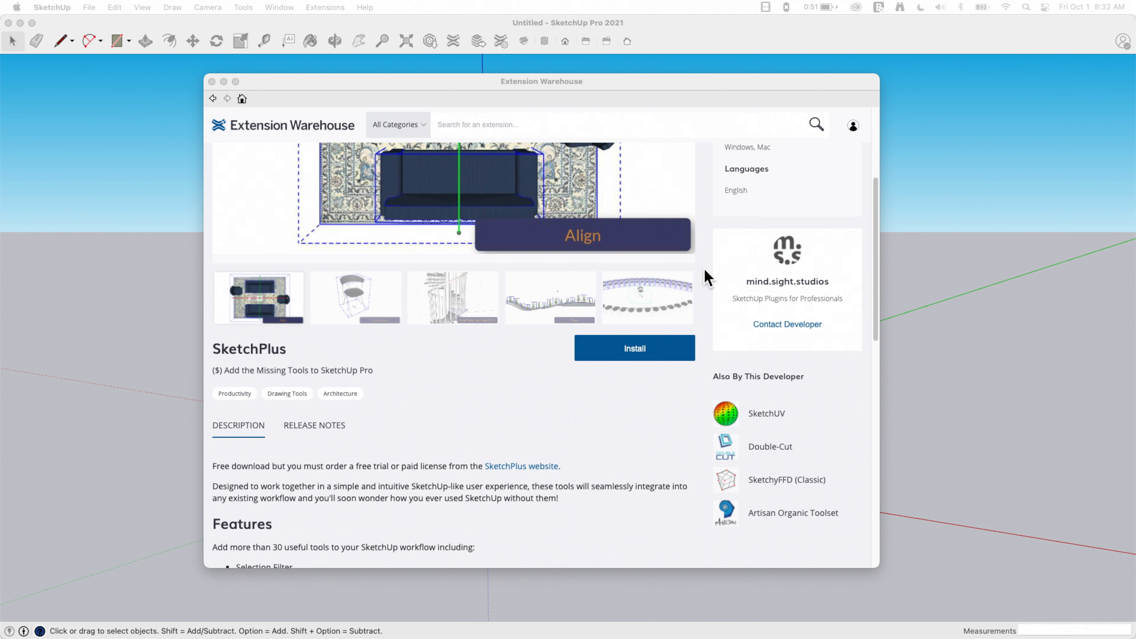
scroll(down, 3)
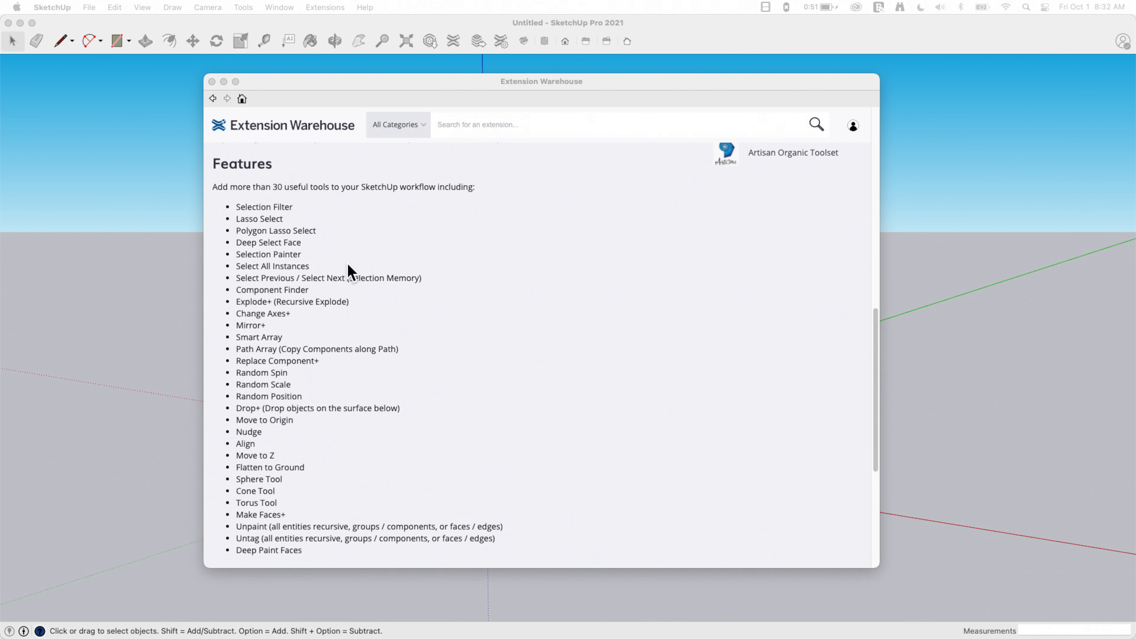
mouse_move(220, 244)
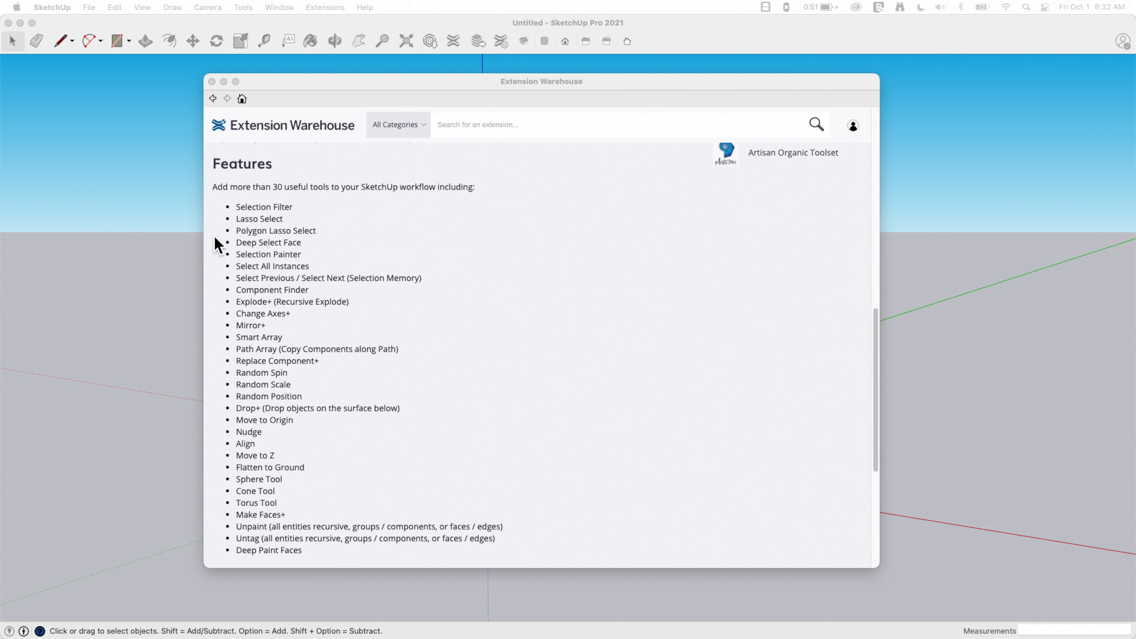
mouse_move(453, 375)
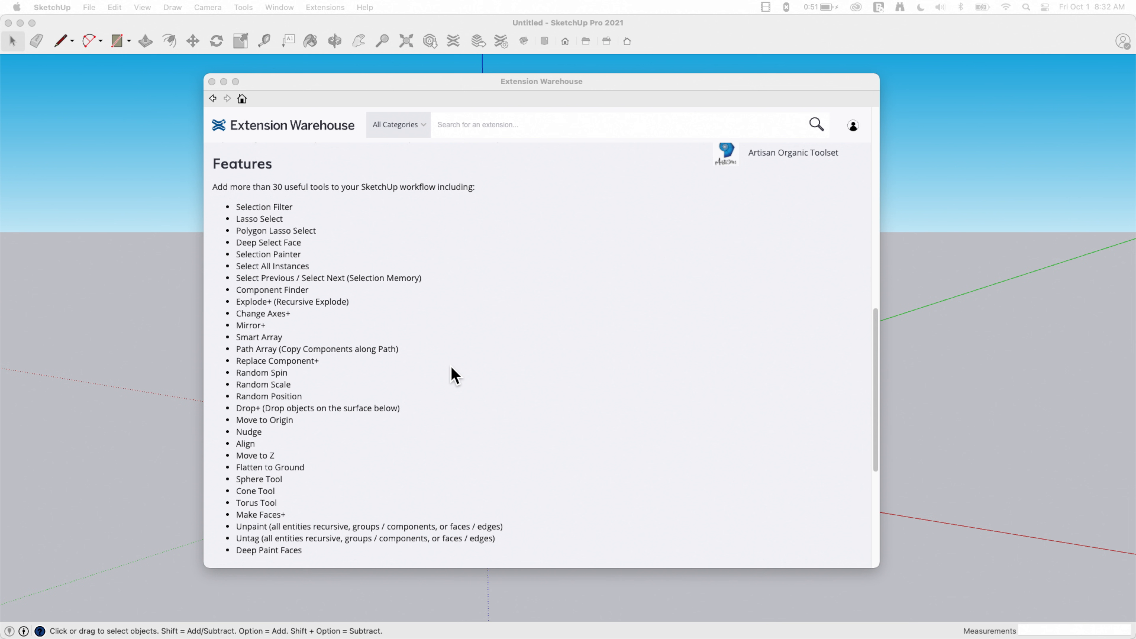
mouse_move(283, 219)
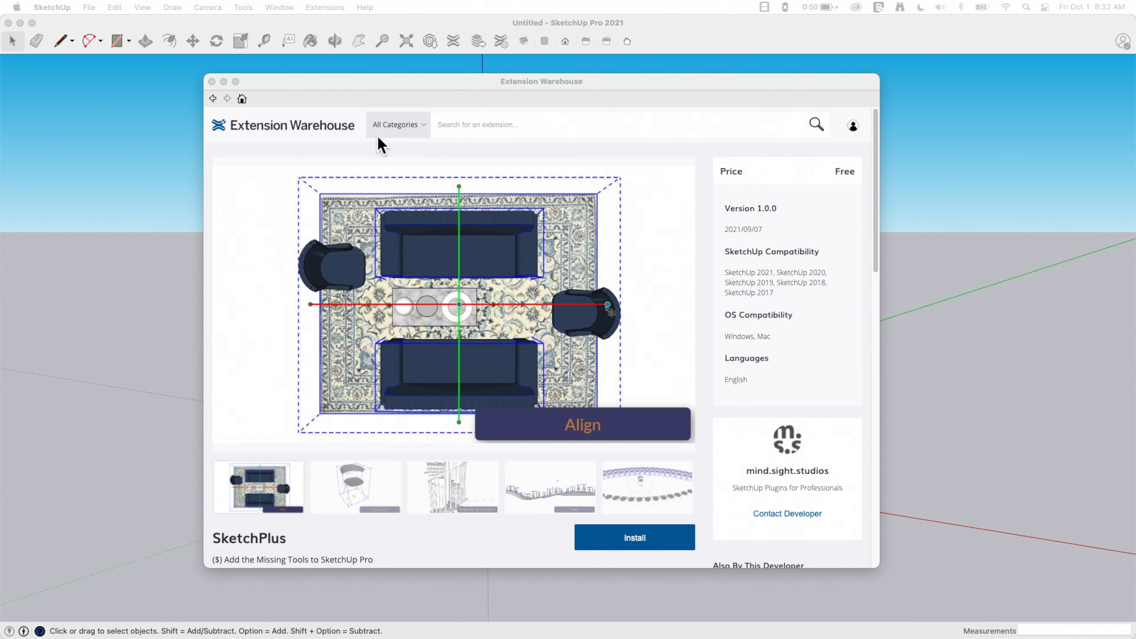
mouse_move(219, 87)
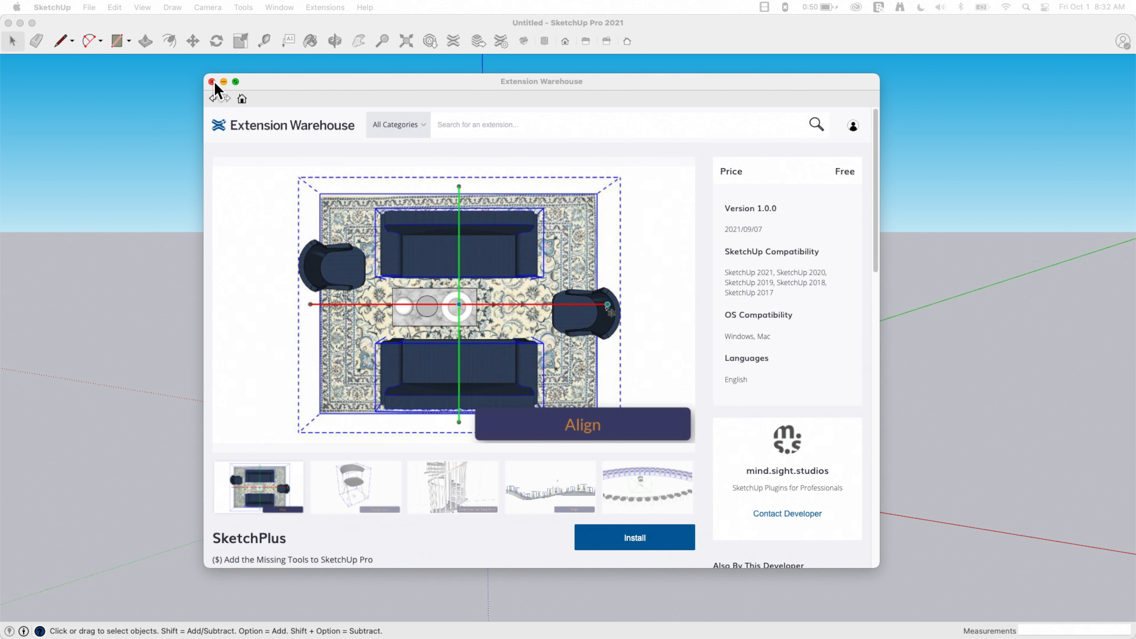
click(211, 81)
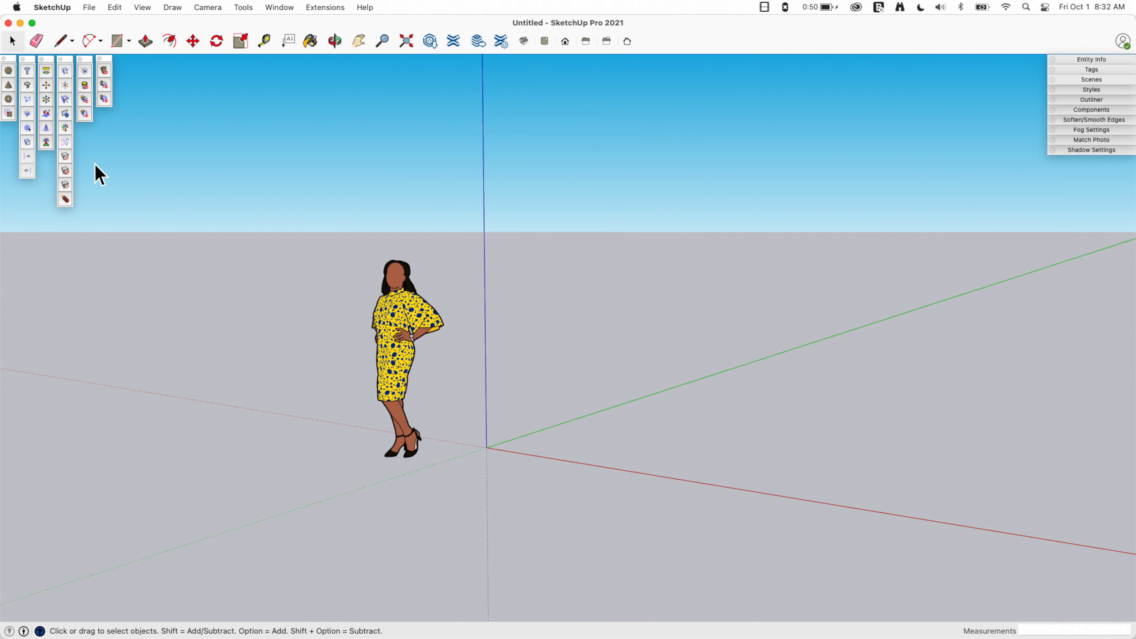
mouse_move(61, 101)
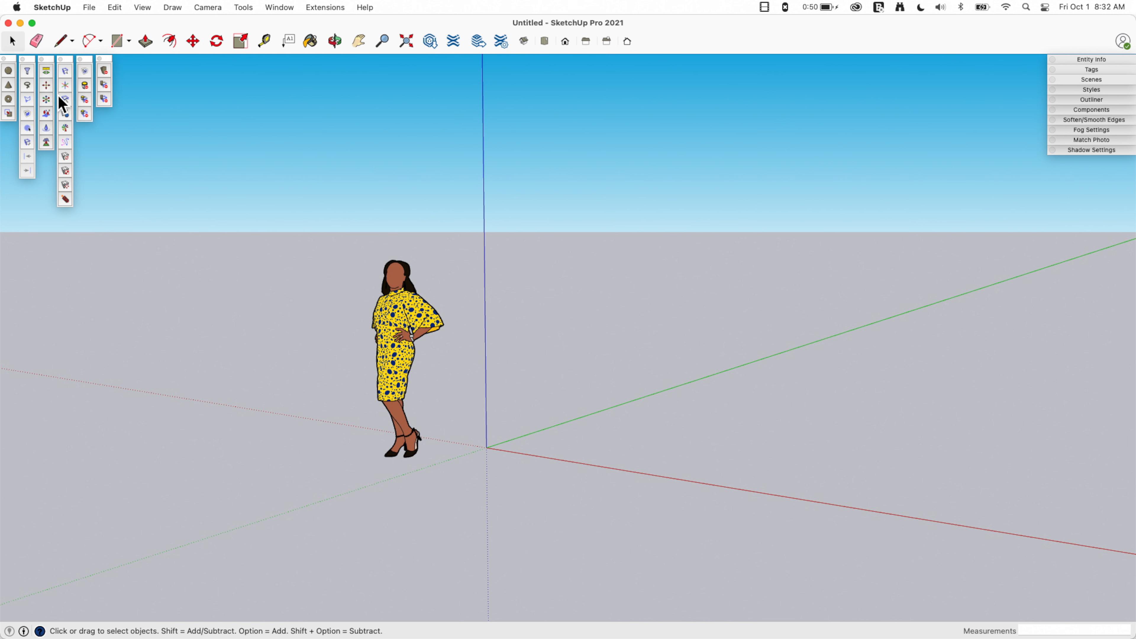
mouse_move(101, 84)
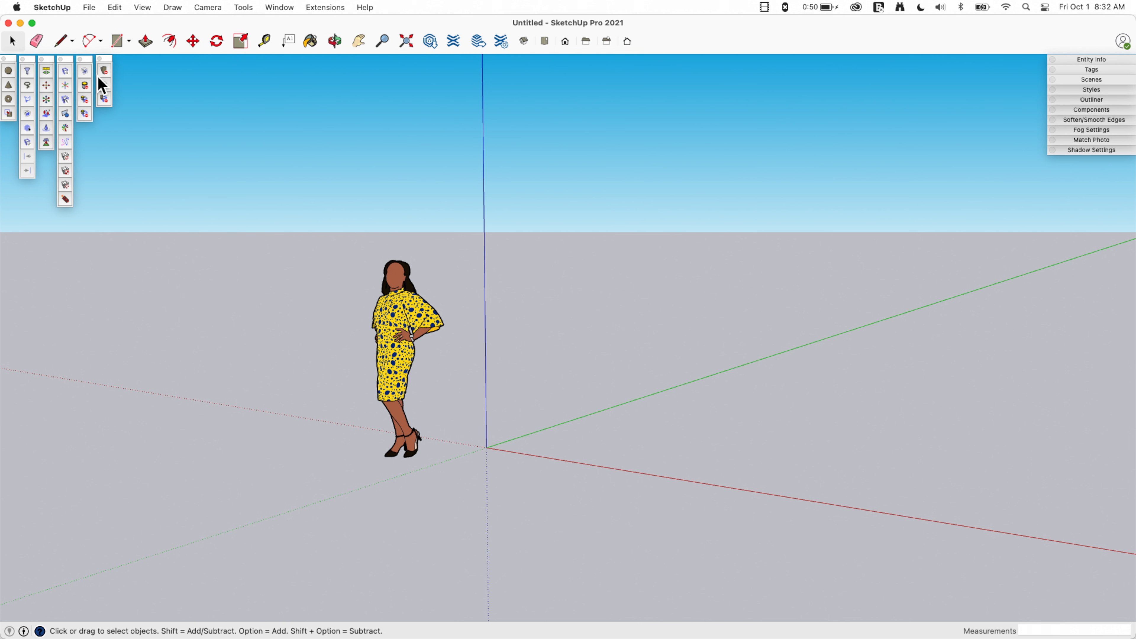
mouse_move(264, 178)
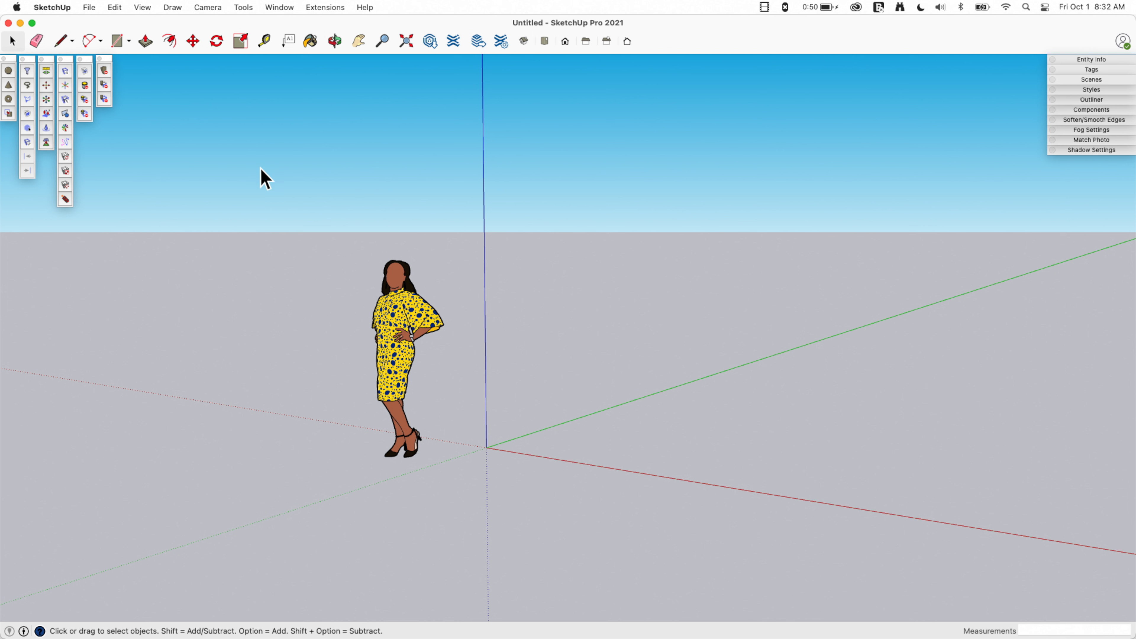
mouse_move(279, 213)
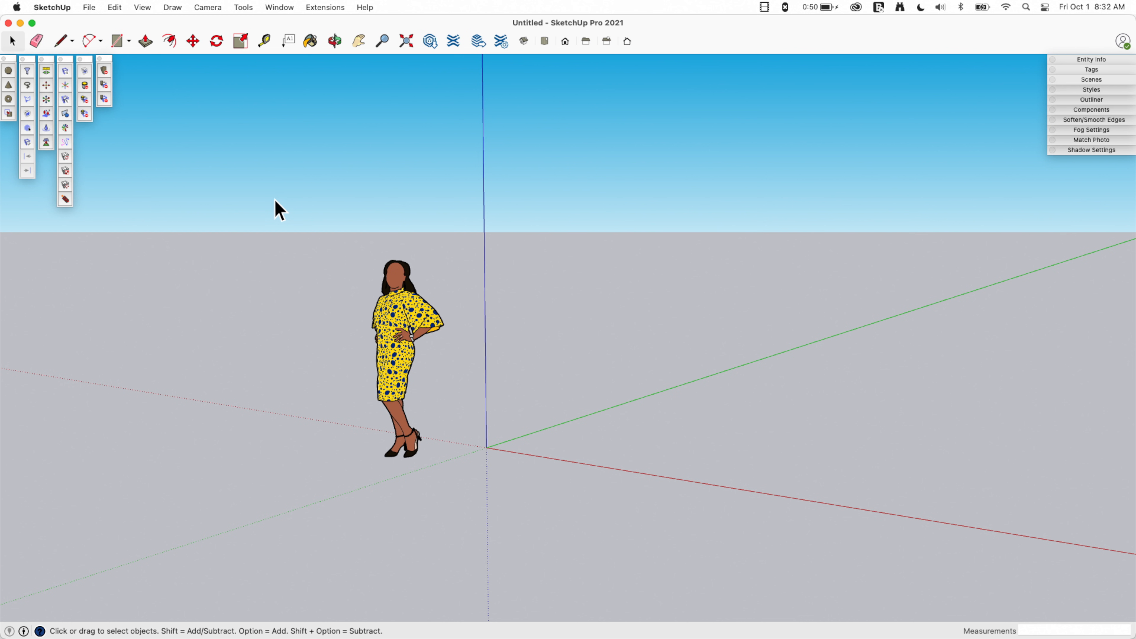
mouse_move(30, 64)
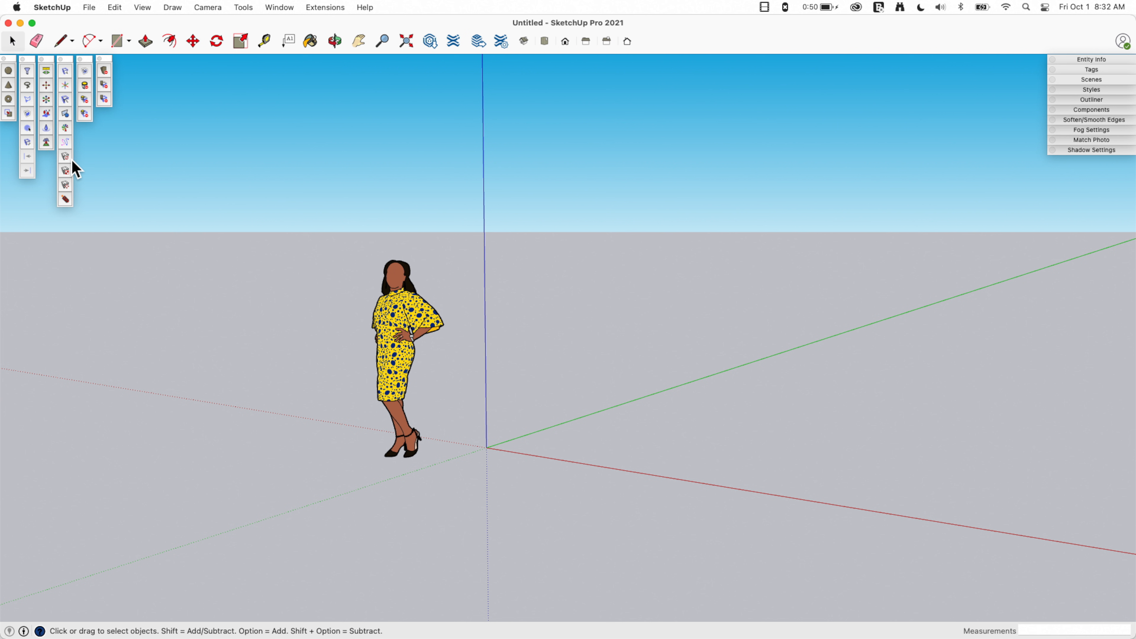
mouse_move(29, 122)
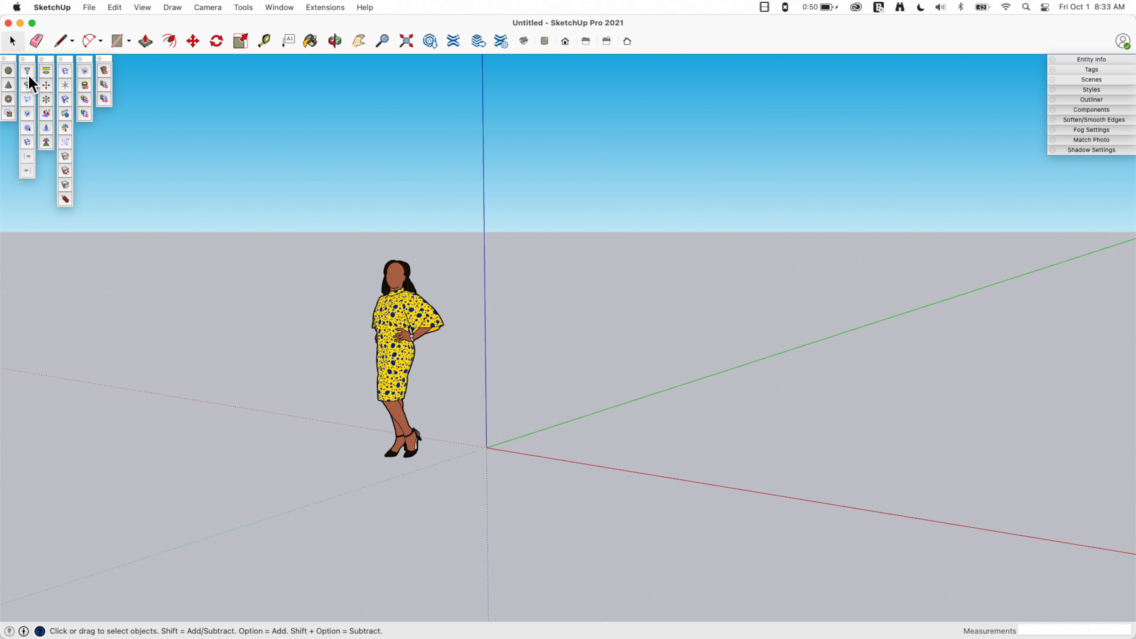
mouse_move(12, 105)
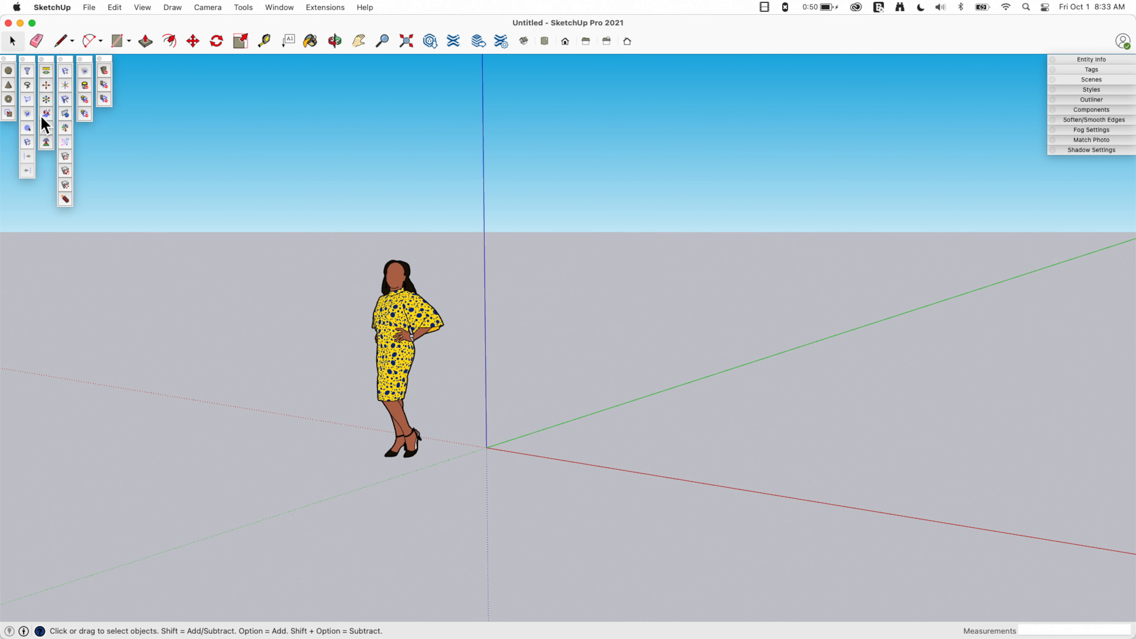
mouse_move(142, 139)
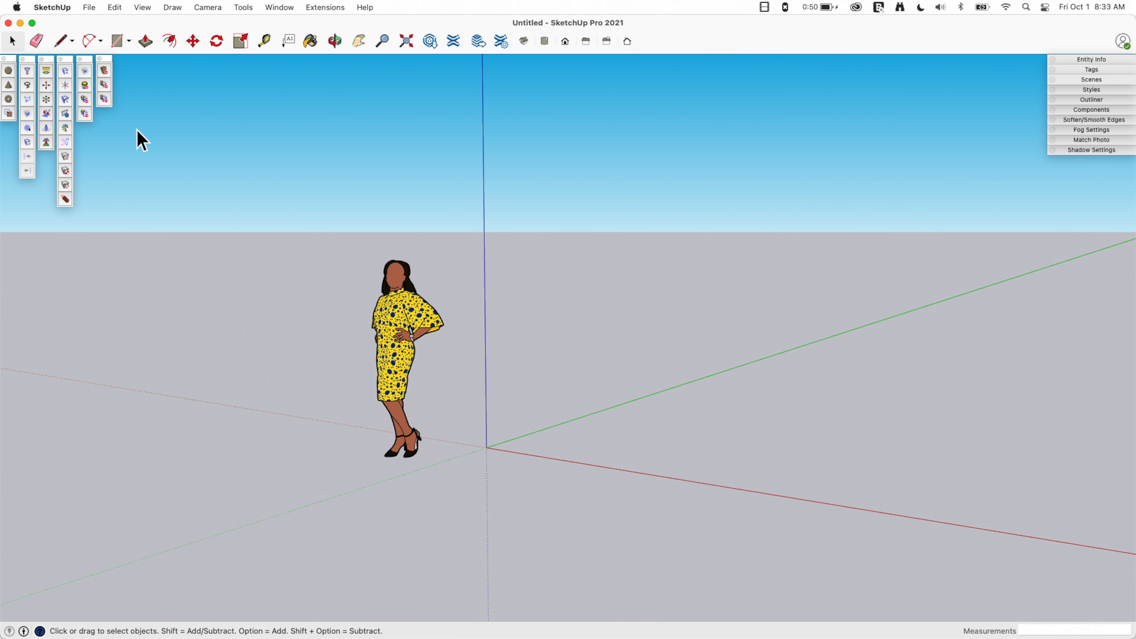
mouse_move(59, 105)
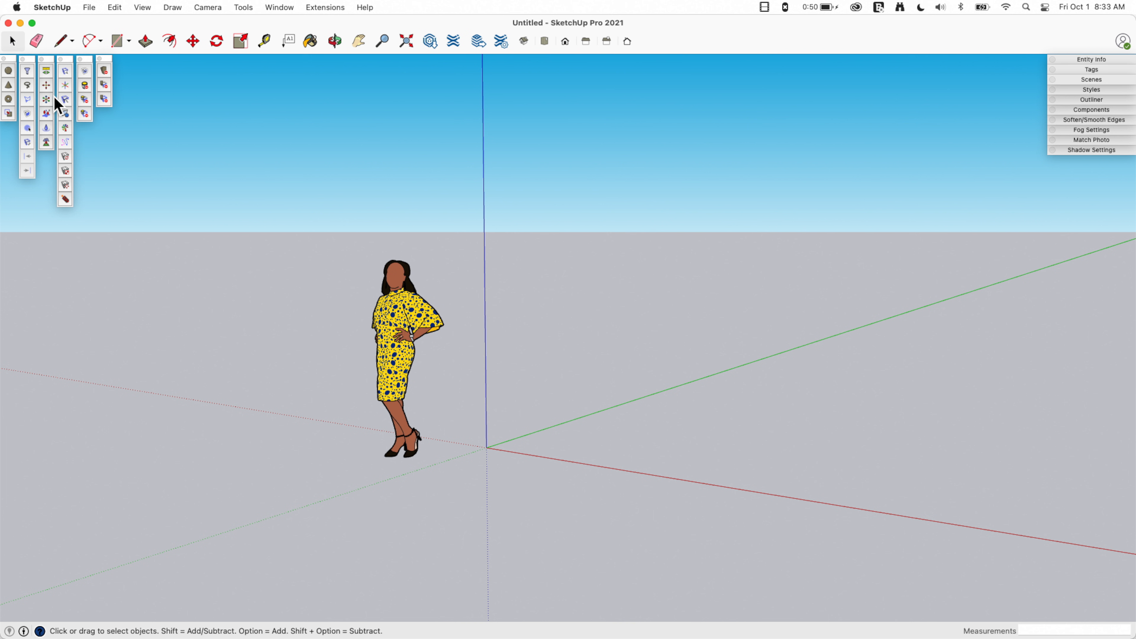
mouse_move(7, 64)
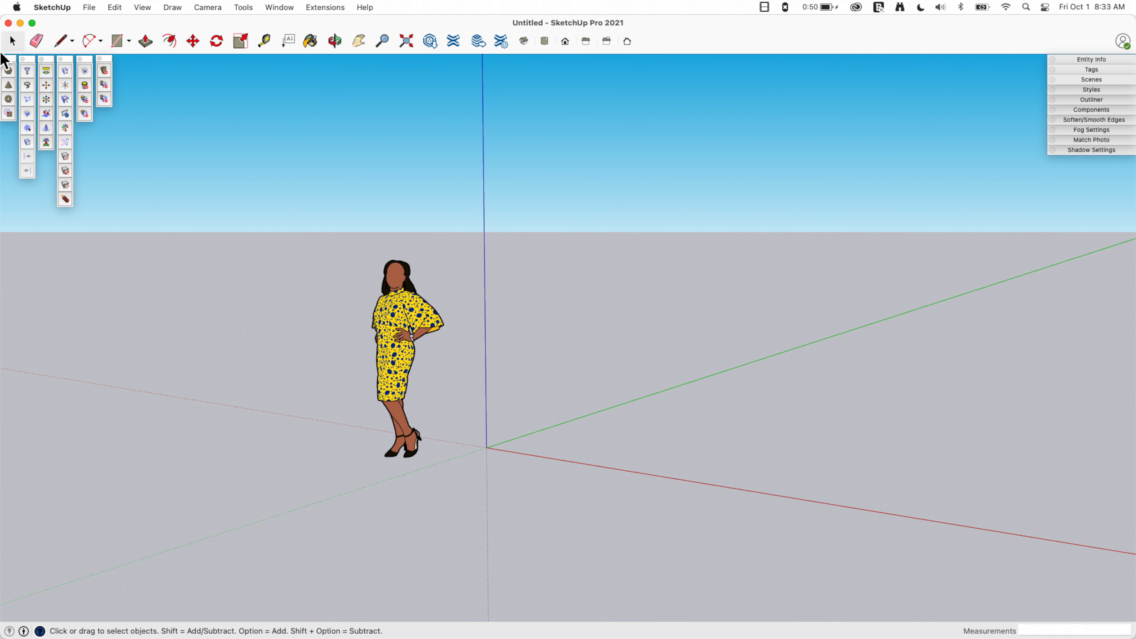
mouse_move(99, 116)
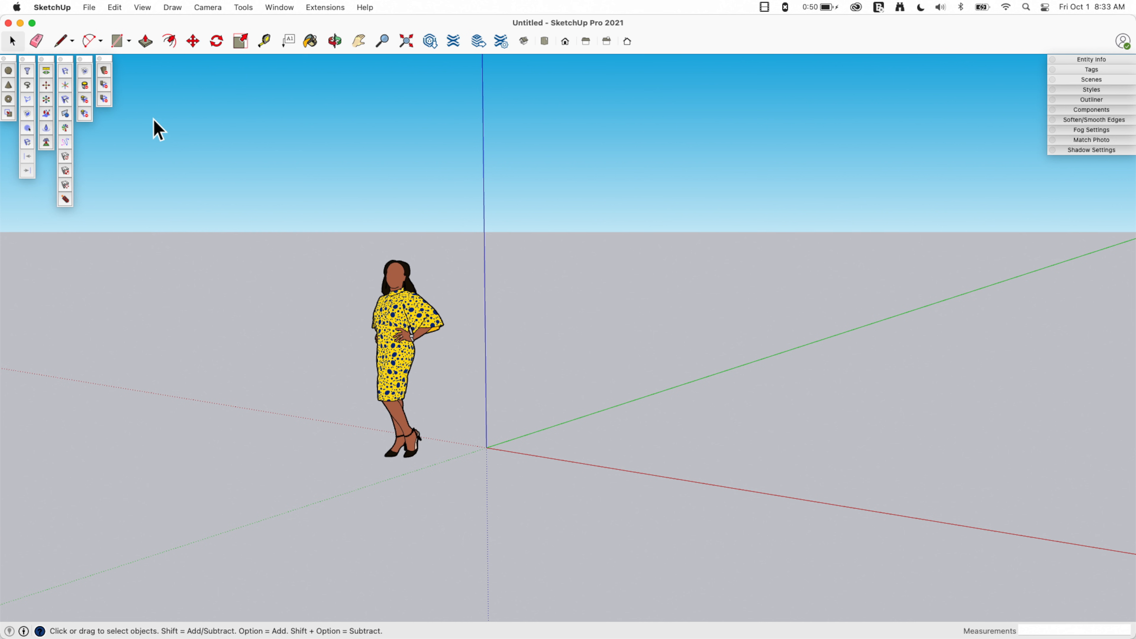
mouse_move(45, 114)
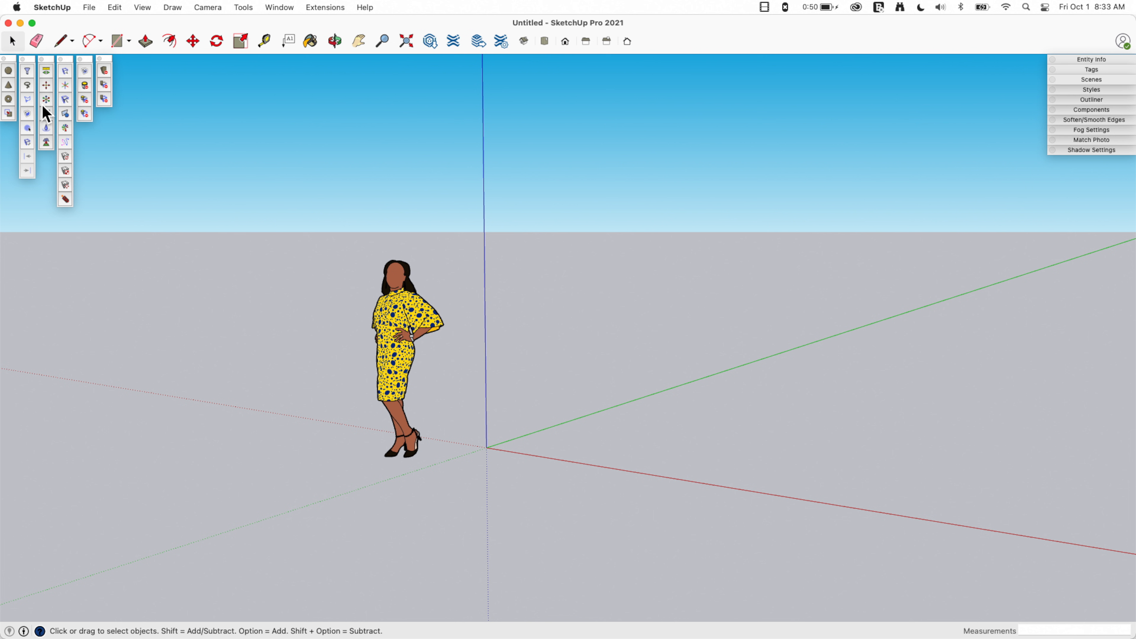
mouse_move(165, 131)
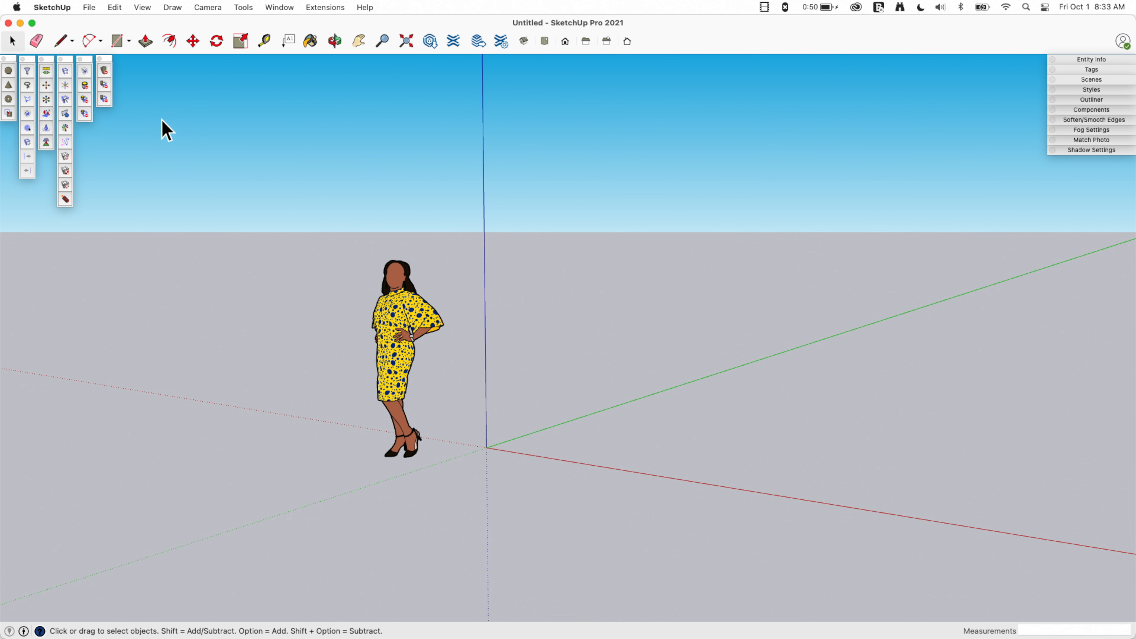
mouse_move(6, 161)
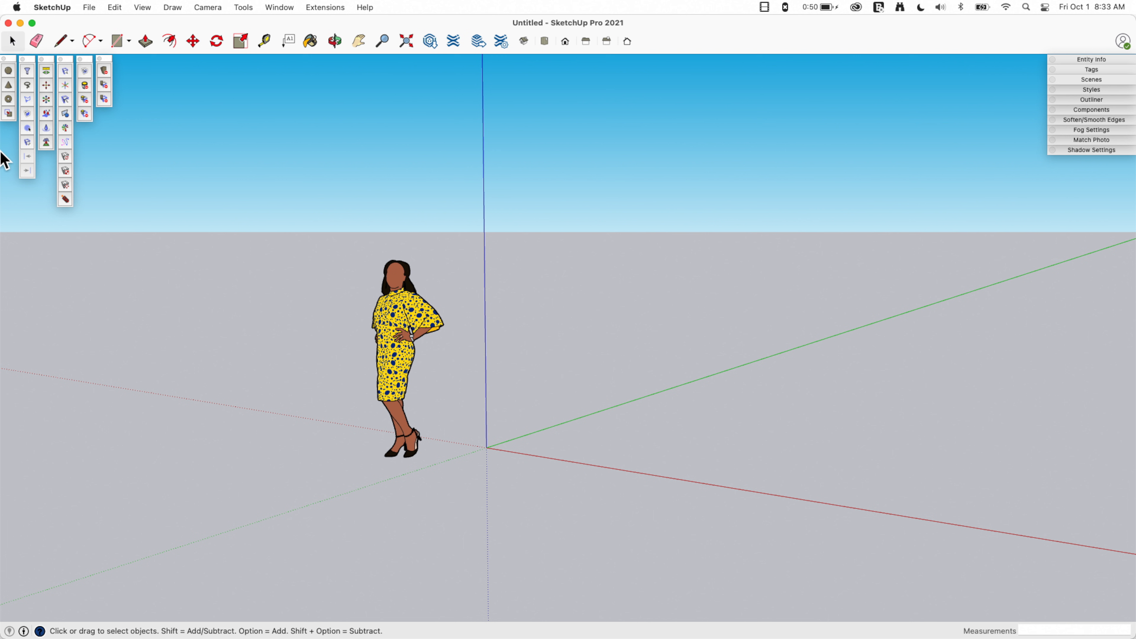
mouse_move(70, 142)
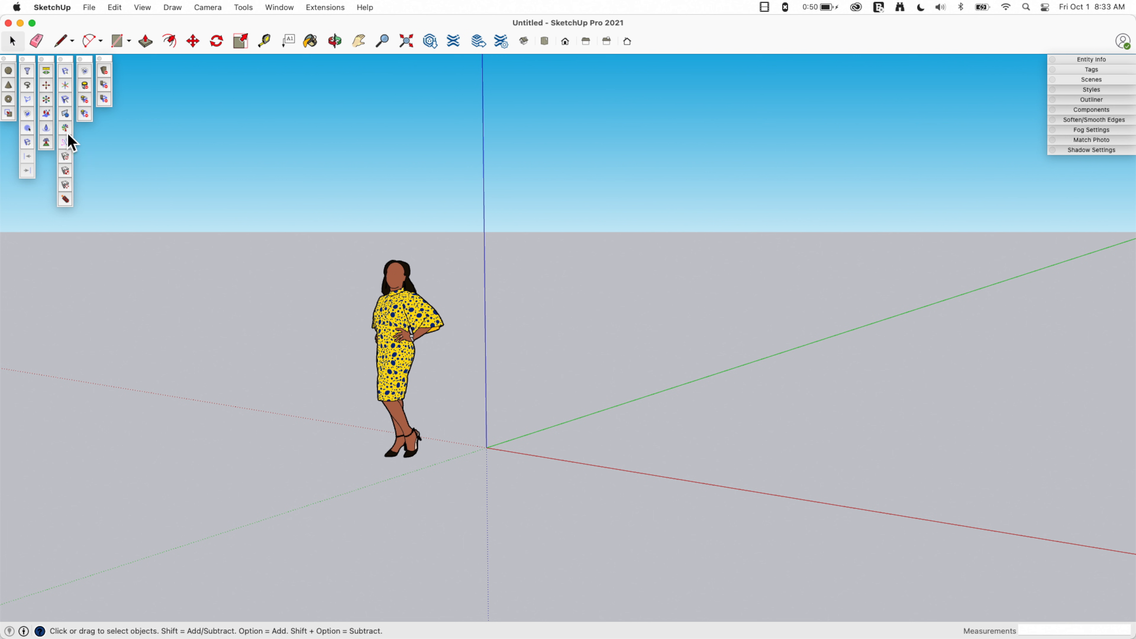
mouse_move(11, 94)
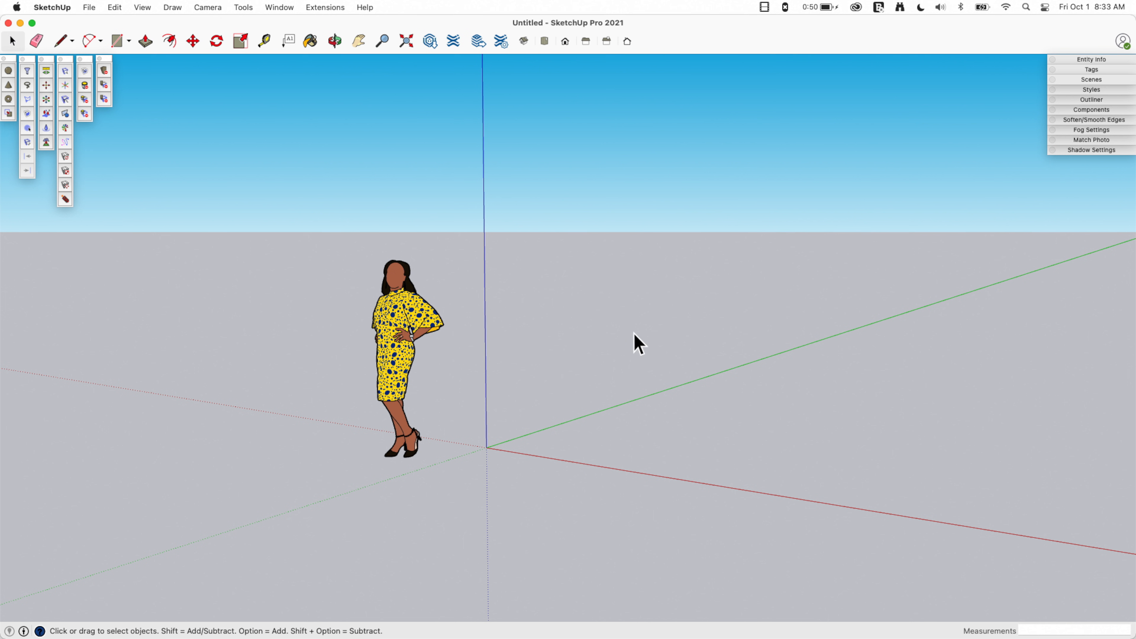
mouse_move(514, 362)
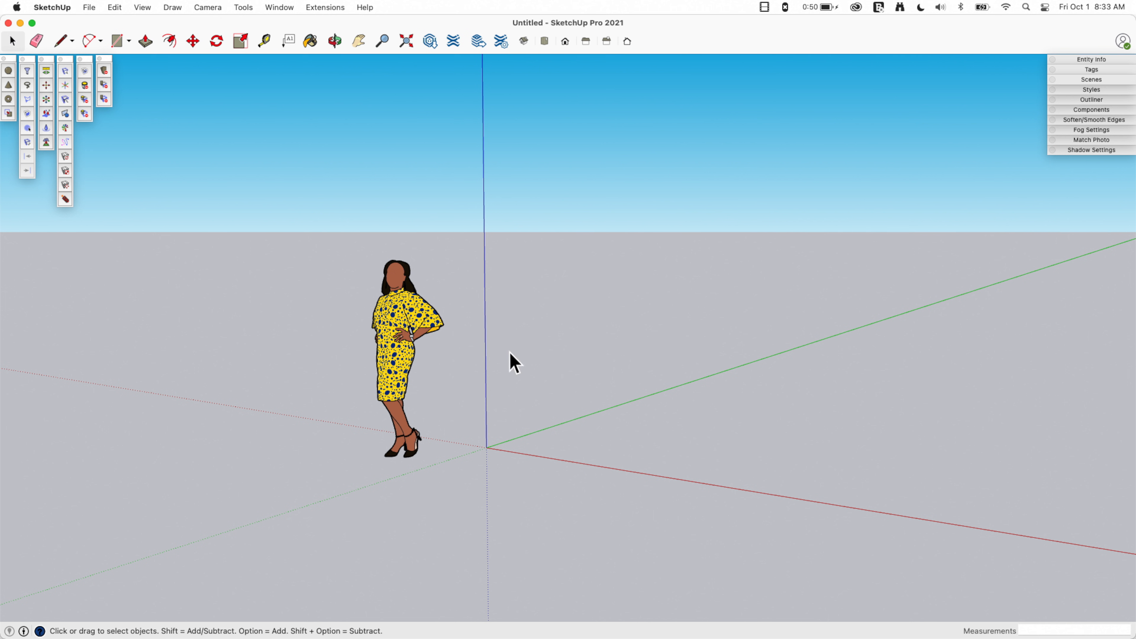
mouse_move(462, 407)
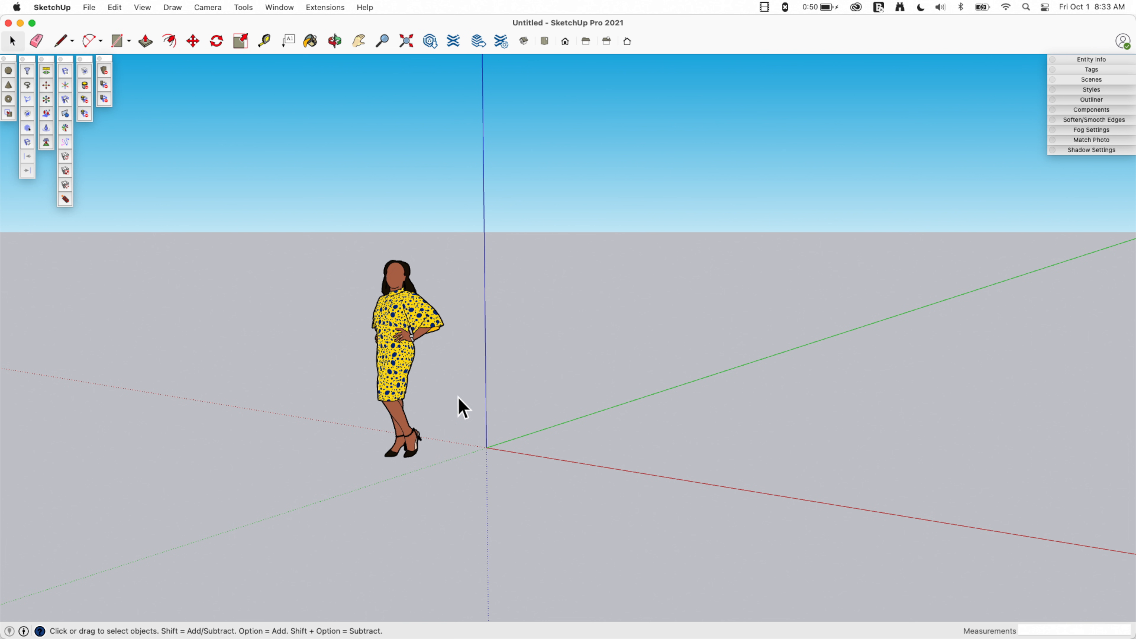
mouse_move(7, 116)
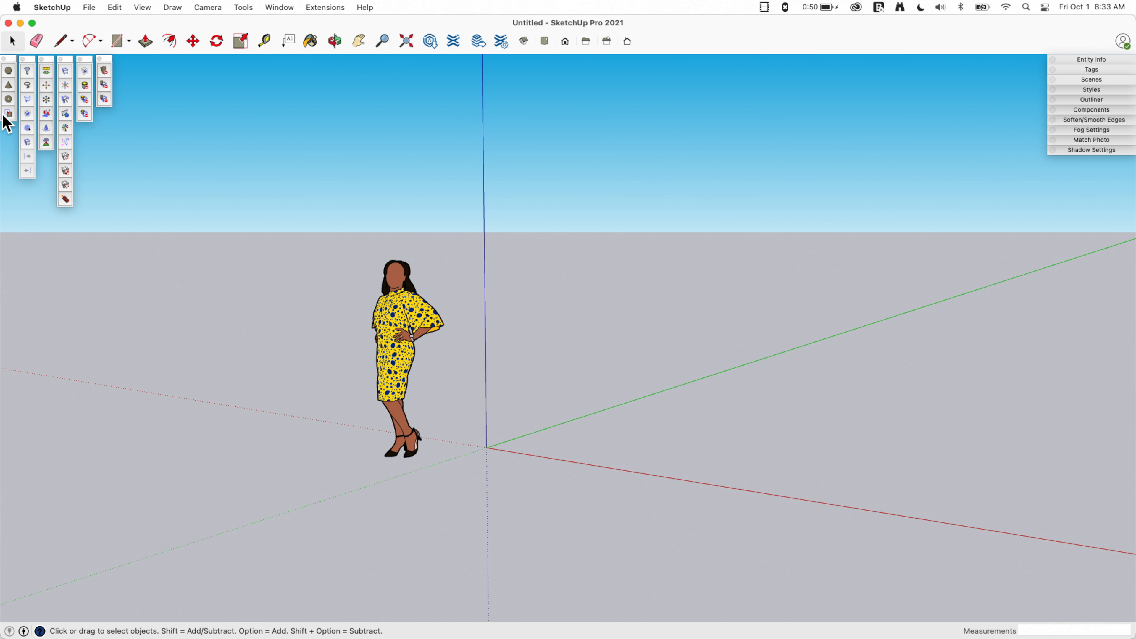
mouse_move(9, 113)
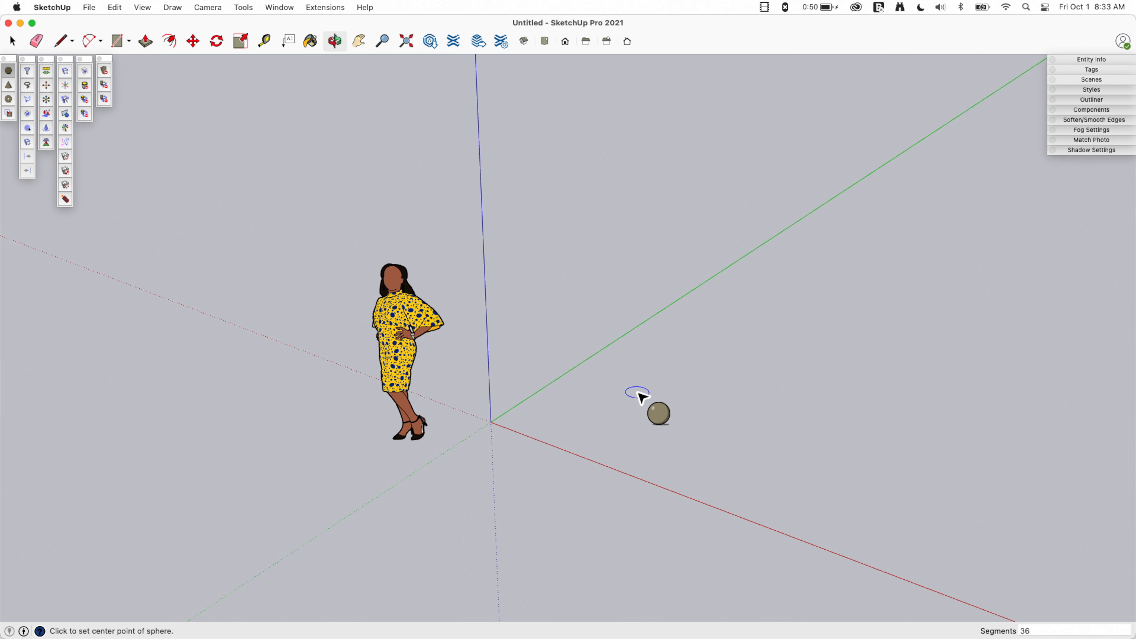
- Place a SketchPlus sphere and cone, then a torus with its radius and thickness set by clicks
click(638, 394)
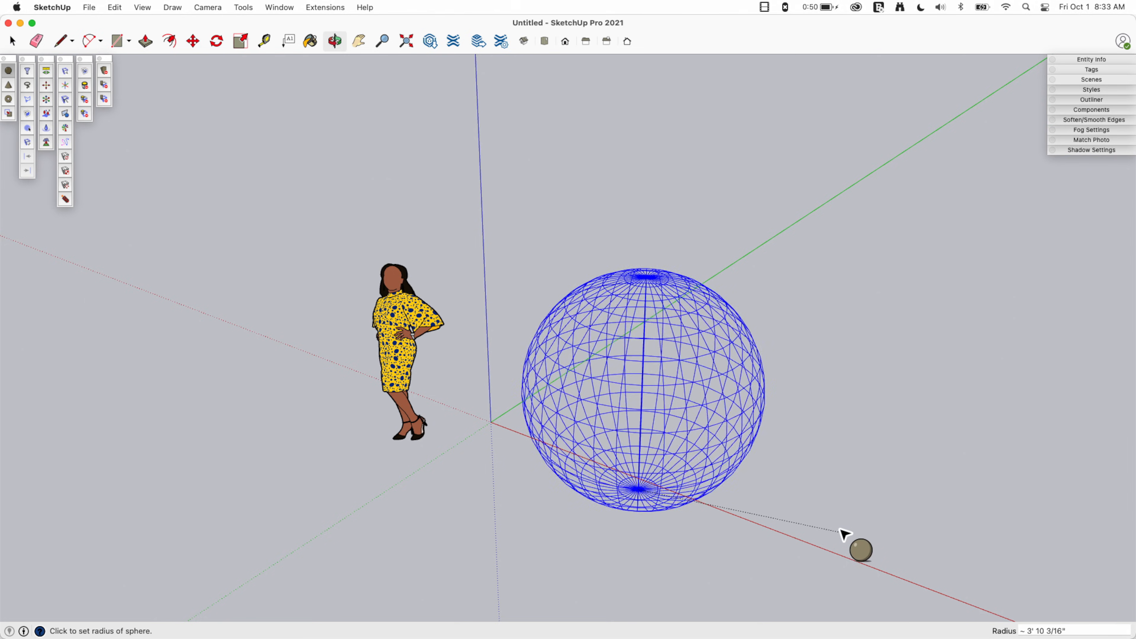
mouse_move(710, 454)
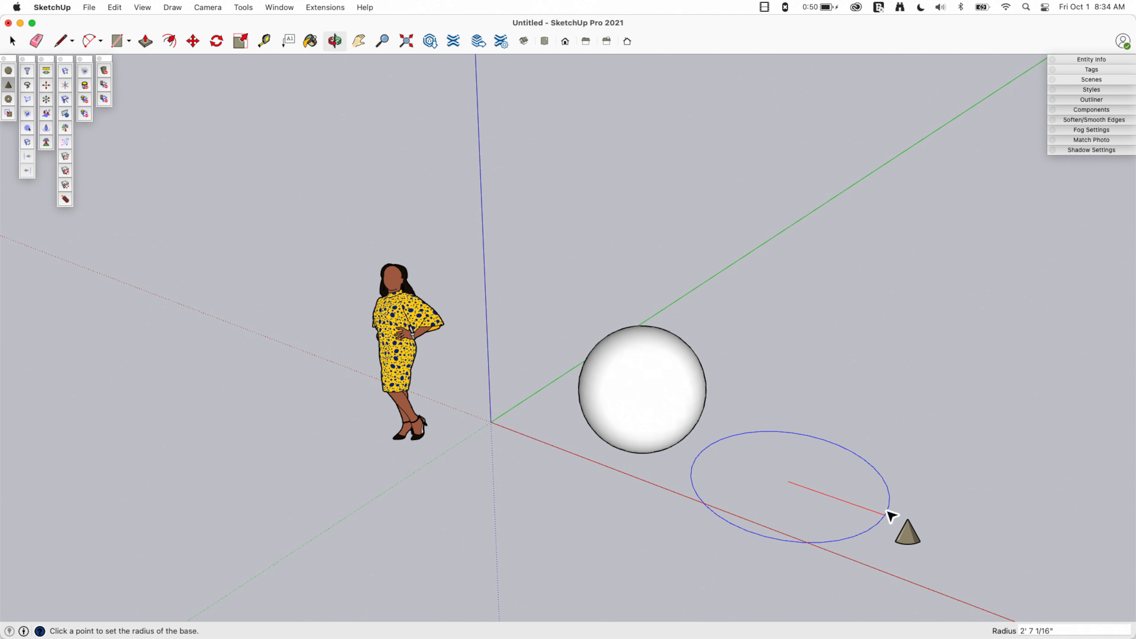
click(891, 516)
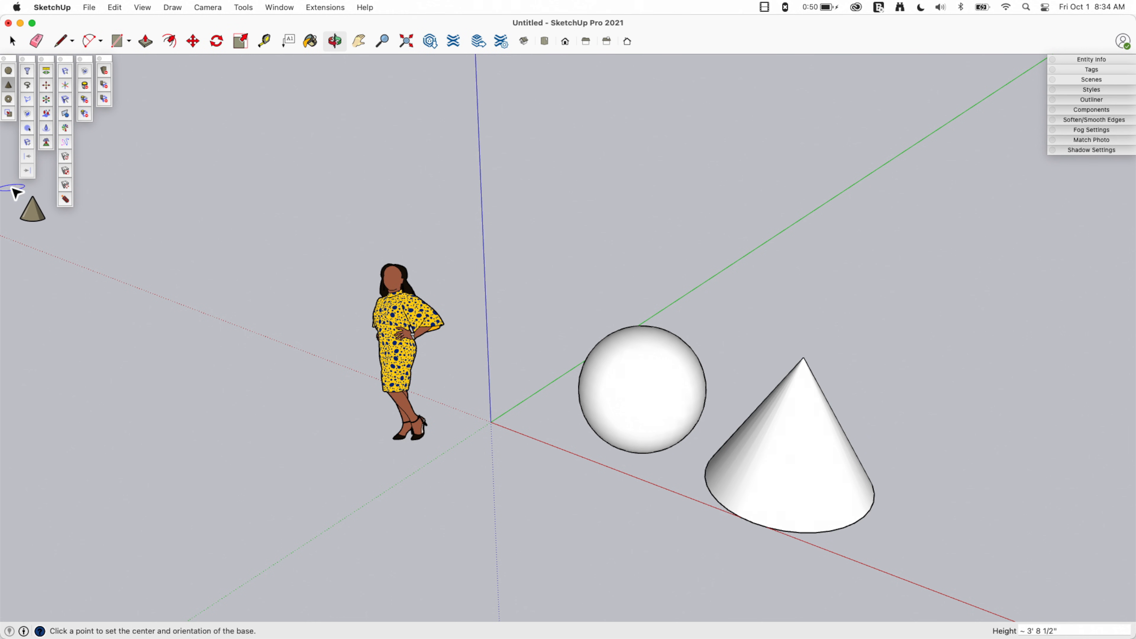
click(7, 99)
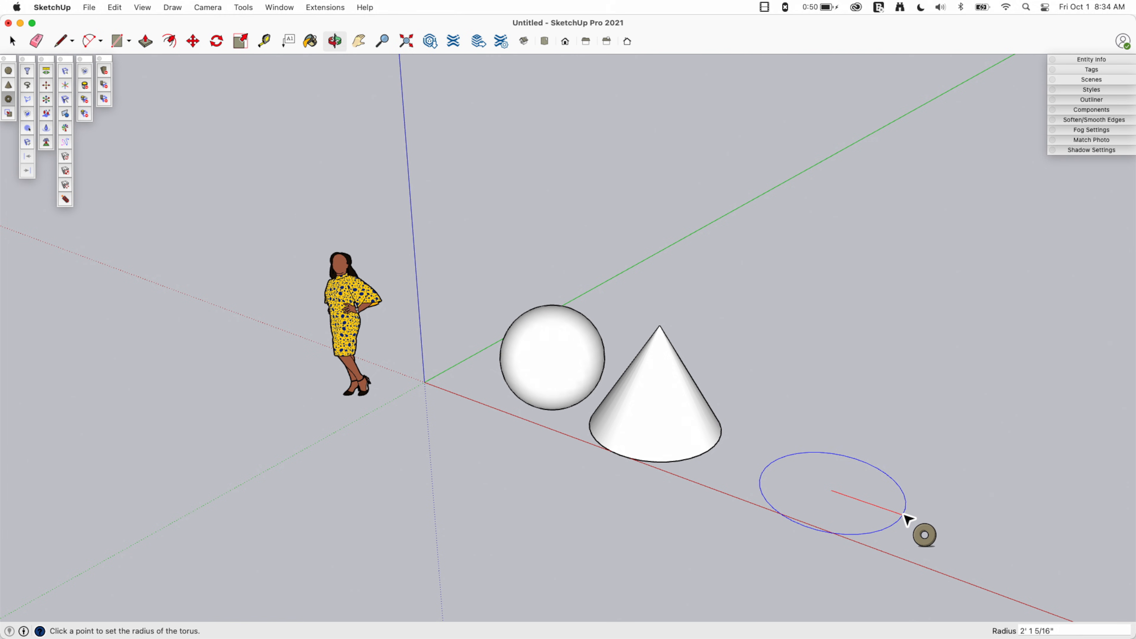
click(908, 517)
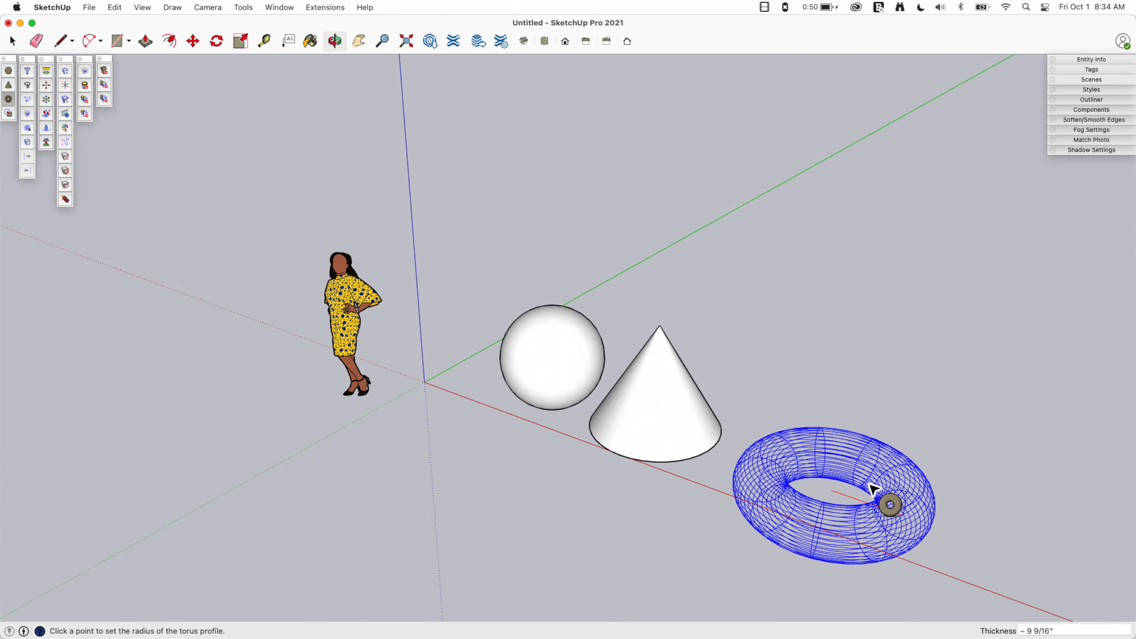
click(869, 488)
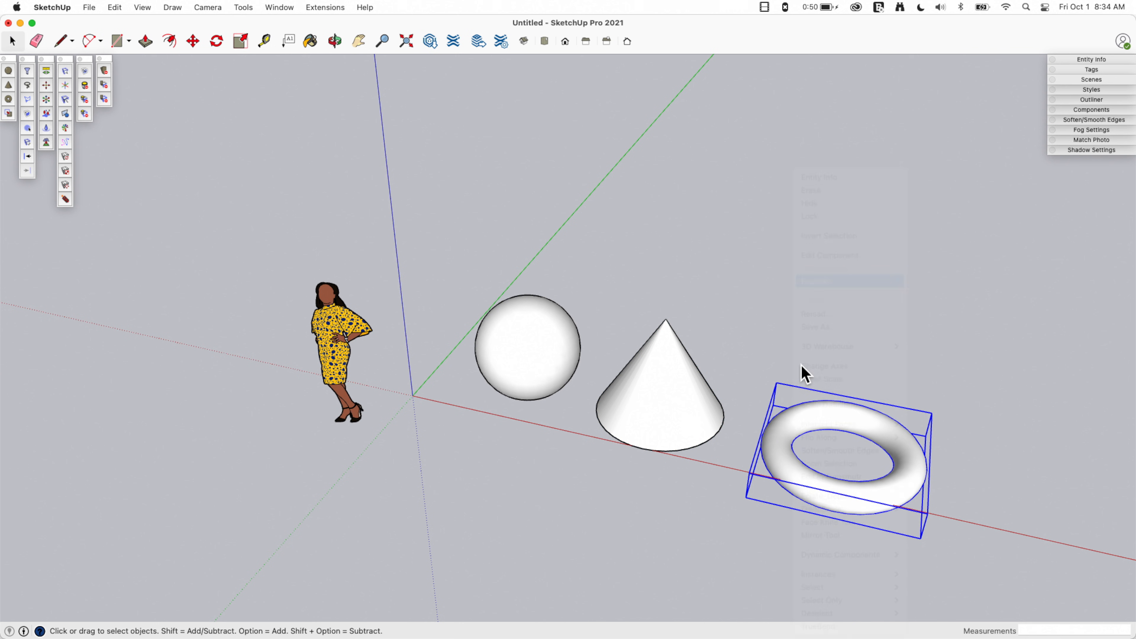
- Make the selected torus geometry into one group via the context menu
right_click(840, 449)
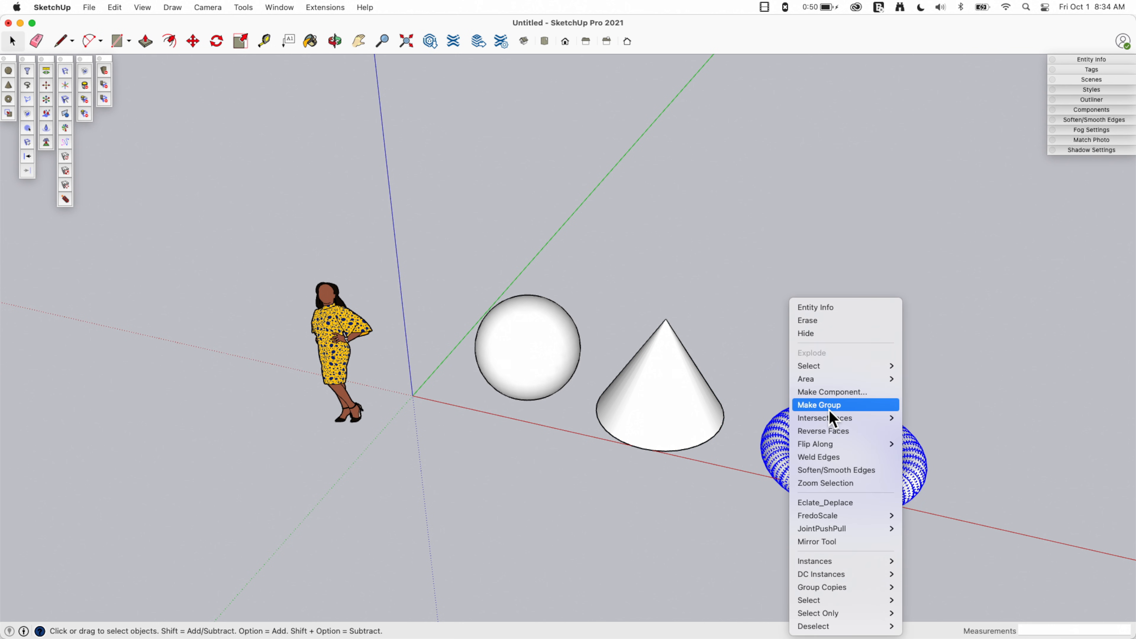
click(819, 404)
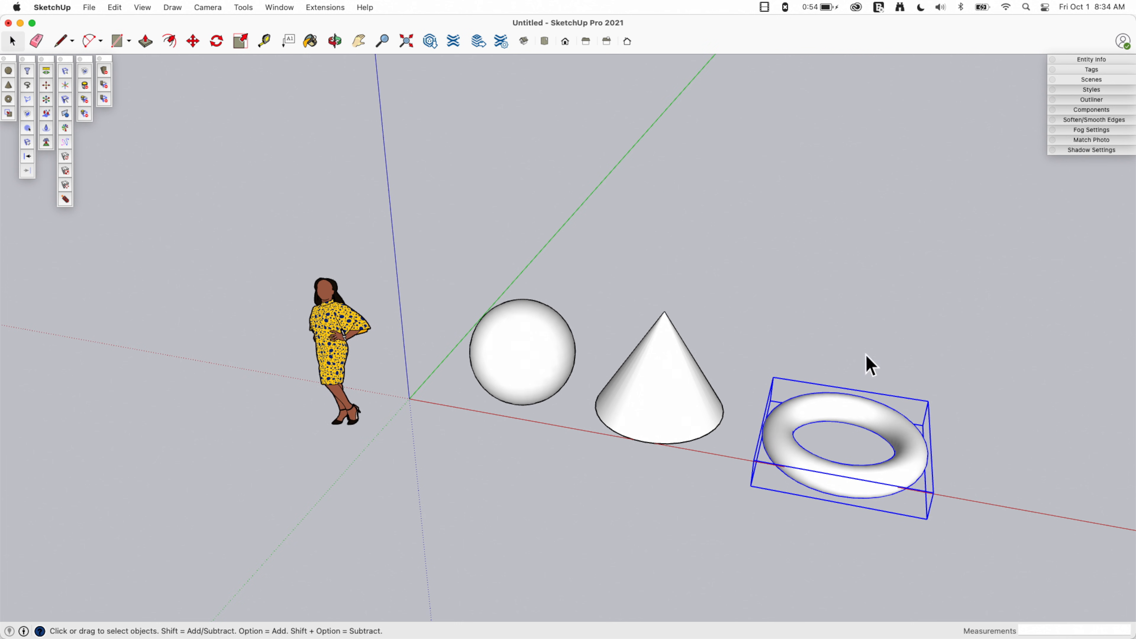
mouse_move(31, 78)
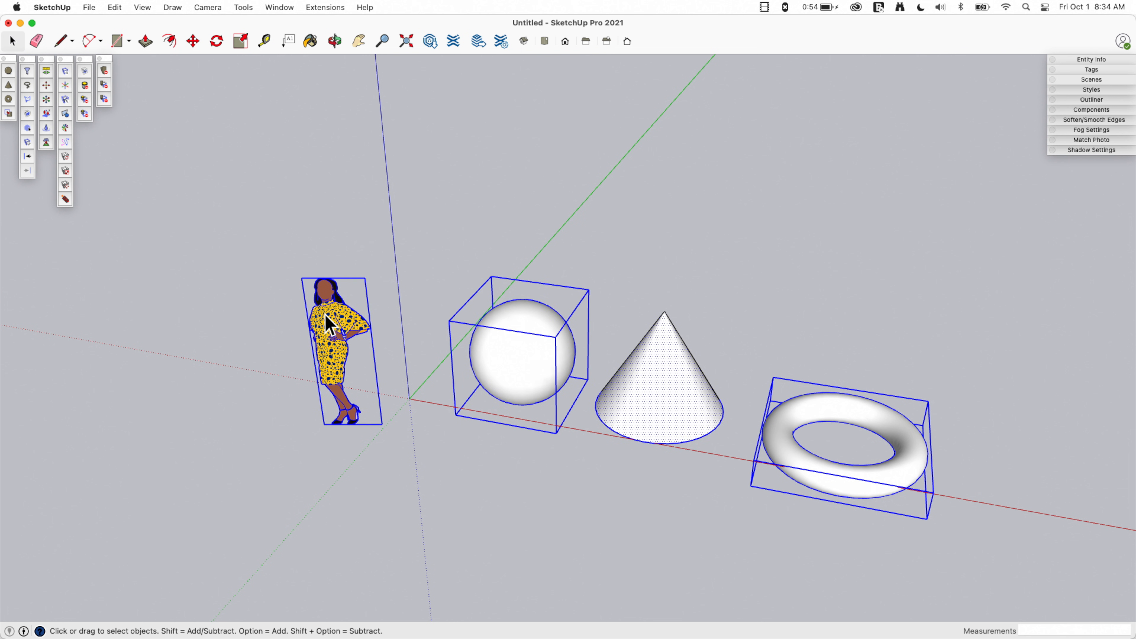
mouse_move(738, 385)
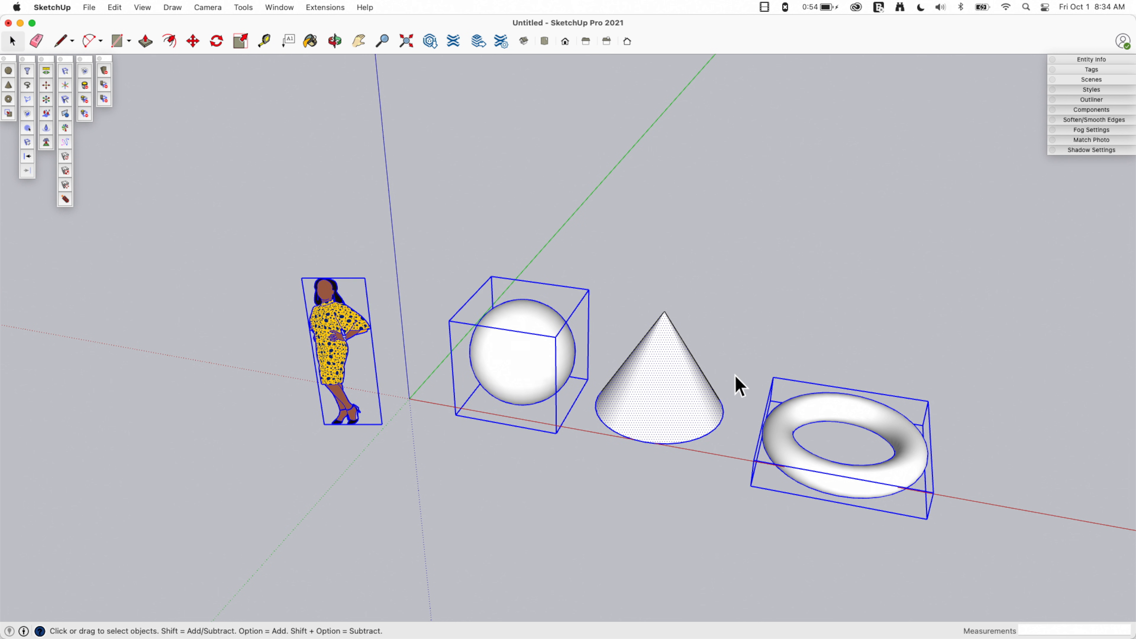
mouse_move(914, 494)
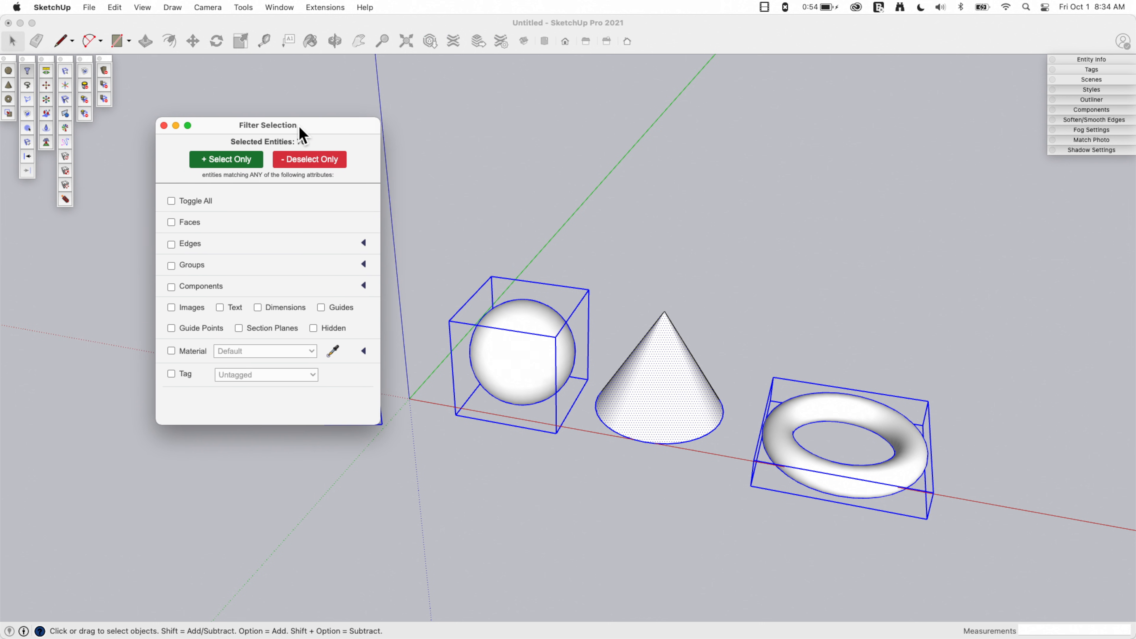
drag(267, 125, 167, 256)
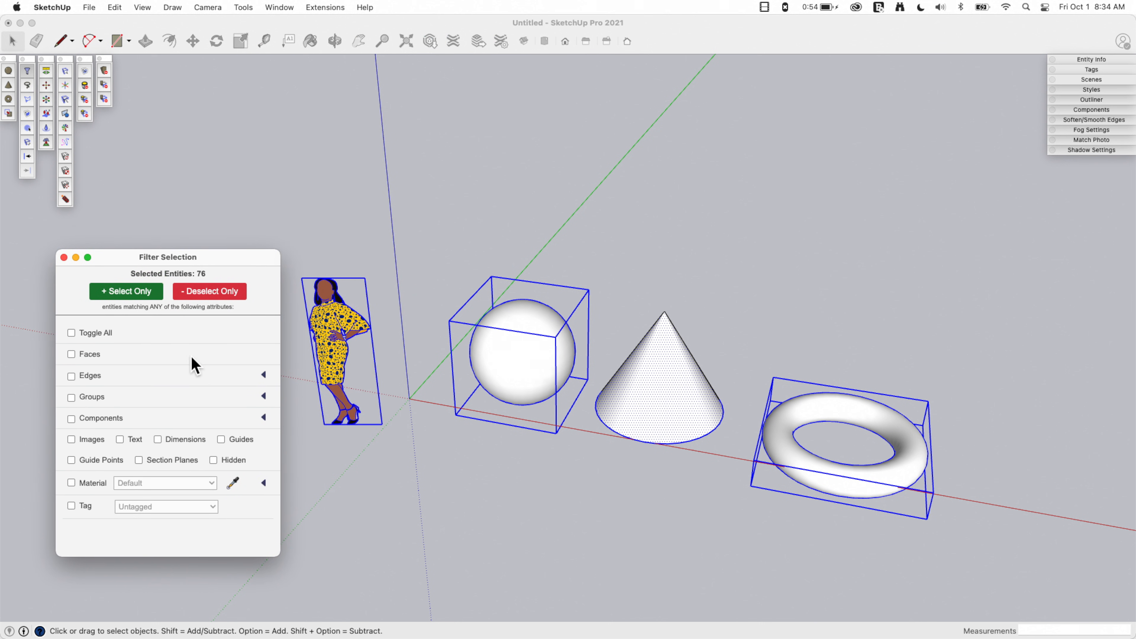
mouse_move(110, 235)
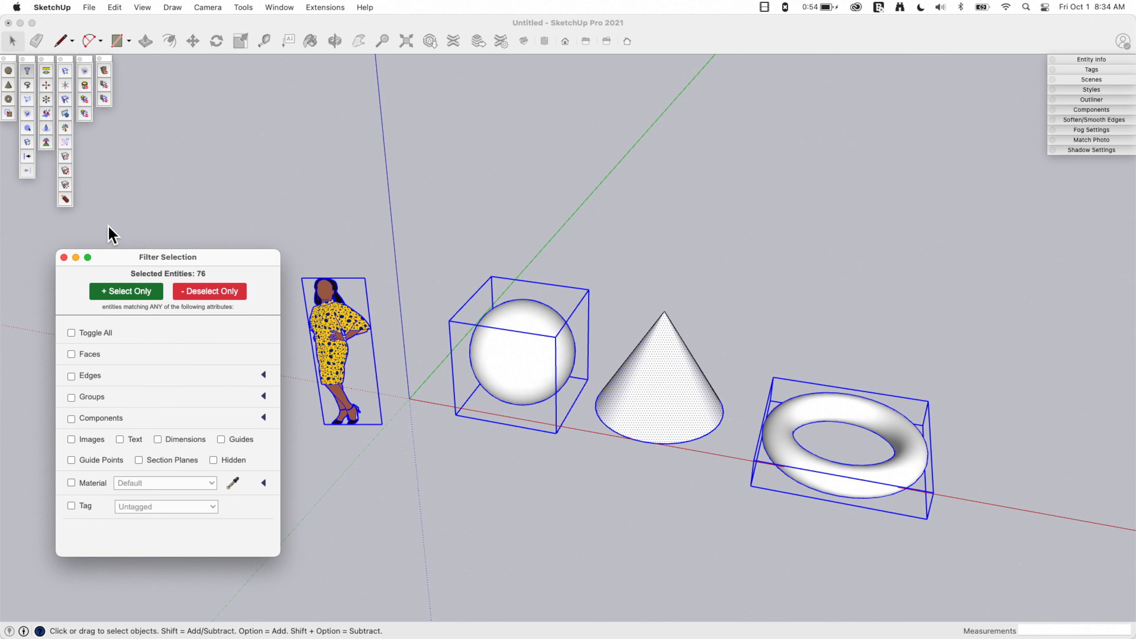
mouse_move(160, 250)
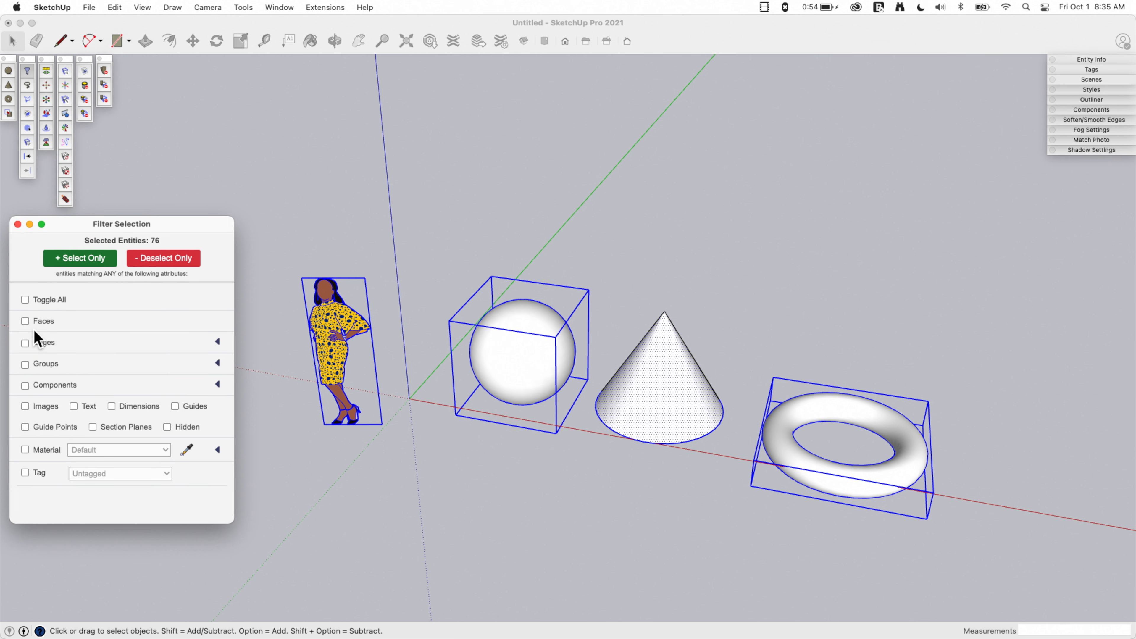
mouse_move(87, 258)
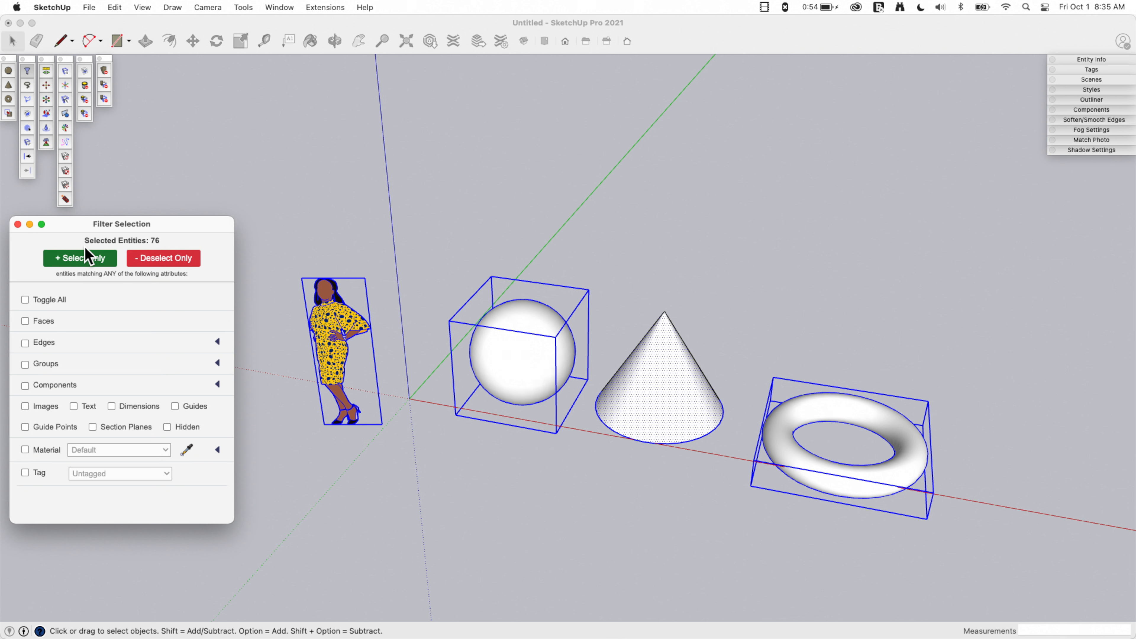
mouse_move(148, 290)
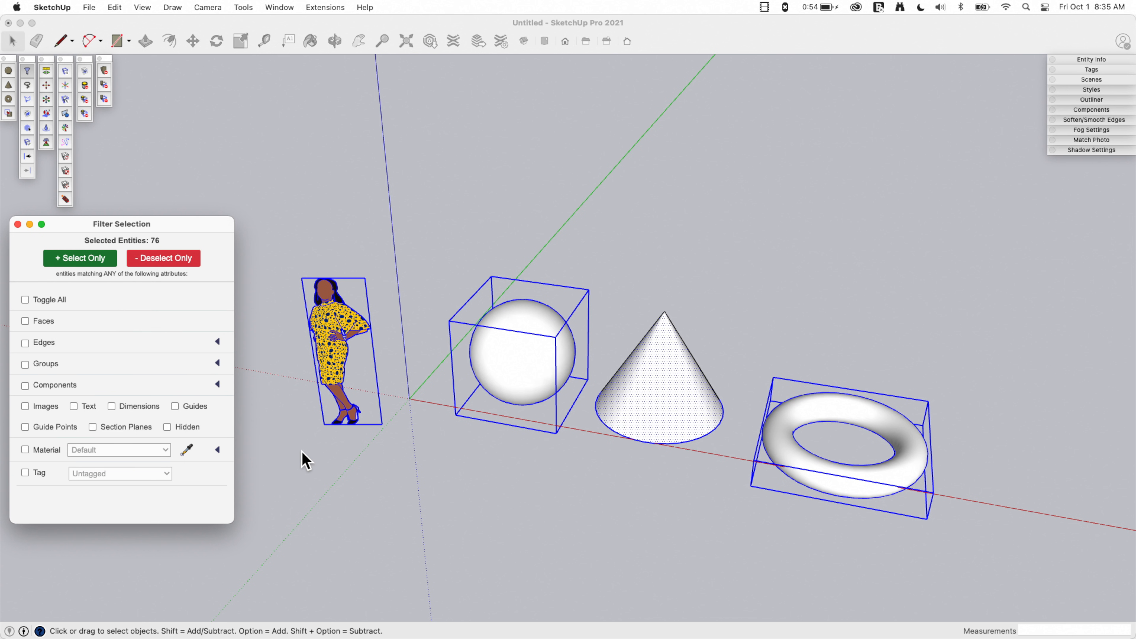
mouse_move(668, 522)
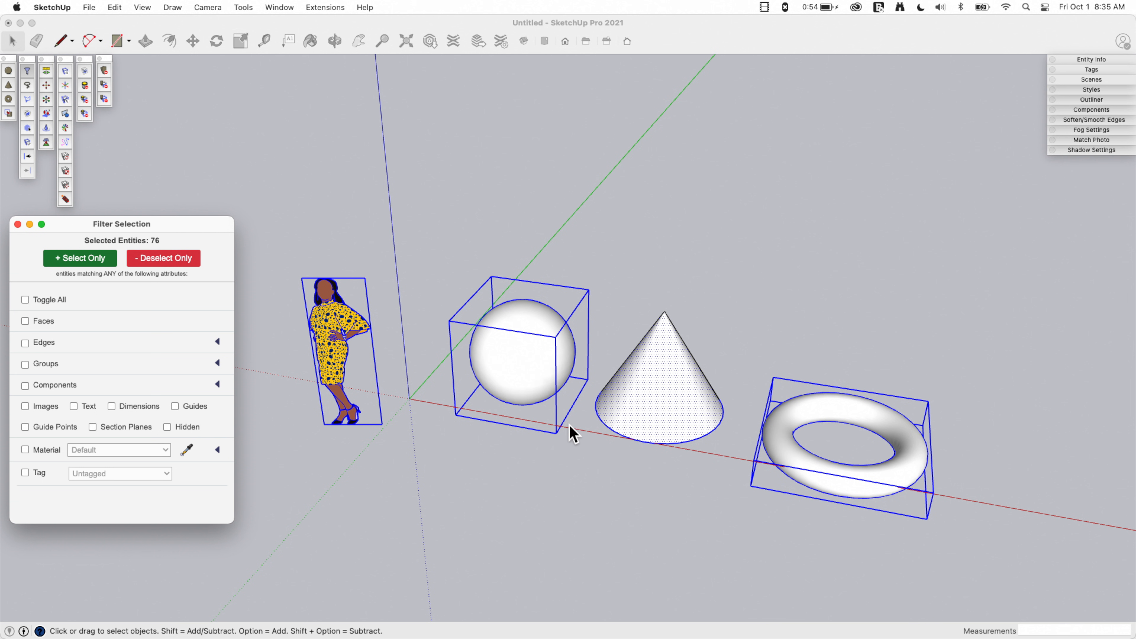
mouse_move(676, 323)
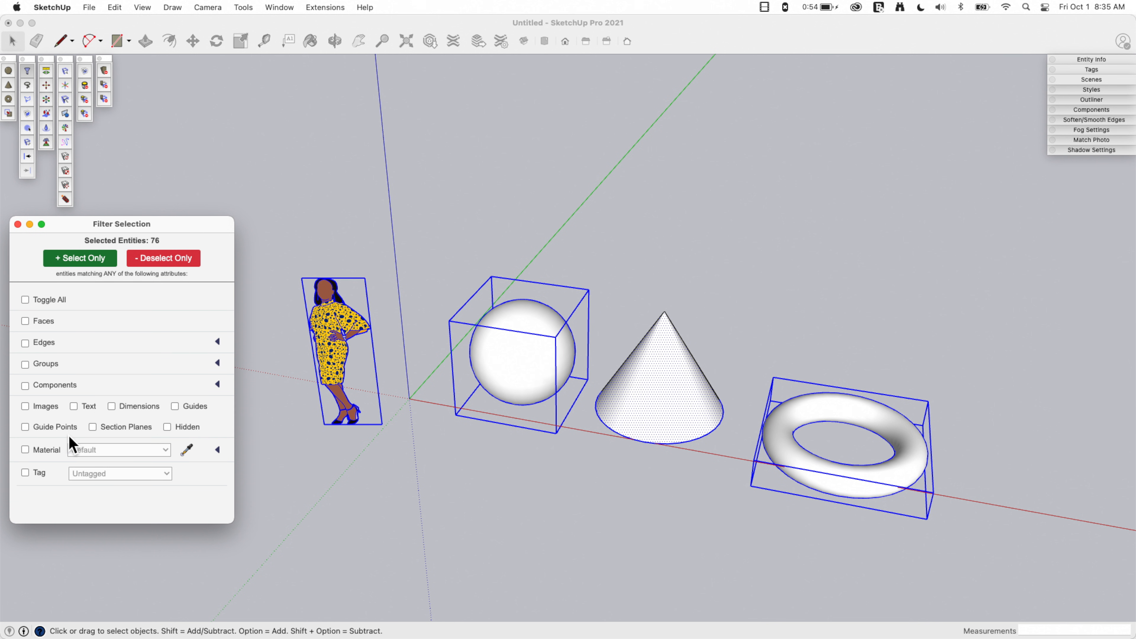
mouse_move(163, 364)
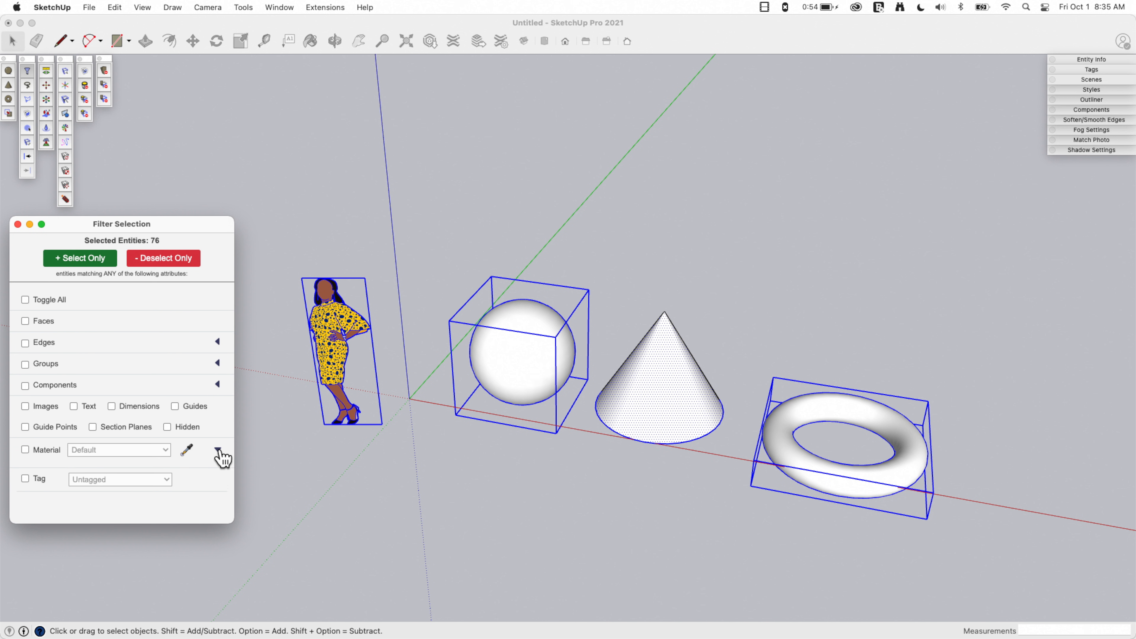
- Expand the Material front/back and Components solid/non-solid filter options and scroll the dialog
click(216, 449)
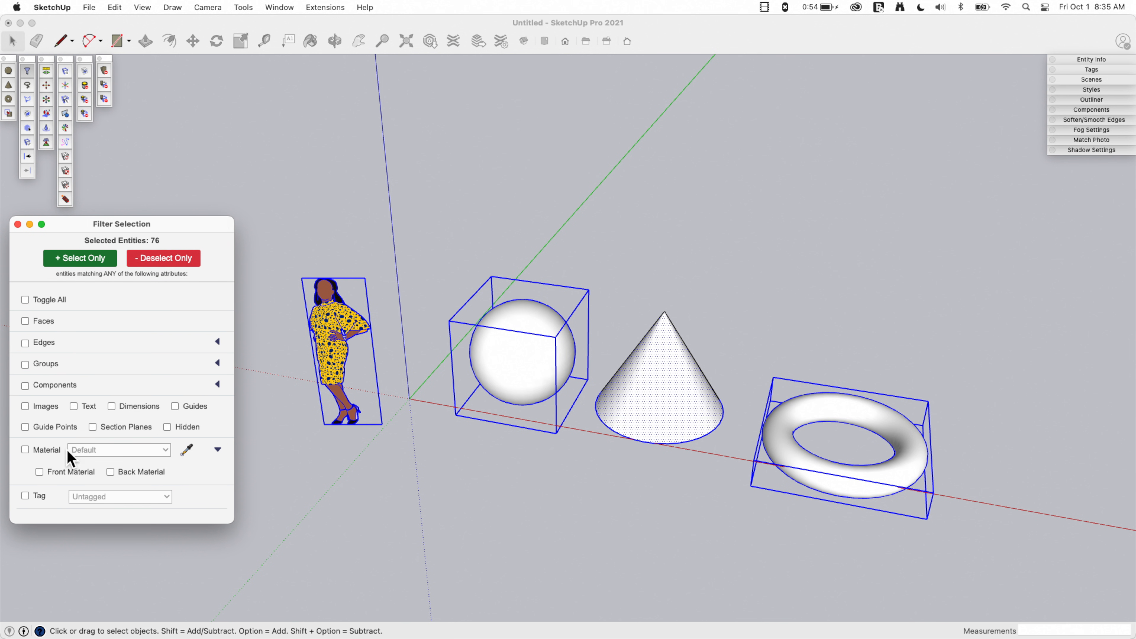
mouse_move(223, 394)
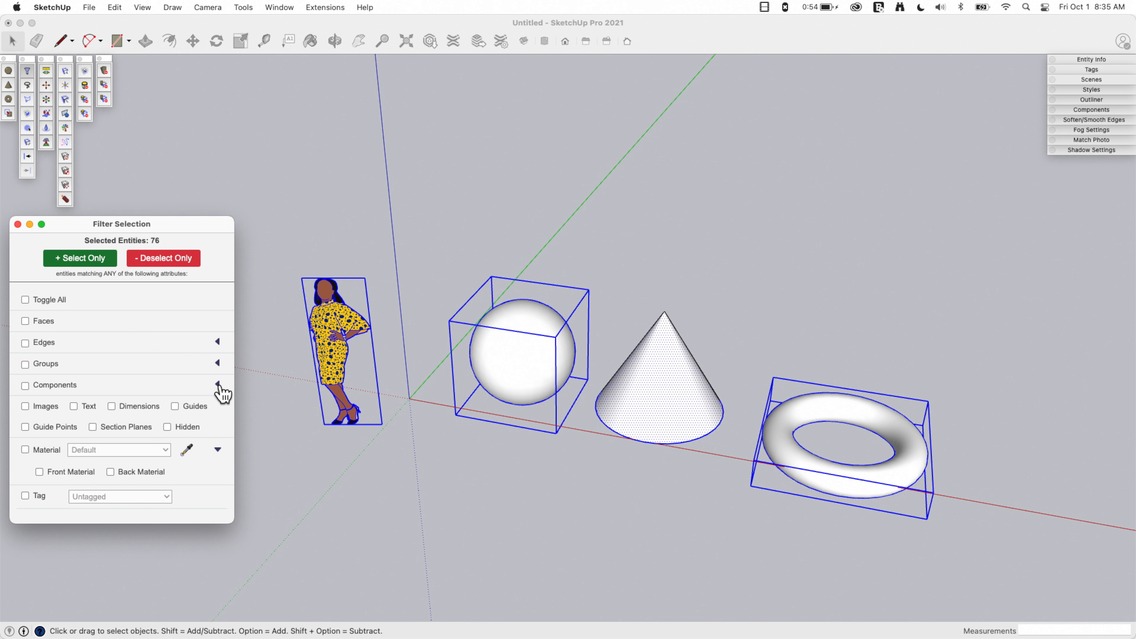
click(209, 384)
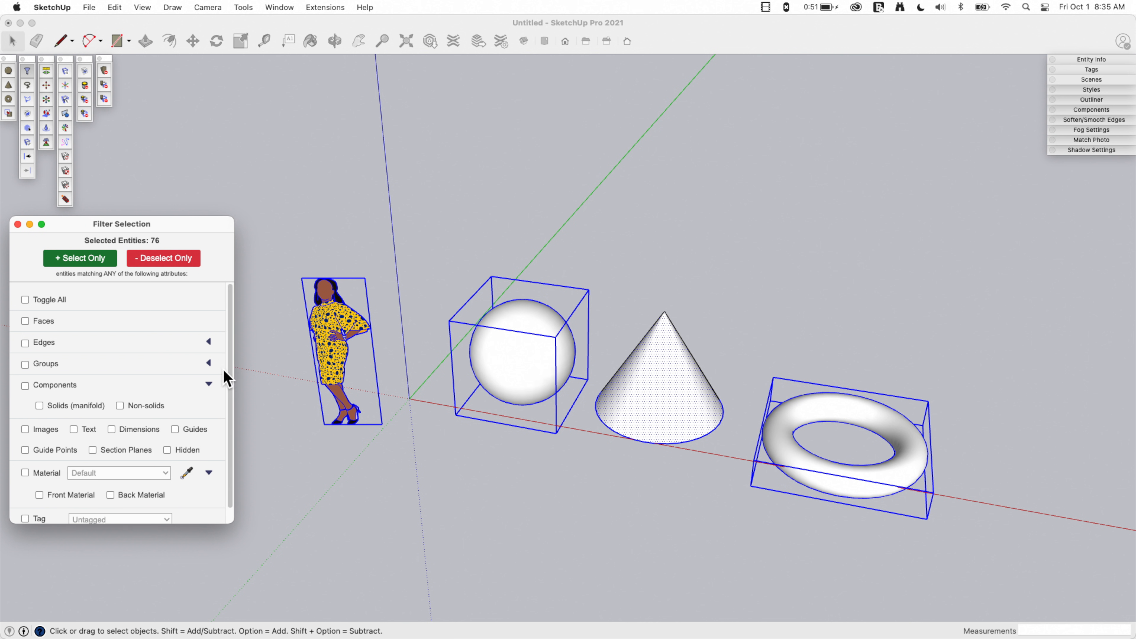
mouse_move(109, 394)
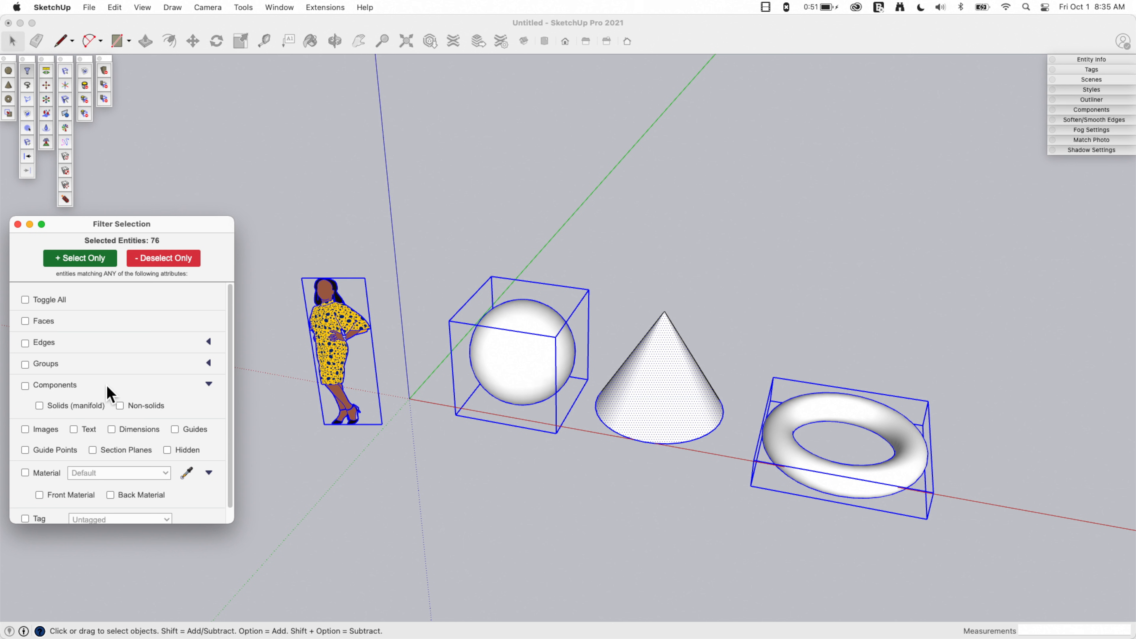
mouse_move(189, 419)
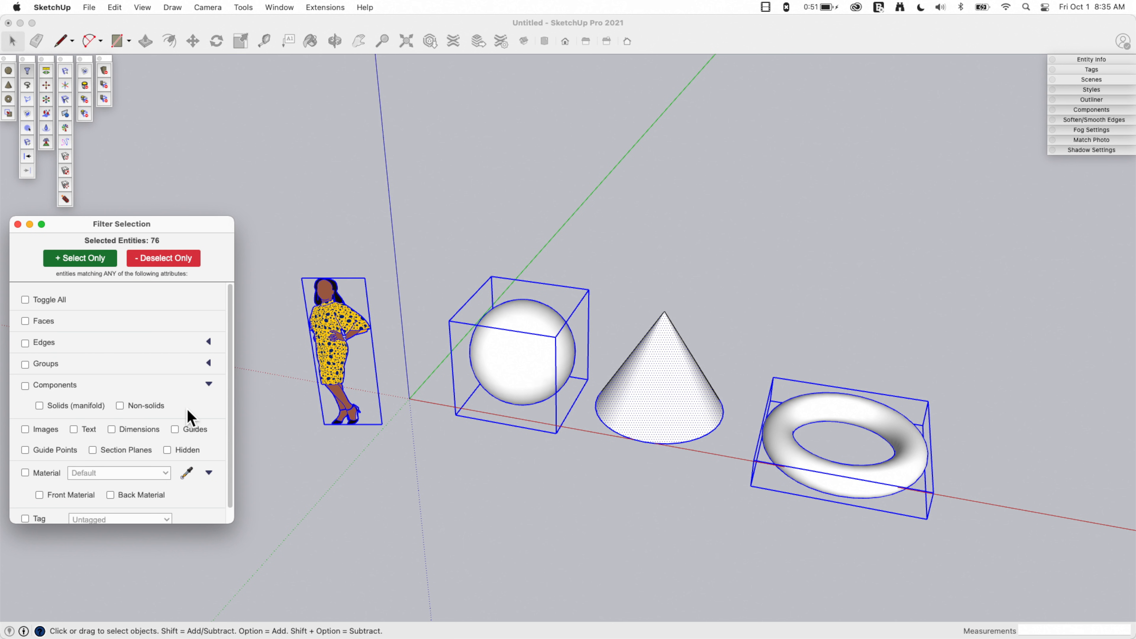
mouse_move(213, 369)
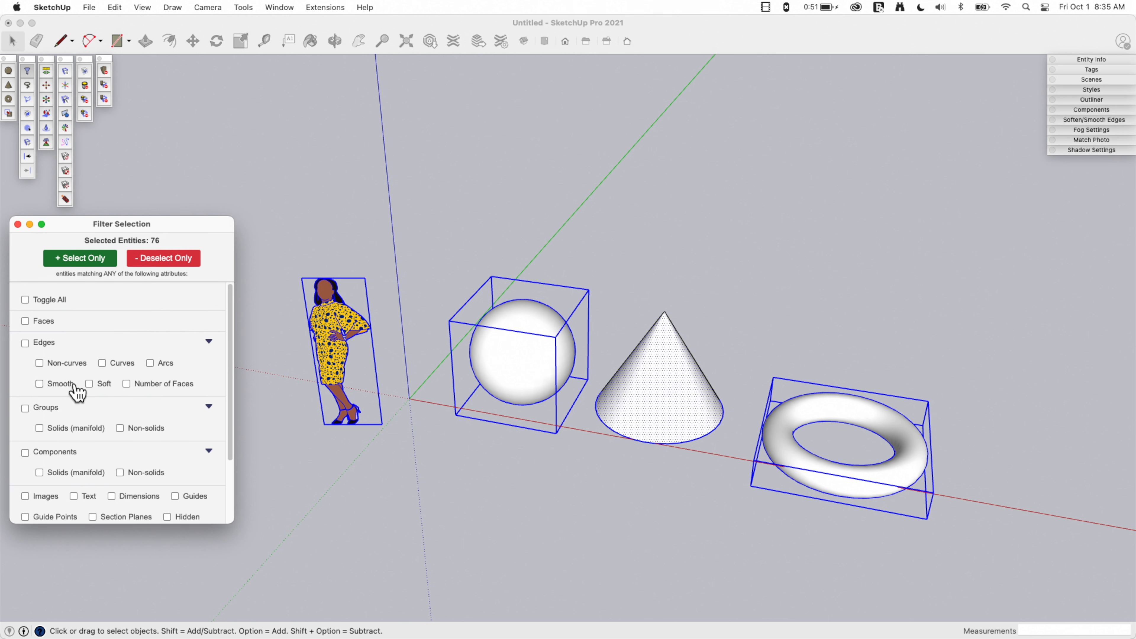
scroll(down, 3)
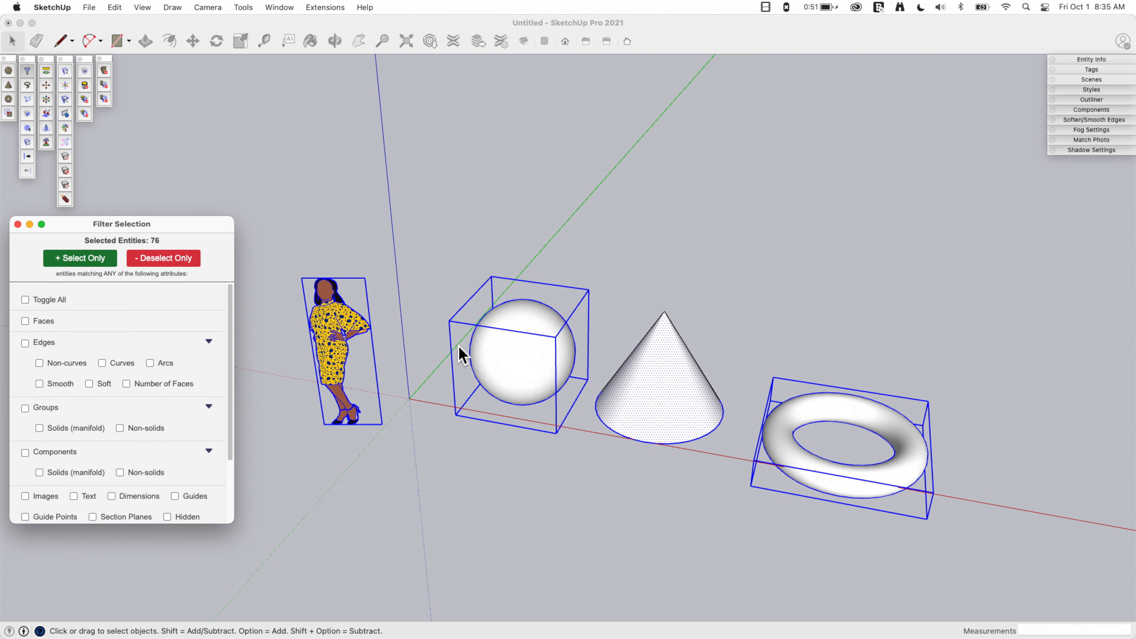
mouse_move(507, 327)
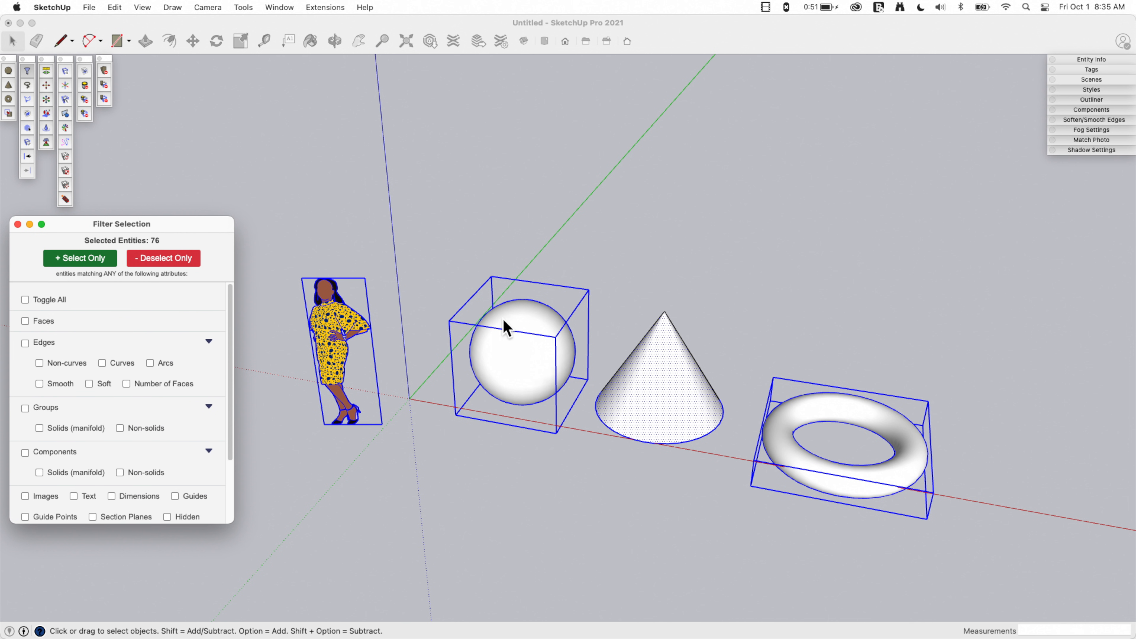
mouse_move(31, 377)
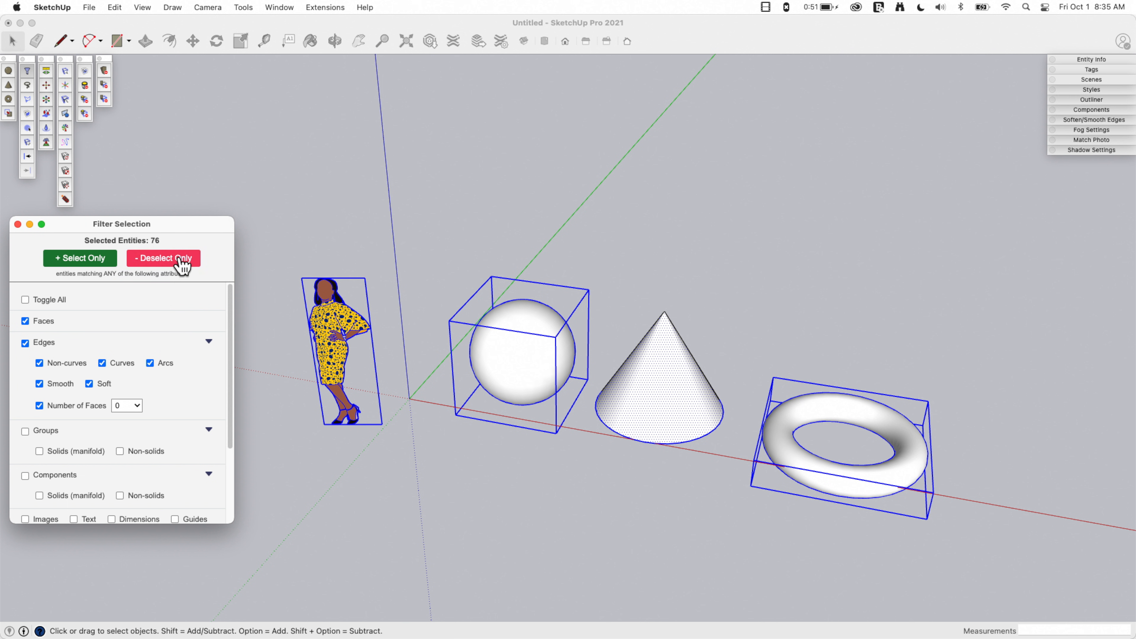
- Deselect the matching faces and edges, then adjust the component filter checkboxes
click(162, 258)
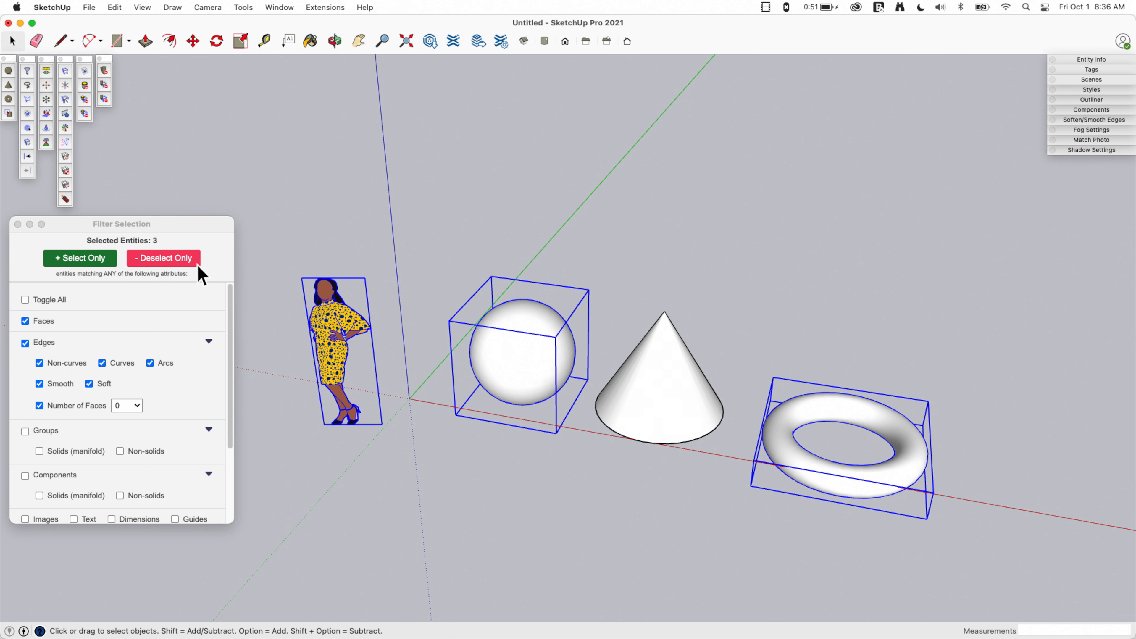
mouse_move(647, 330)
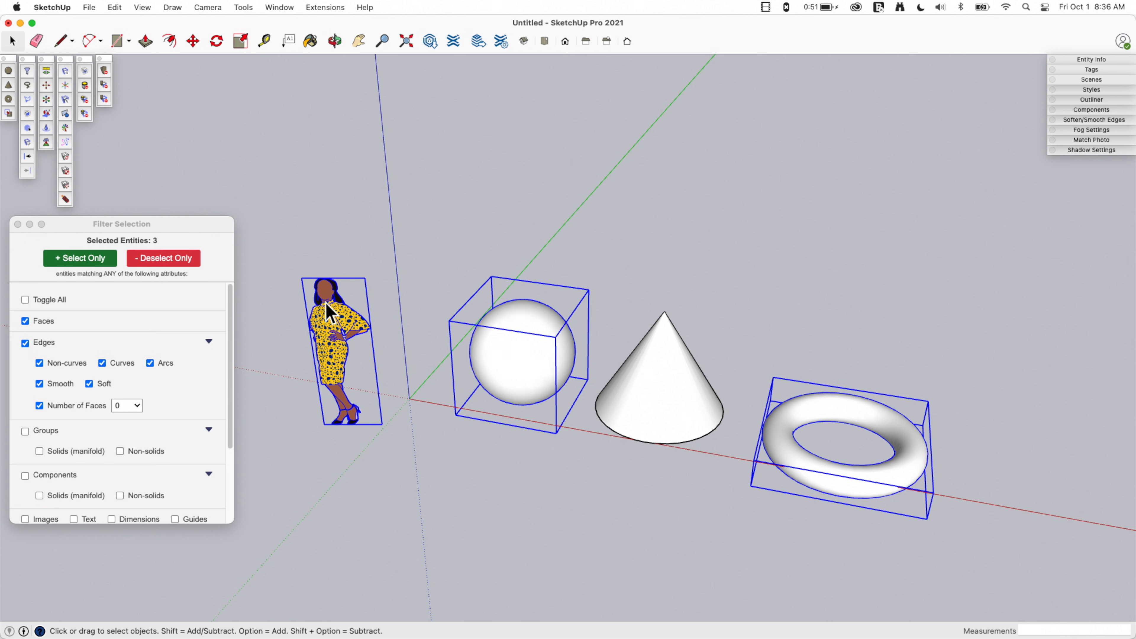
mouse_move(215, 376)
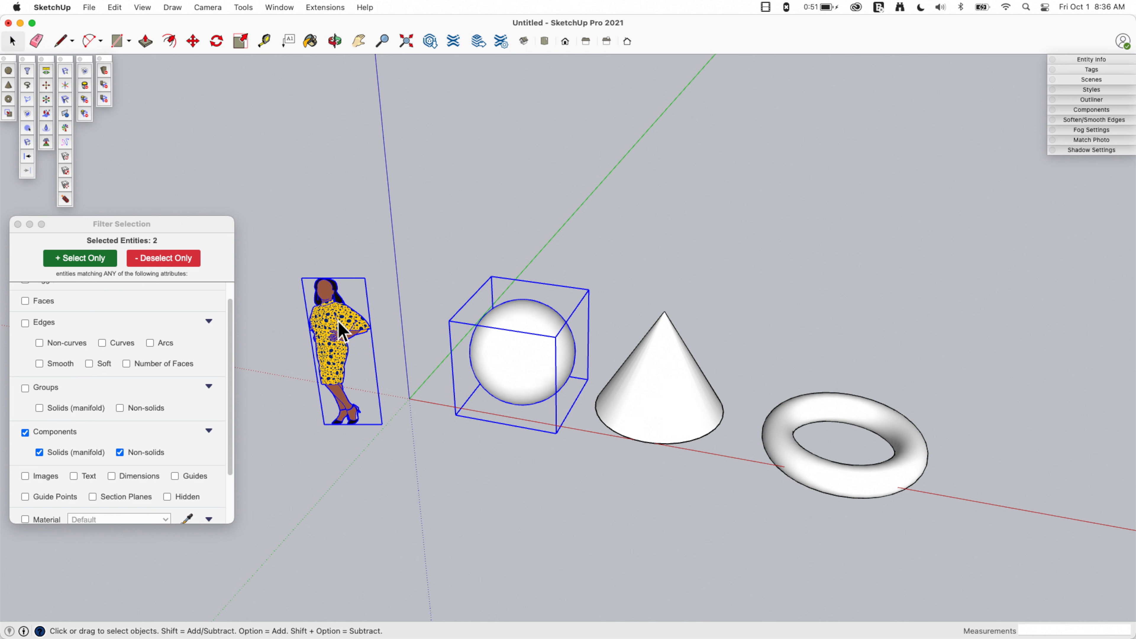
click(18, 223)
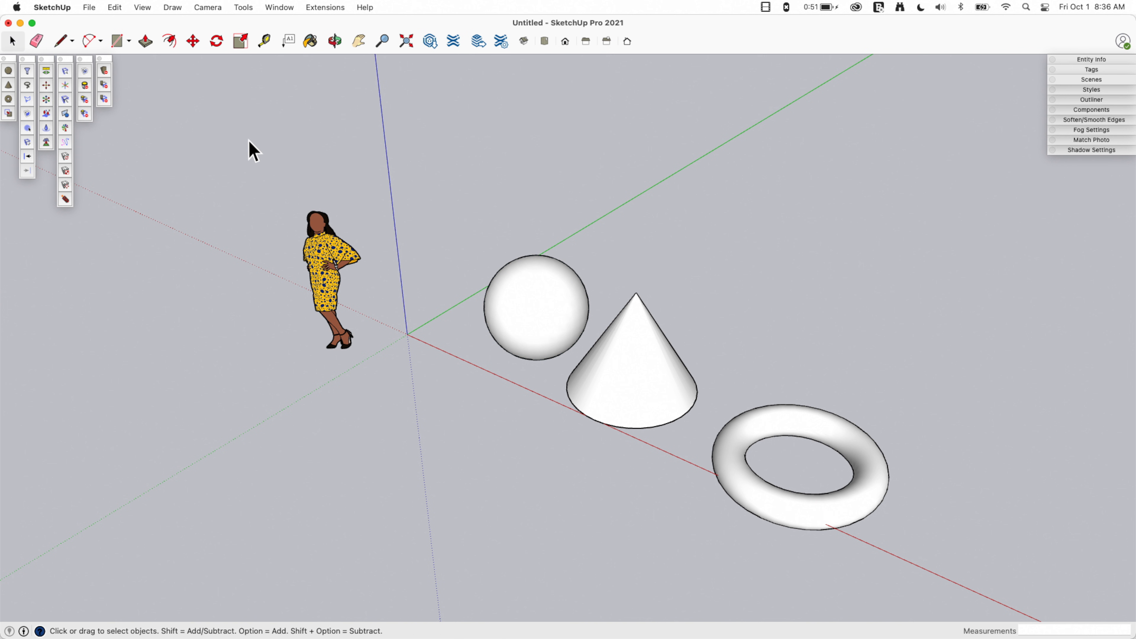
- Activate the SketchPlus Lasso Select tool to freehand-select the cone
click(329, 283)
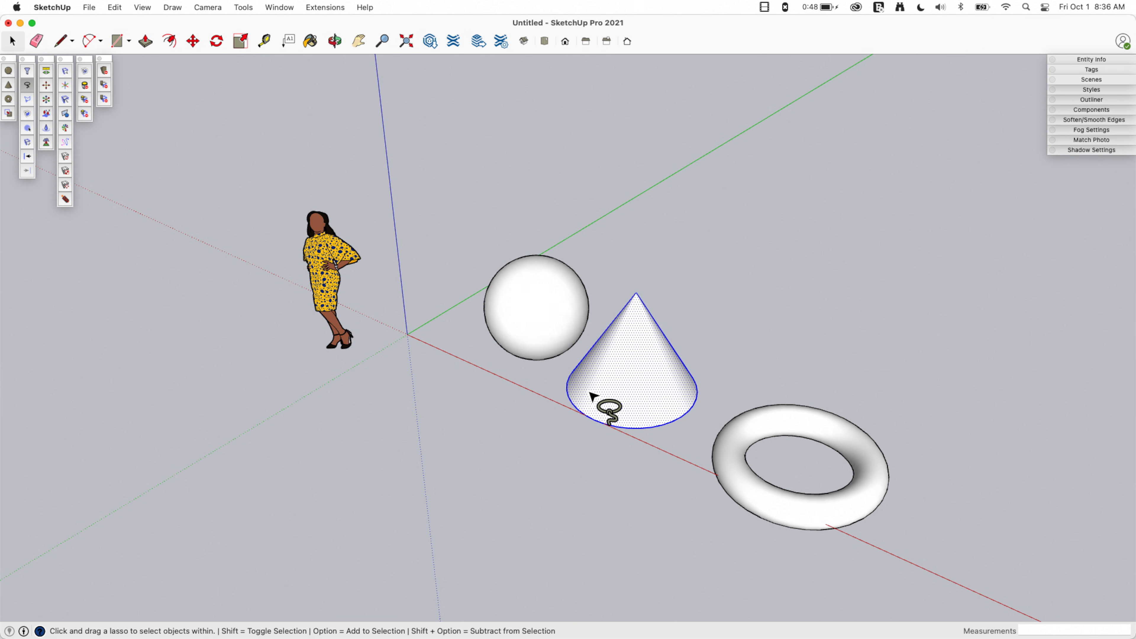
mouse_move(451, 305)
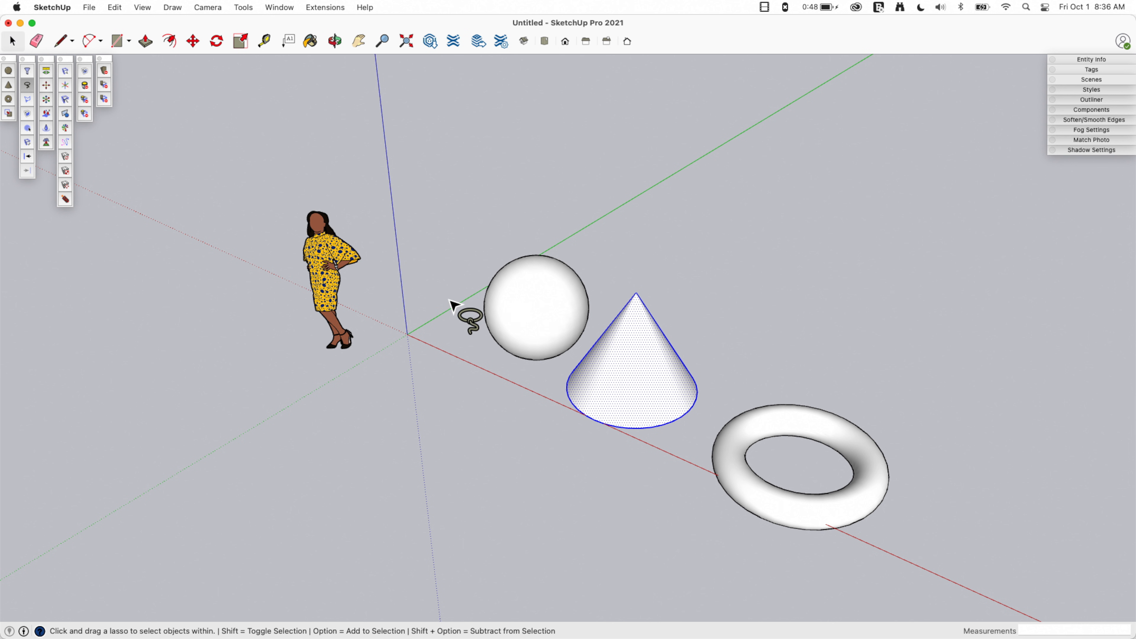
mouse_move(316, 377)
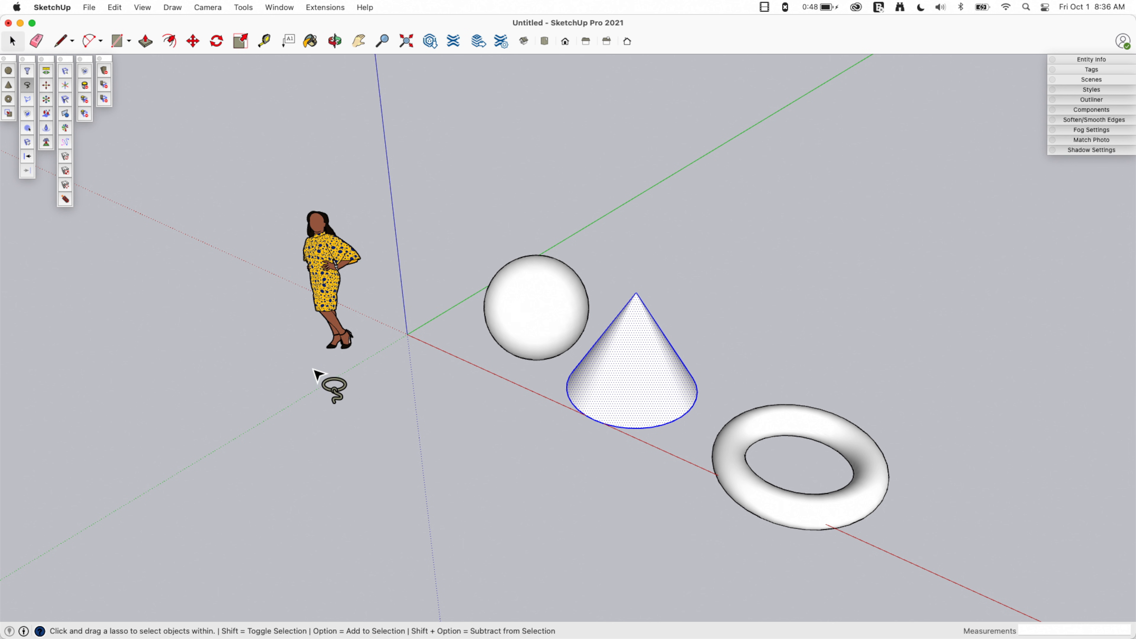
mouse_move(217, 304)
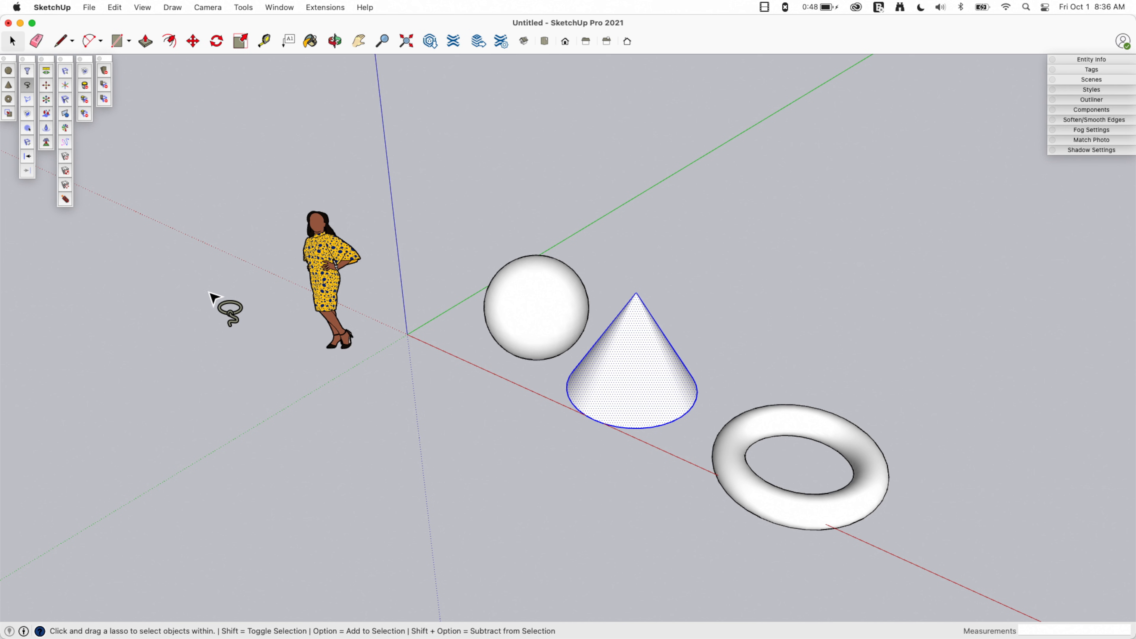
mouse_move(206, 201)
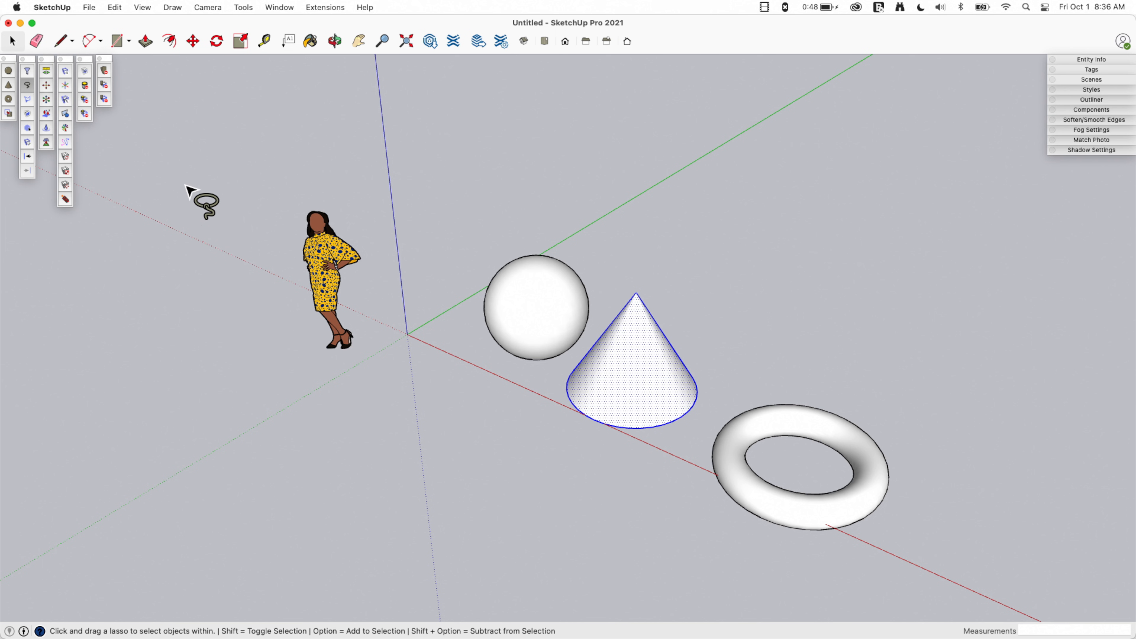
mouse_move(616, 449)
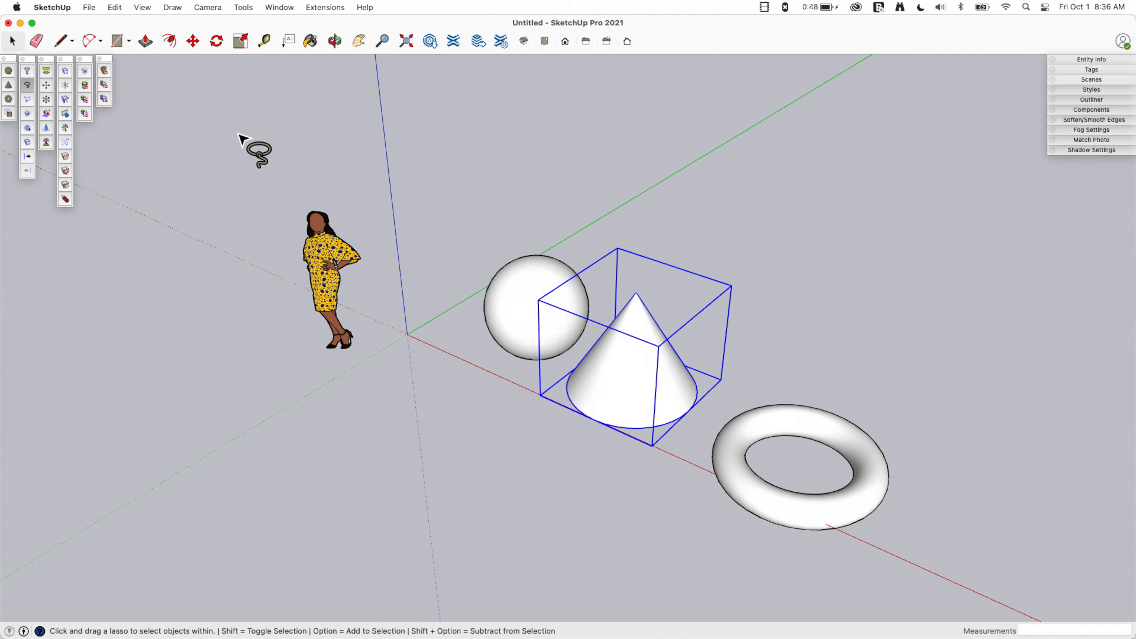
mouse_move(51, 93)
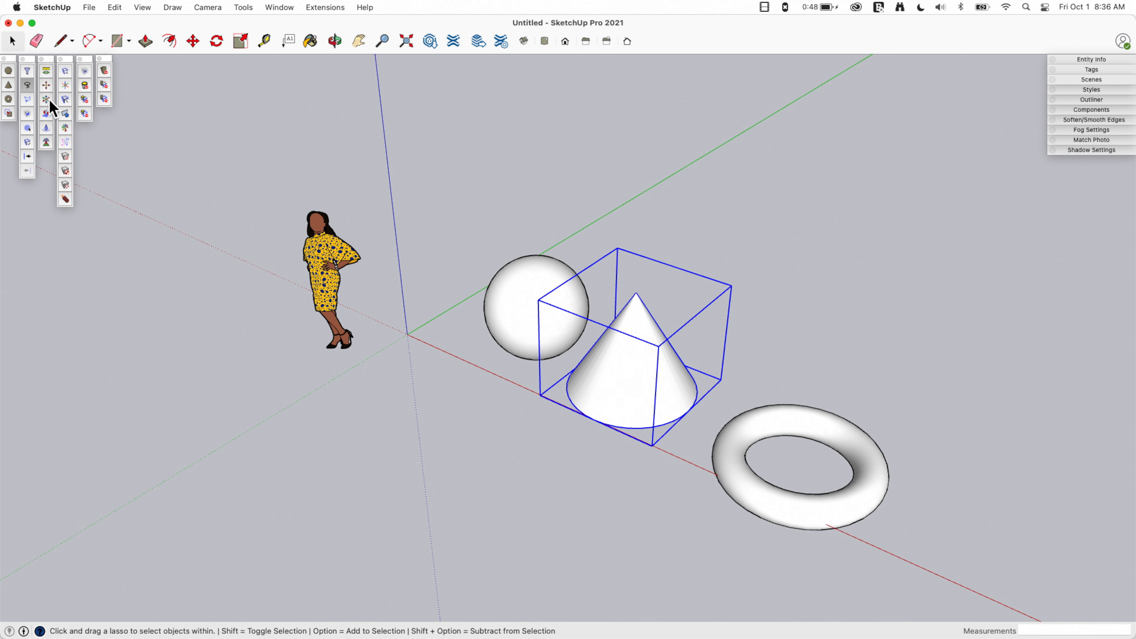
mouse_move(46, 100)
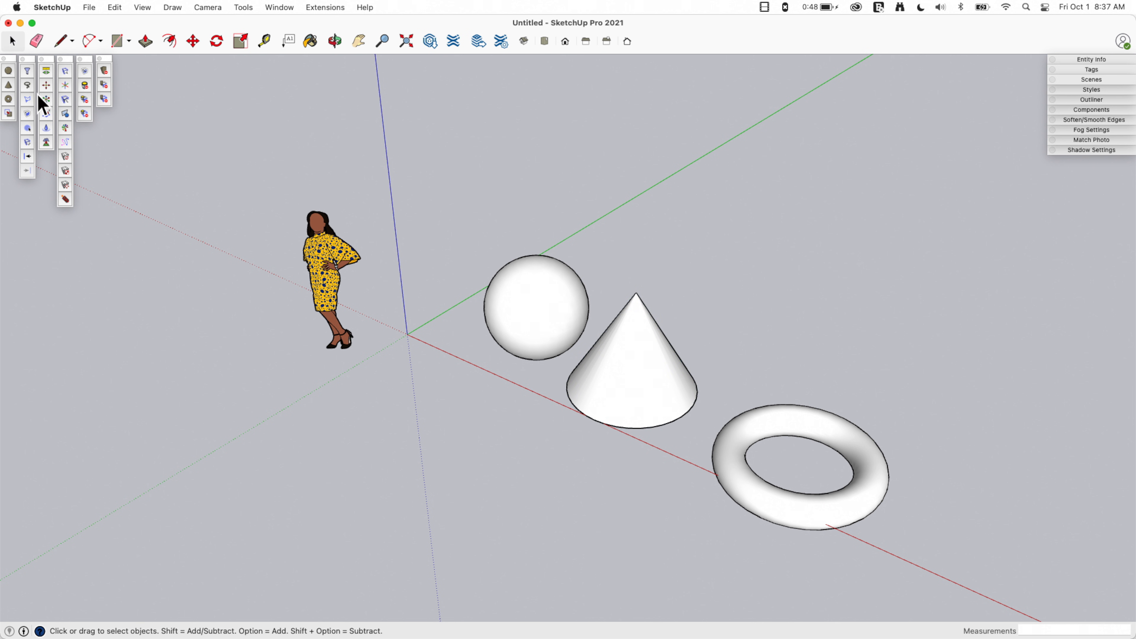
mouse_move(45, 99)
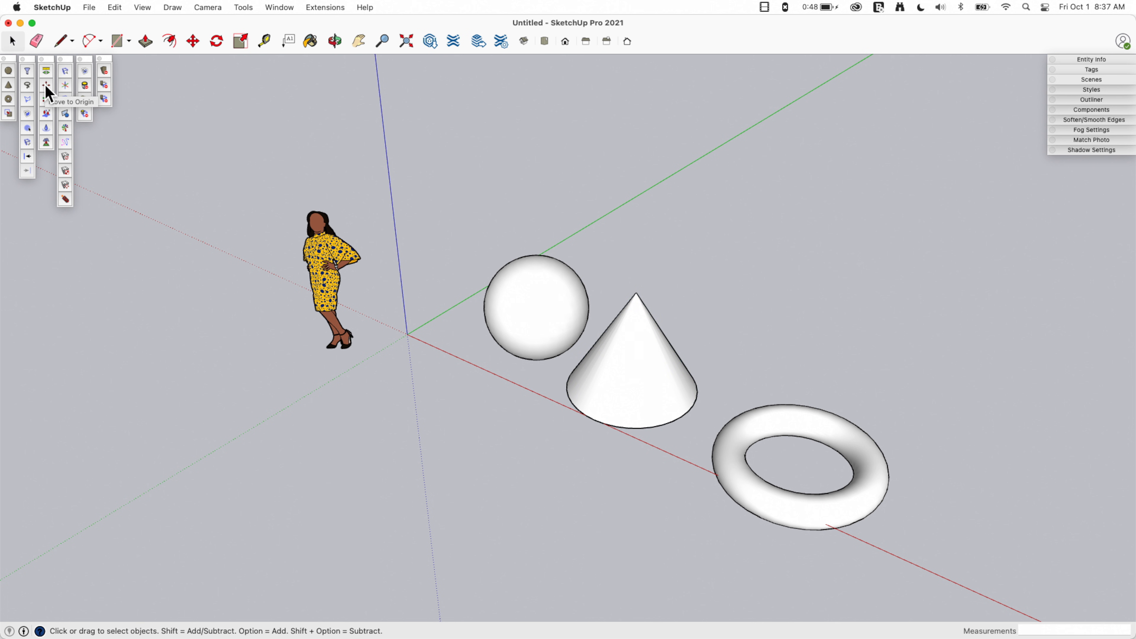
- Send the shapes to the axes origin with Move to Origin, then switch to the Move tool
click(45, 85)
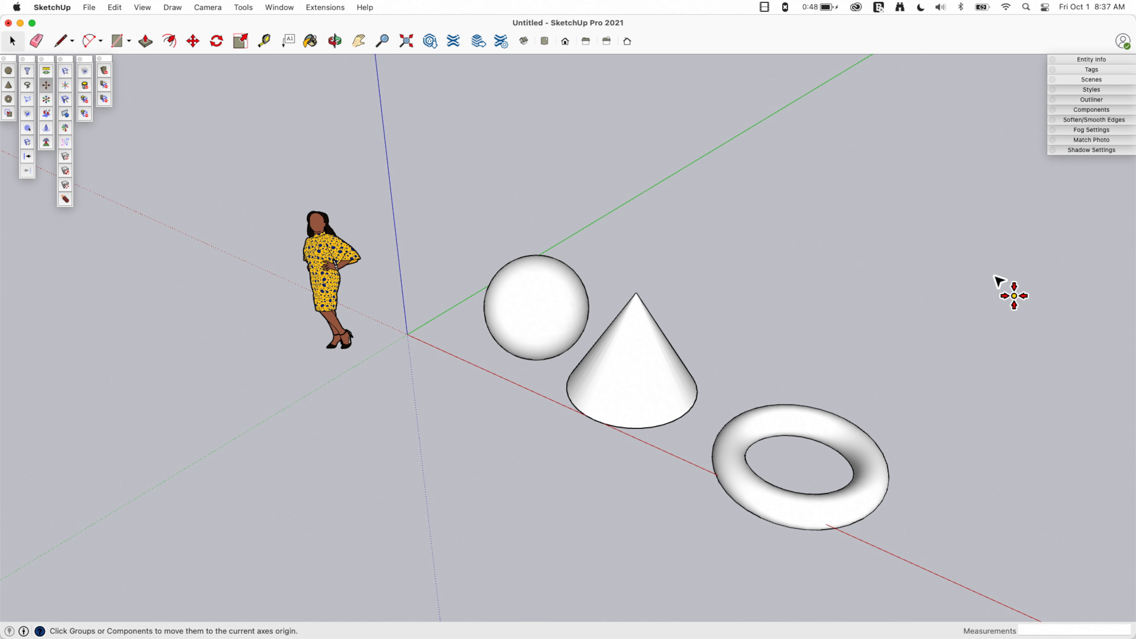
mouse_move(1013, 323)
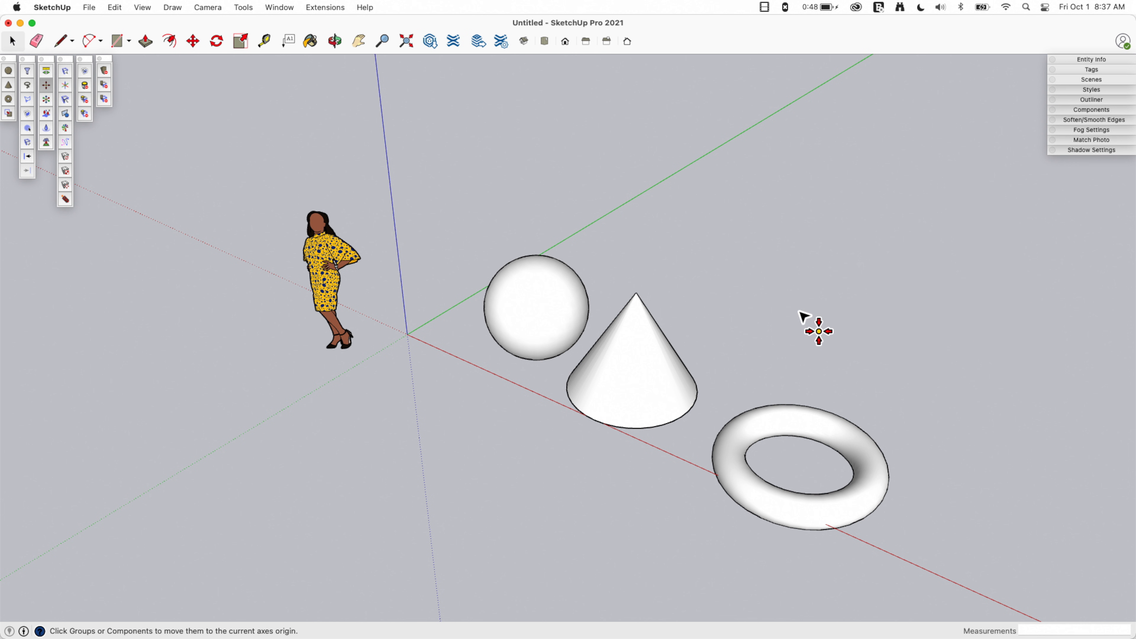
click(819, 449)
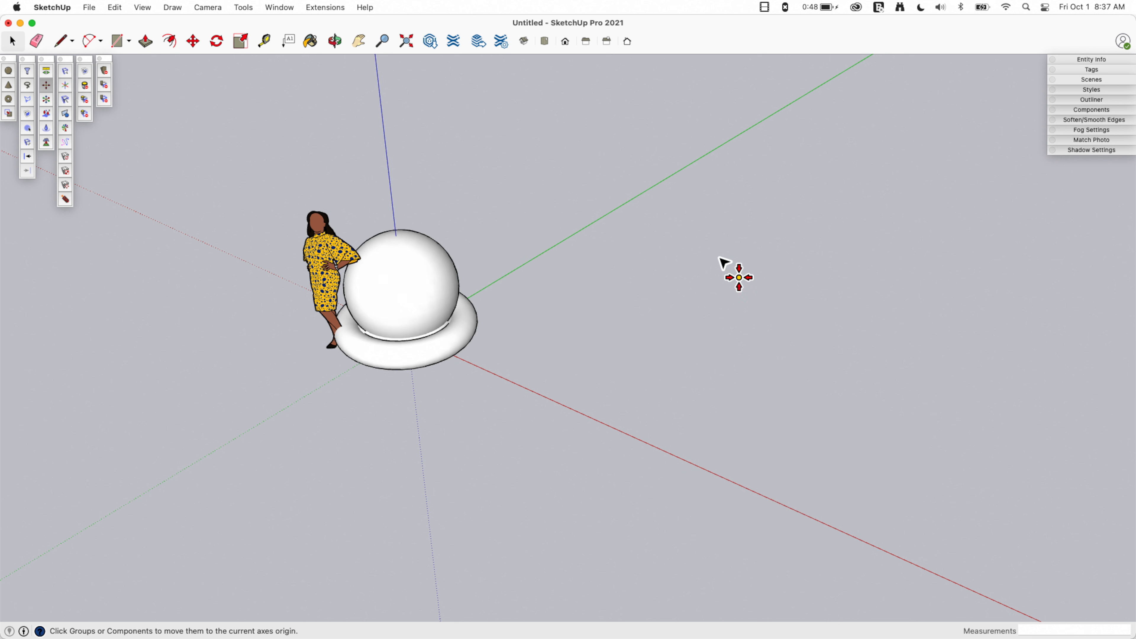
click(192, 41)
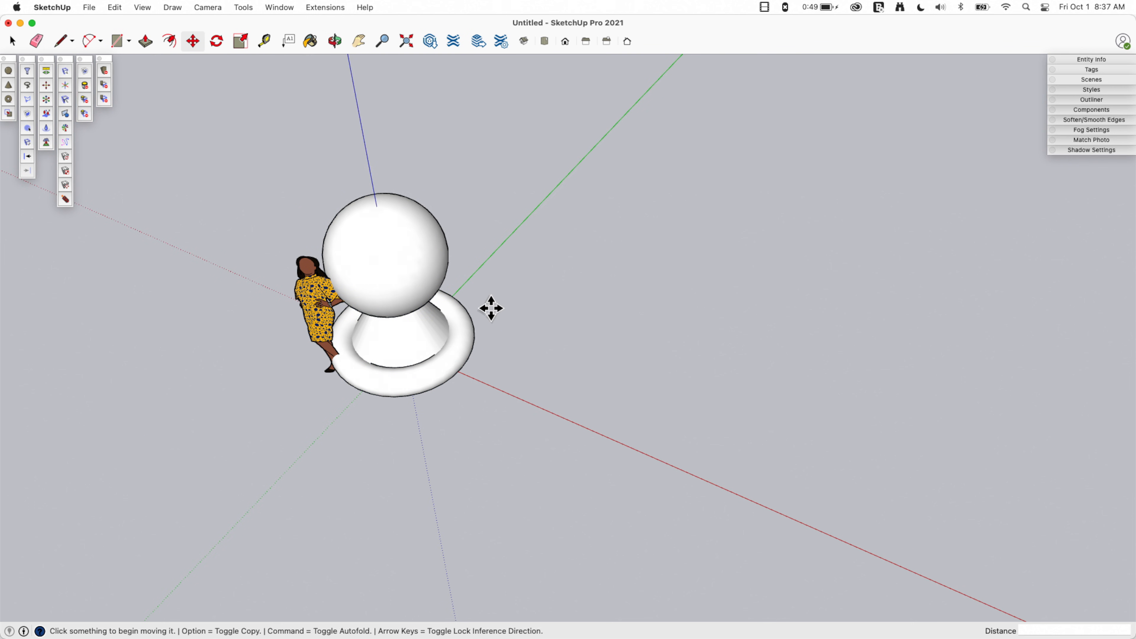
mouse_move(518, 309)
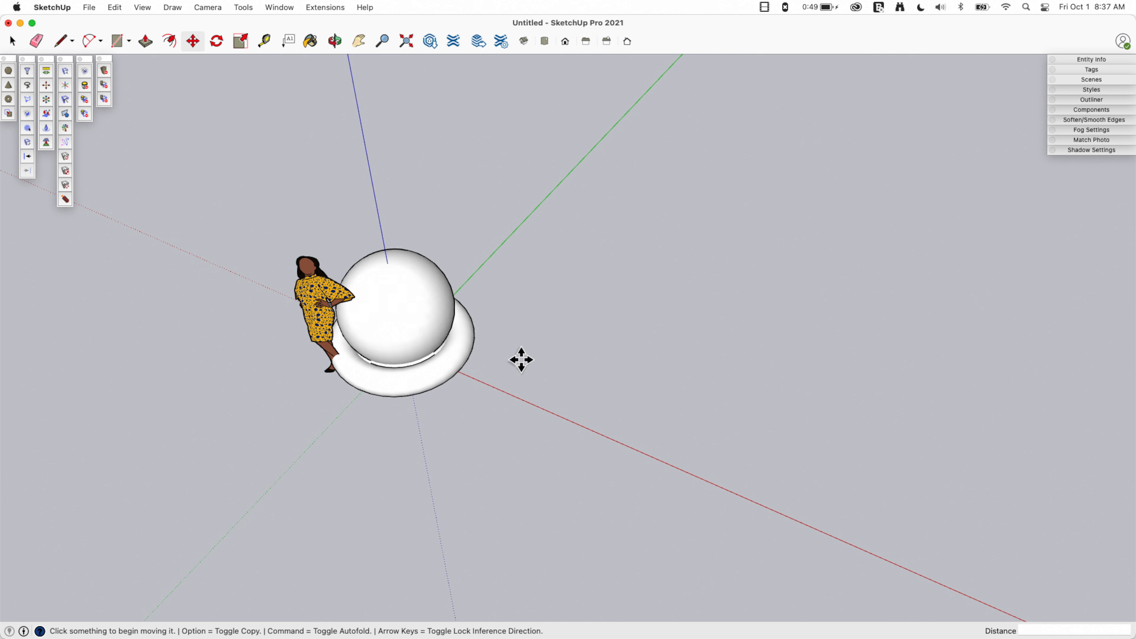
- Return to the Select tool and pick the torus for deletion
click(12, 40)
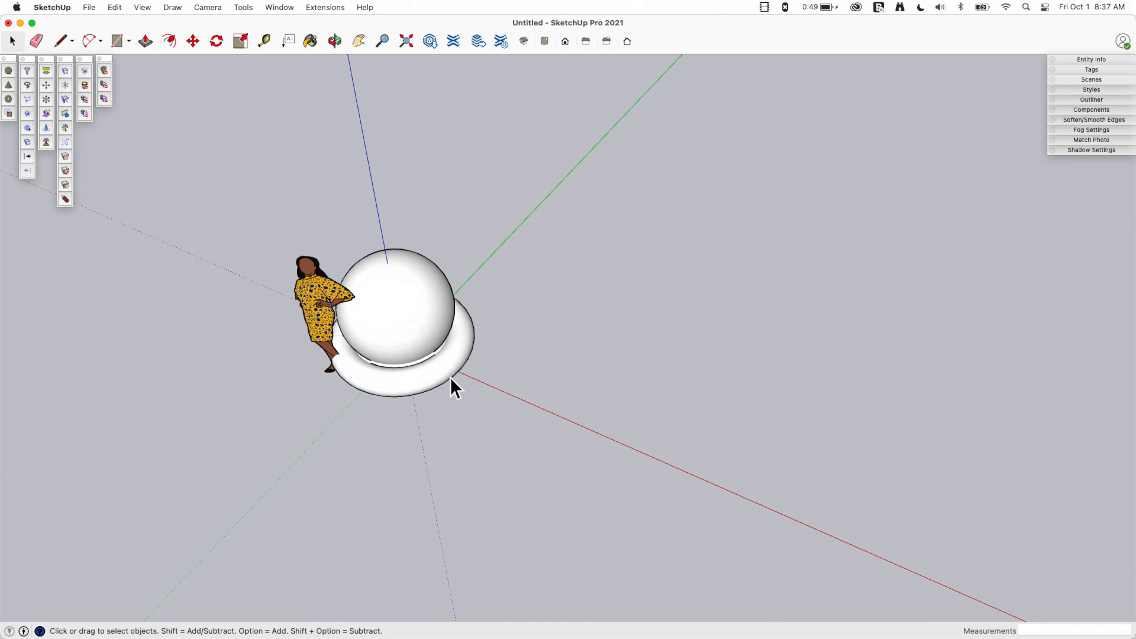
click(452, 385)
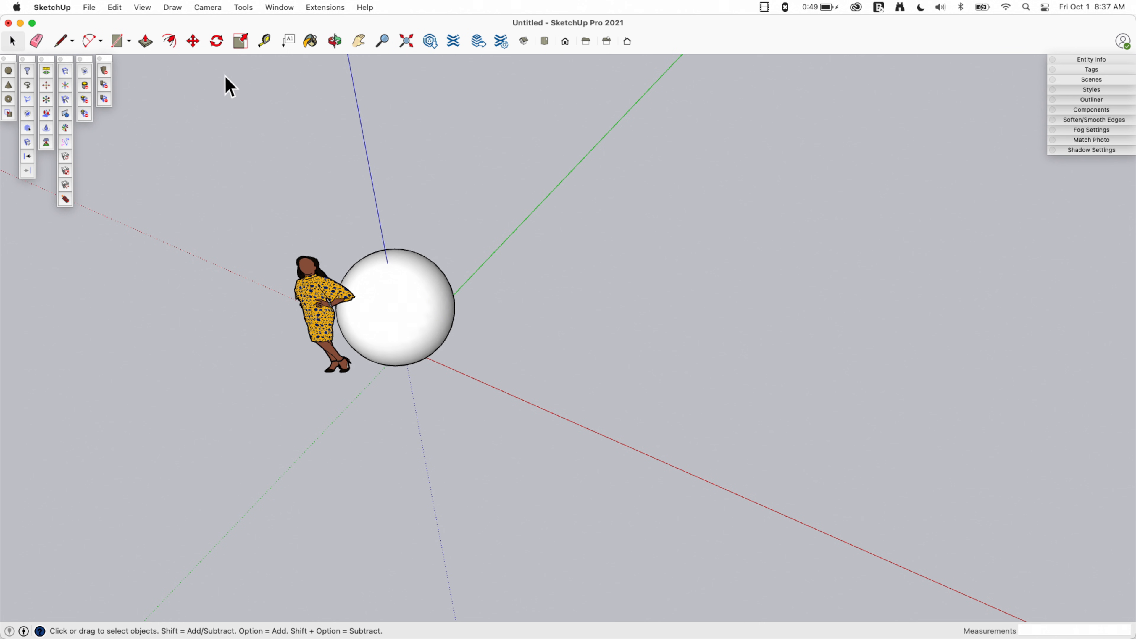
mouse_move(68, 123)
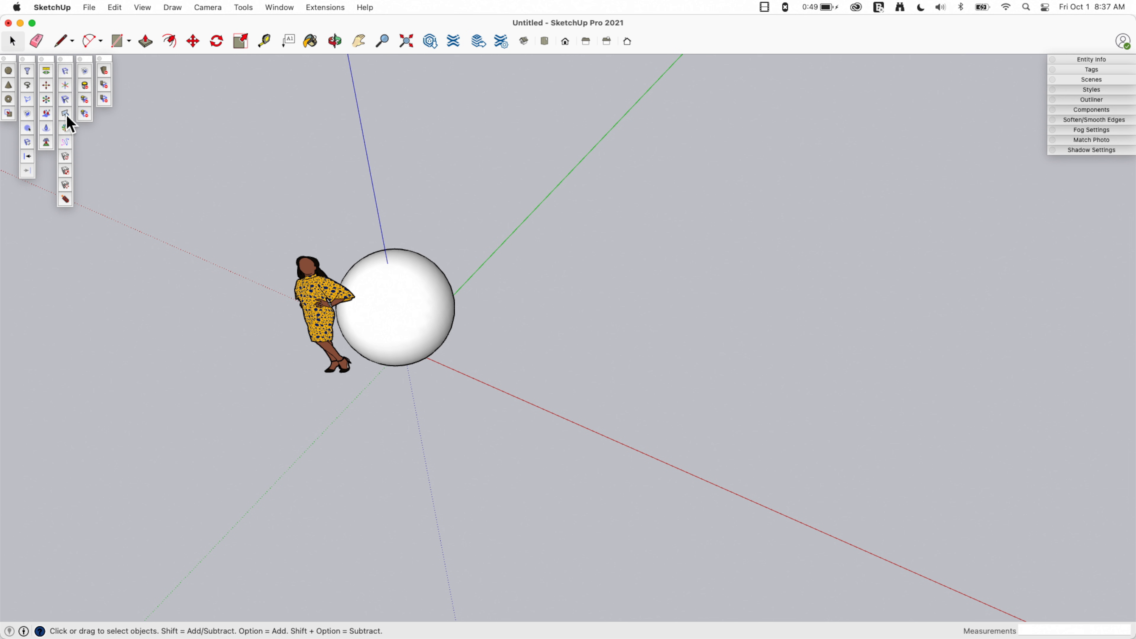
mouse_move(65, 149)
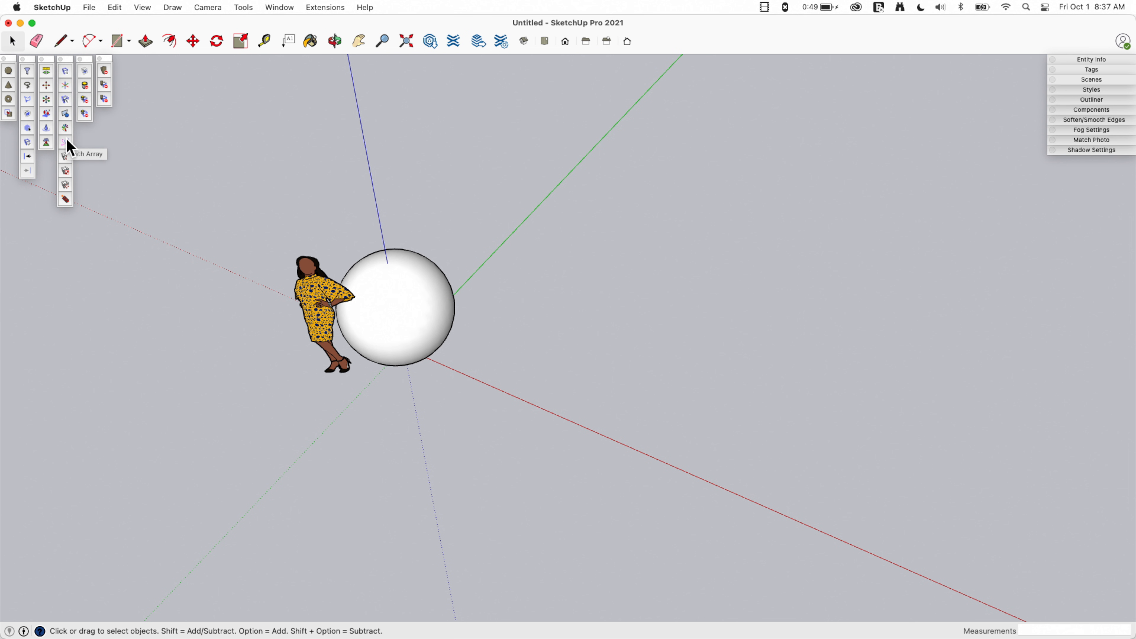
mouse_move(117, 26)
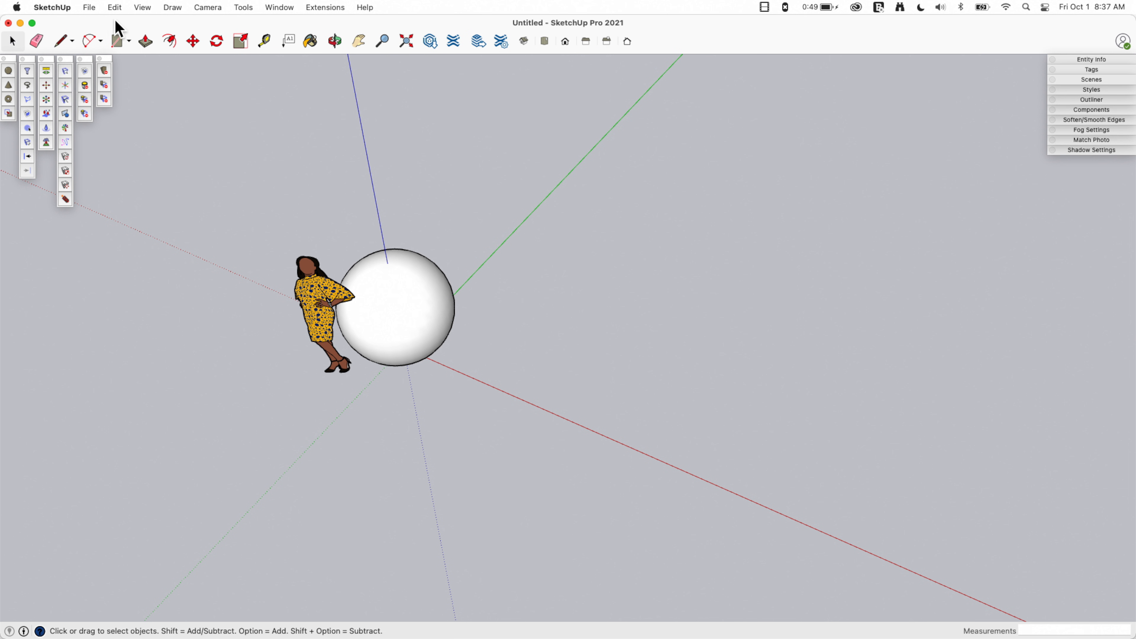
- Choose Freehand from the Line modes and sketch a wavy curve across the ground beside the sphere
click(100, 41)
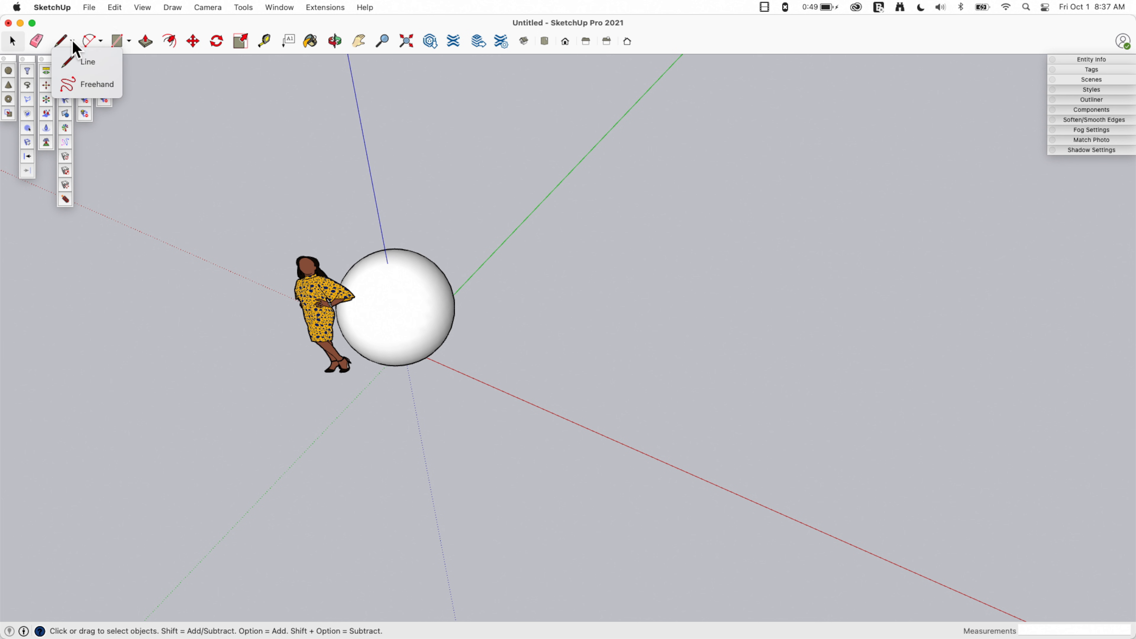
click(97, 84)
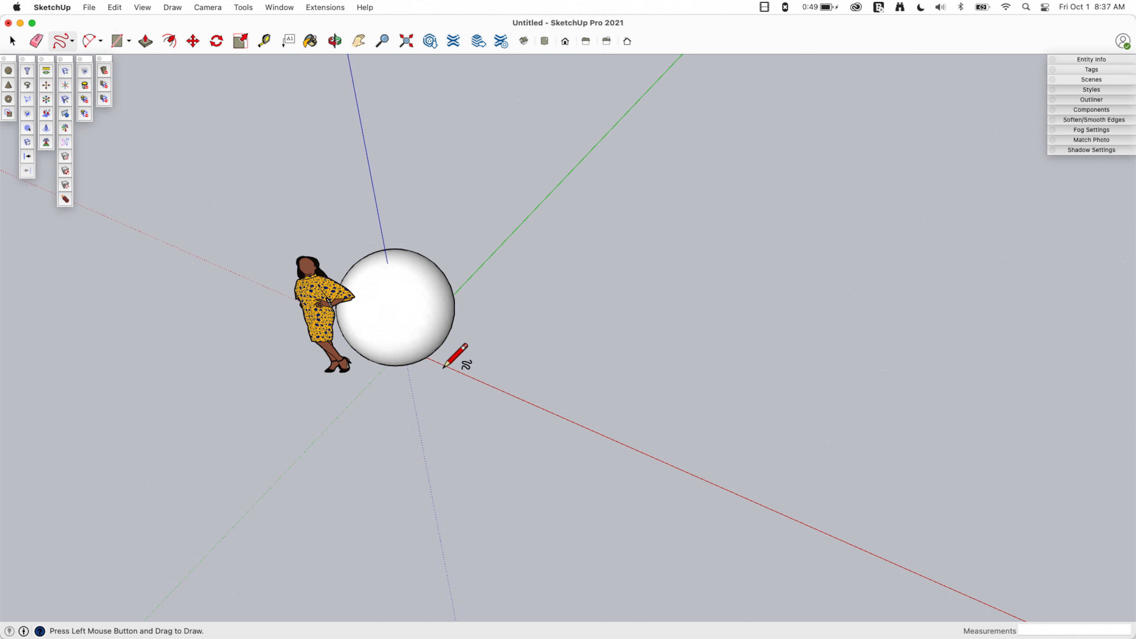
drag(445, 366, 764, 178)
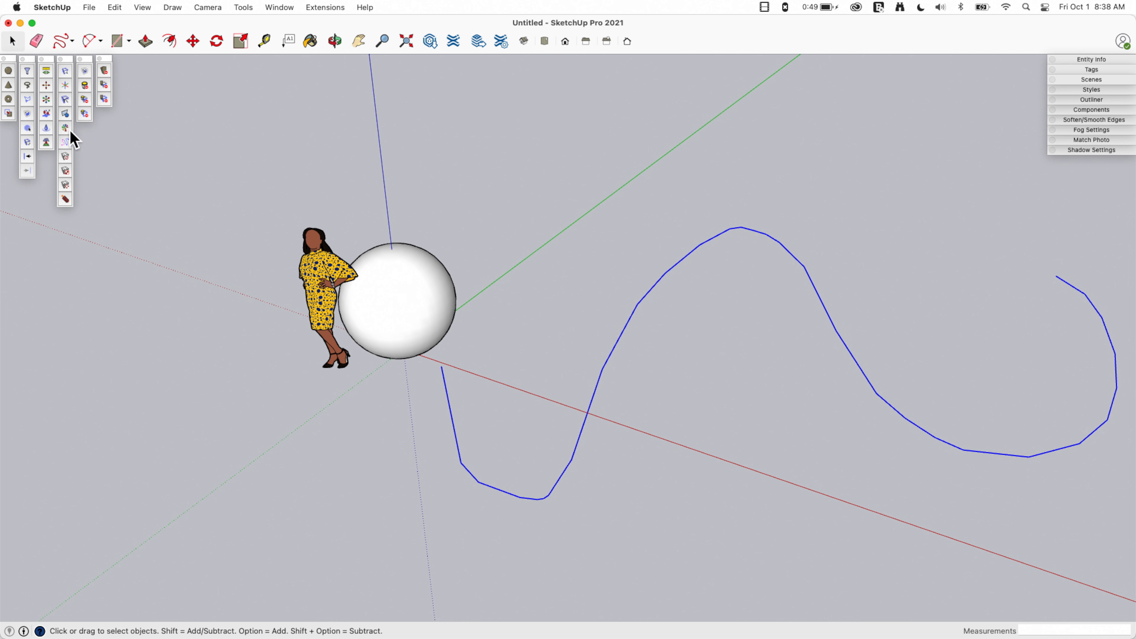
mouse_move(71, 149)
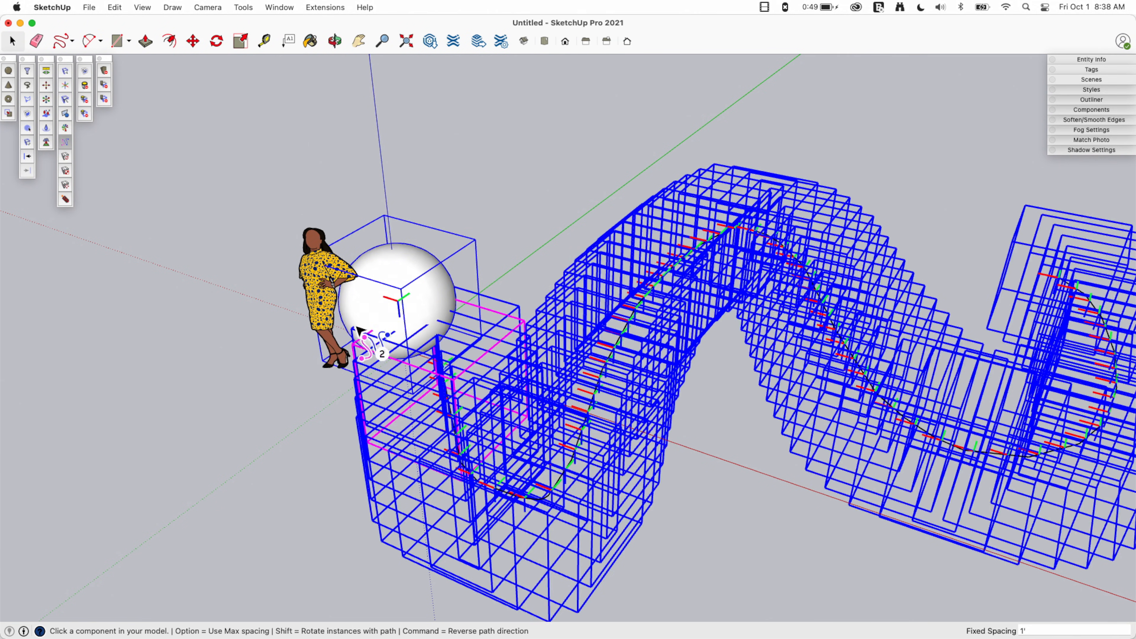
mouse_move(674, 232)
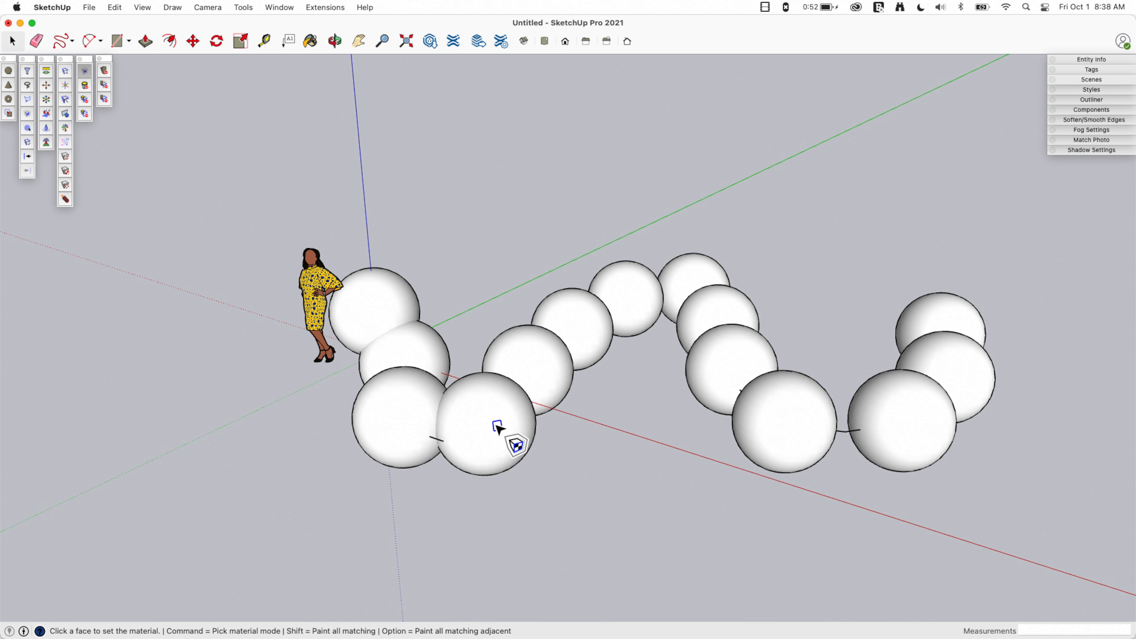
- Paint all the spheres yellow with Deep Paint, then return them to plain white
click(323, 287)
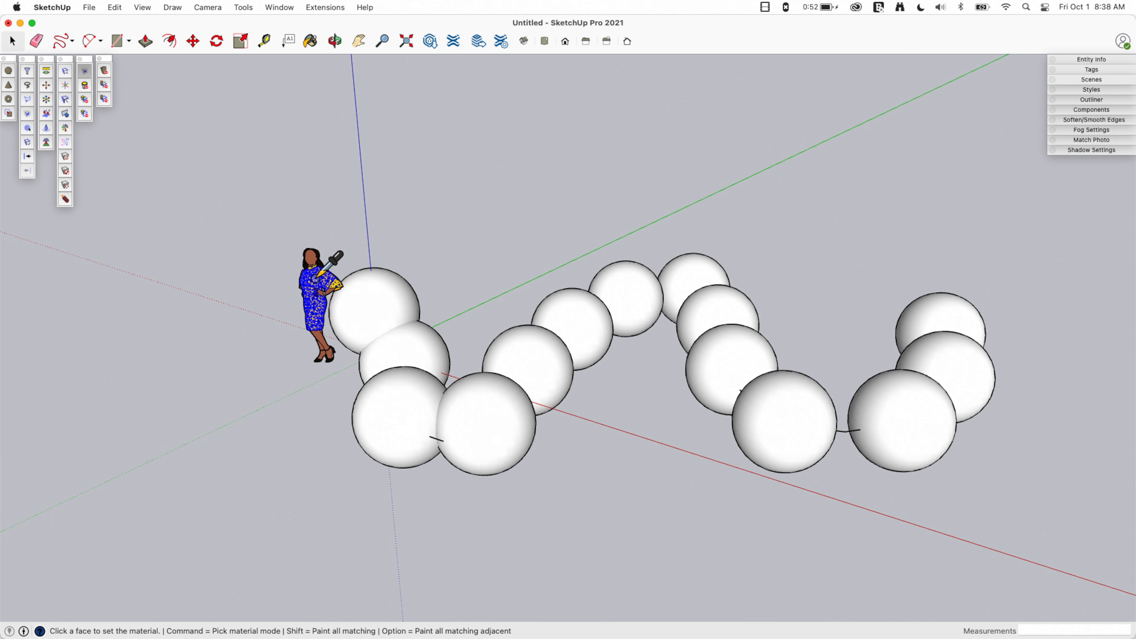
click(514, 412)
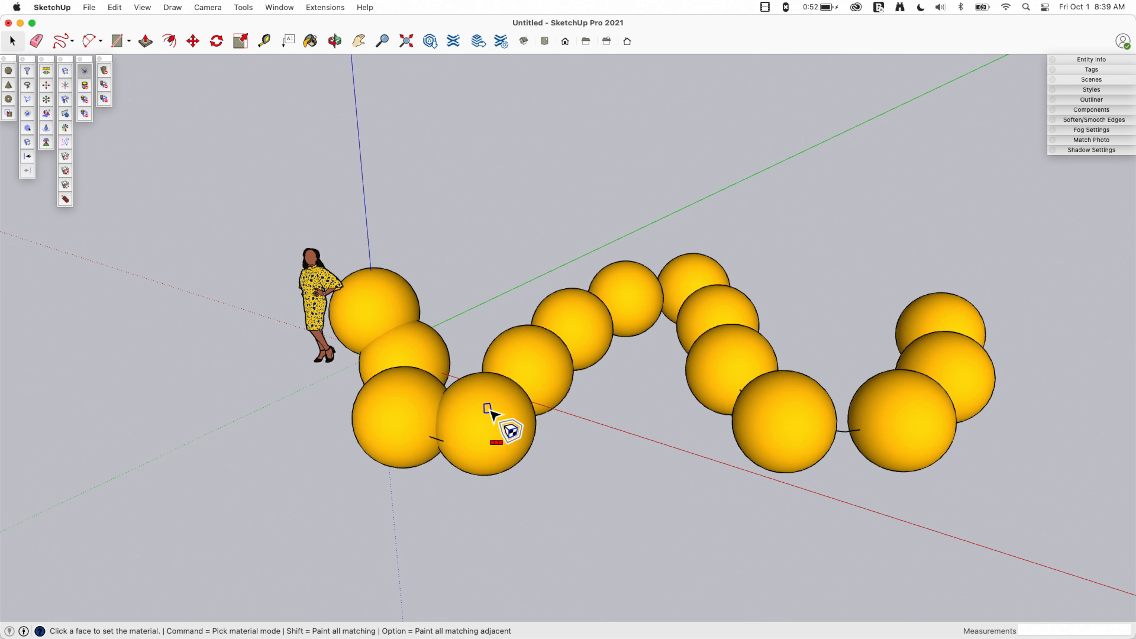
click(497, 431)
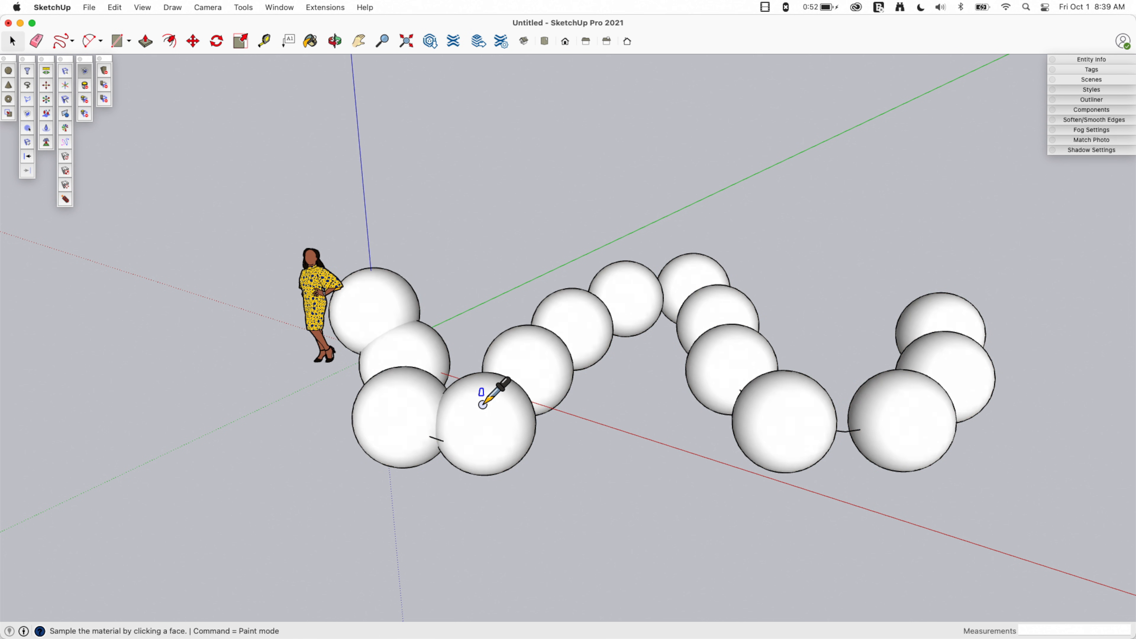
- Sample a material and paint clusters of yellow squares onto every sphere copy
click(481, 398)
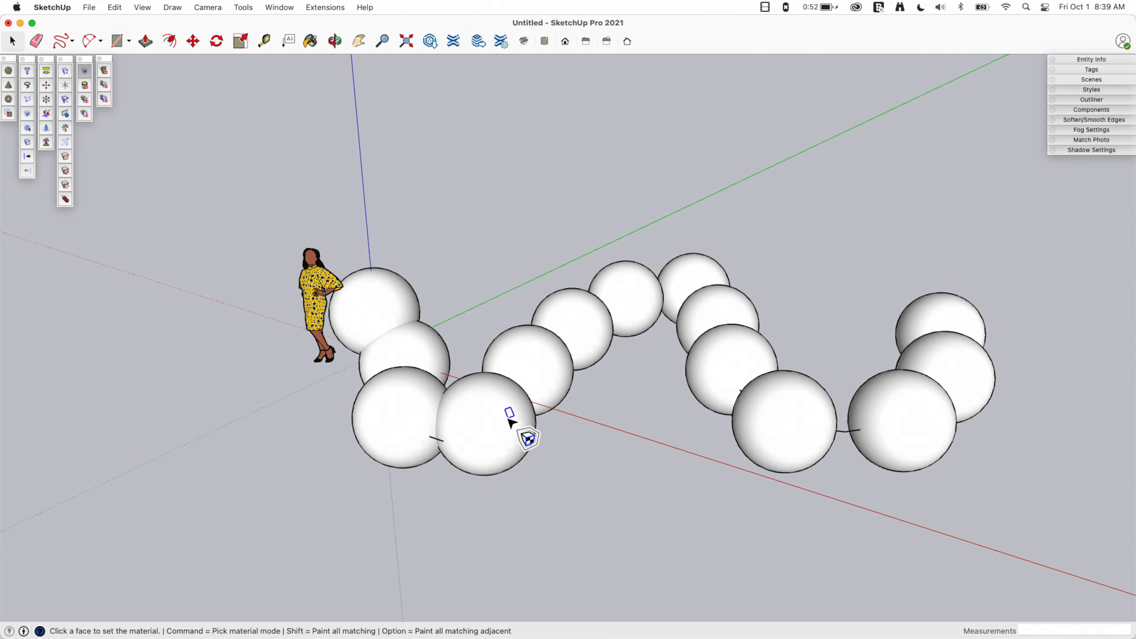
click(511, 423)
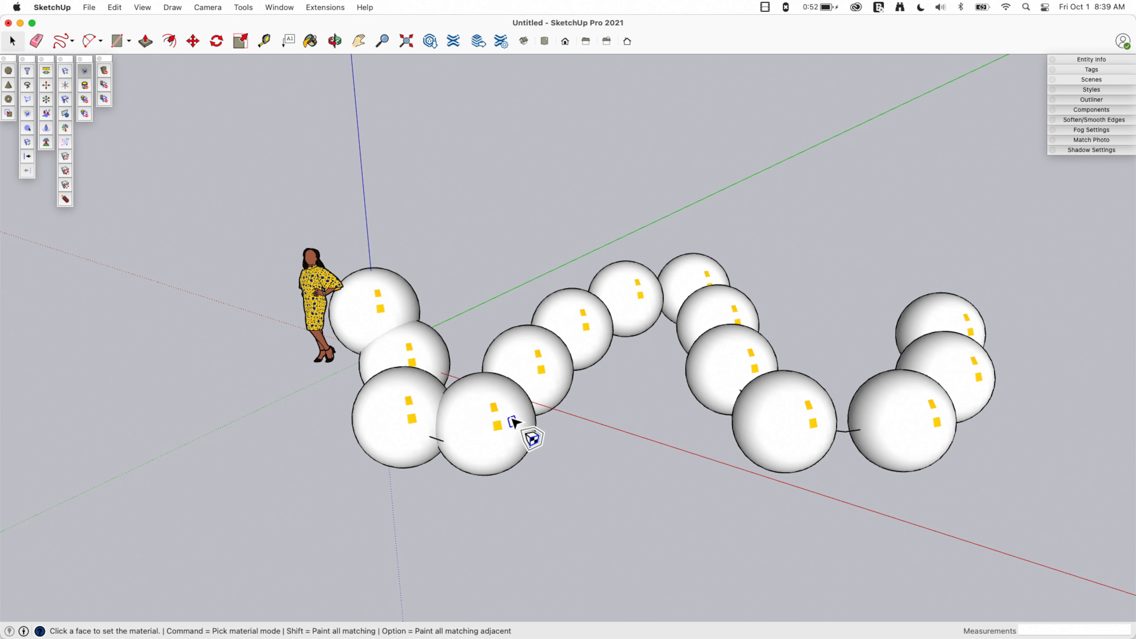
click(514, 422)
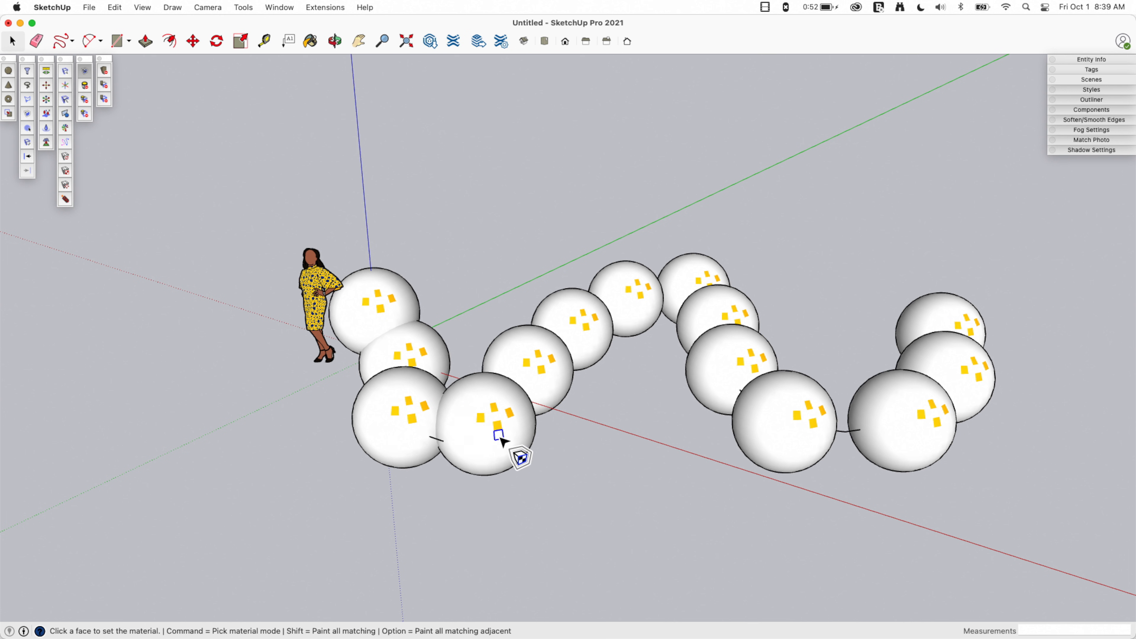
mouse_move(474, 456)
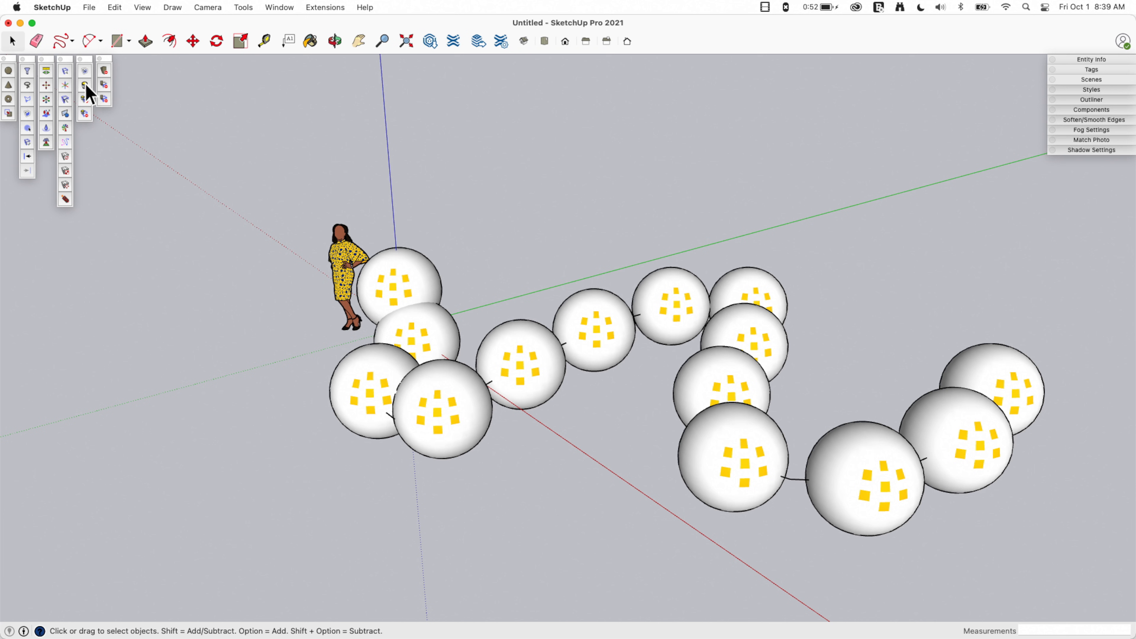
- Activate the SketchPlus Unpaint tool to remove materials recursively
click(84, 85)
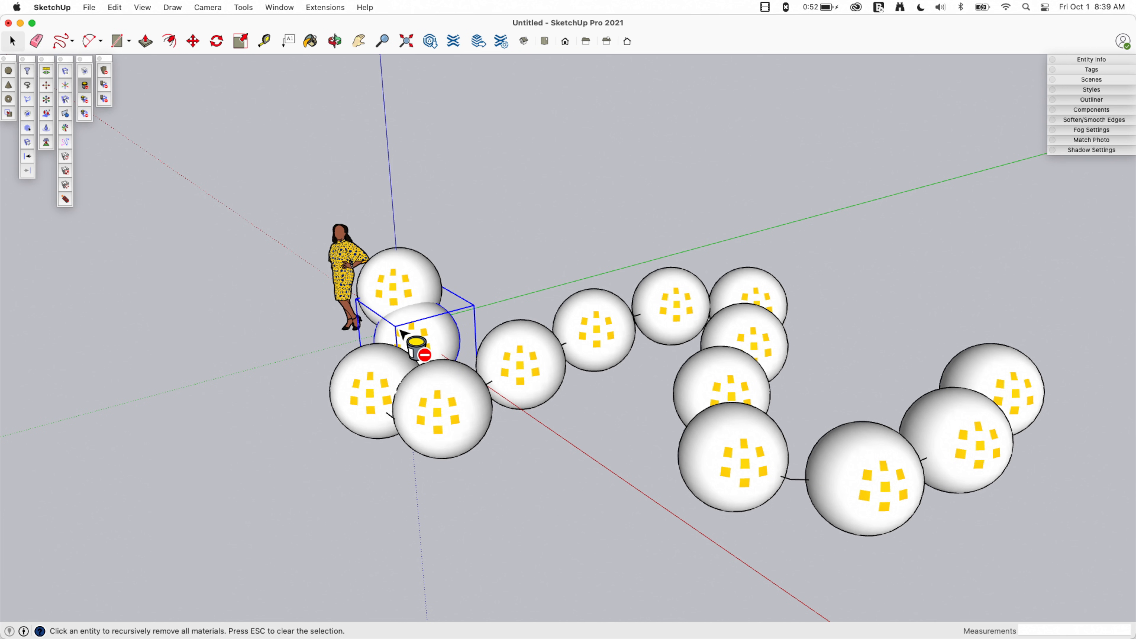